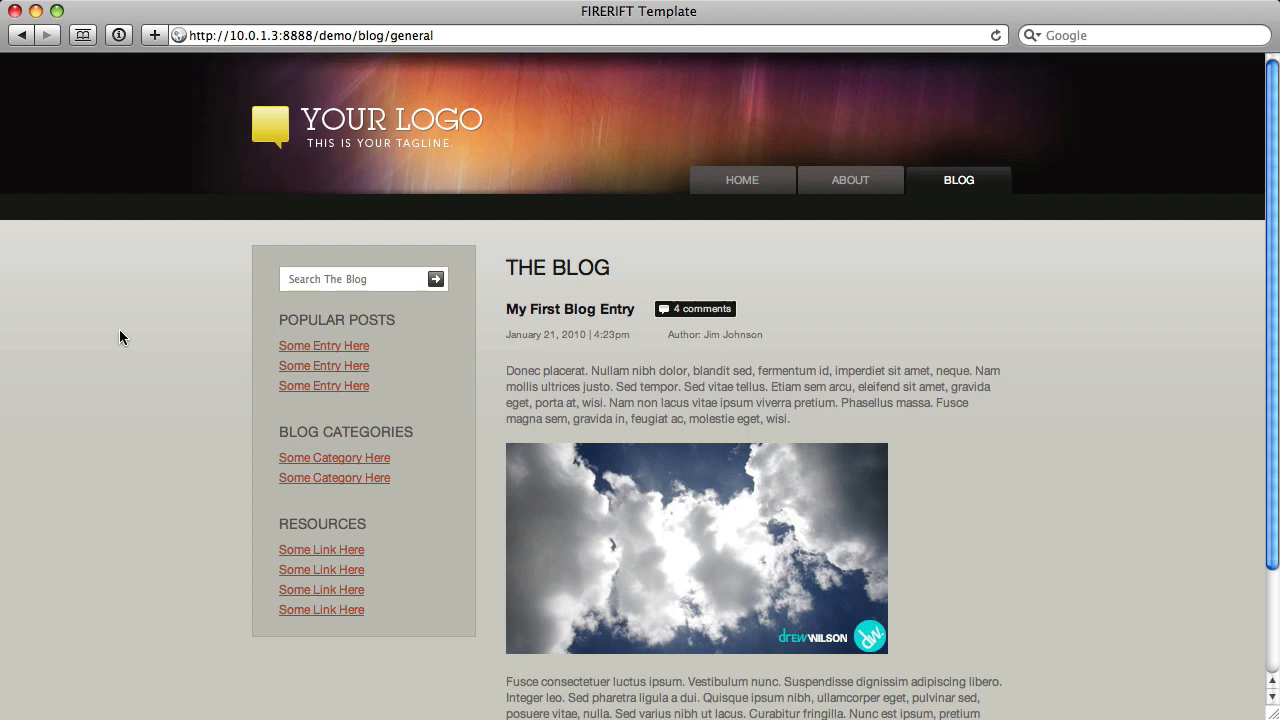
{"action": "mouse_move", "coordinate": [124, 338]}
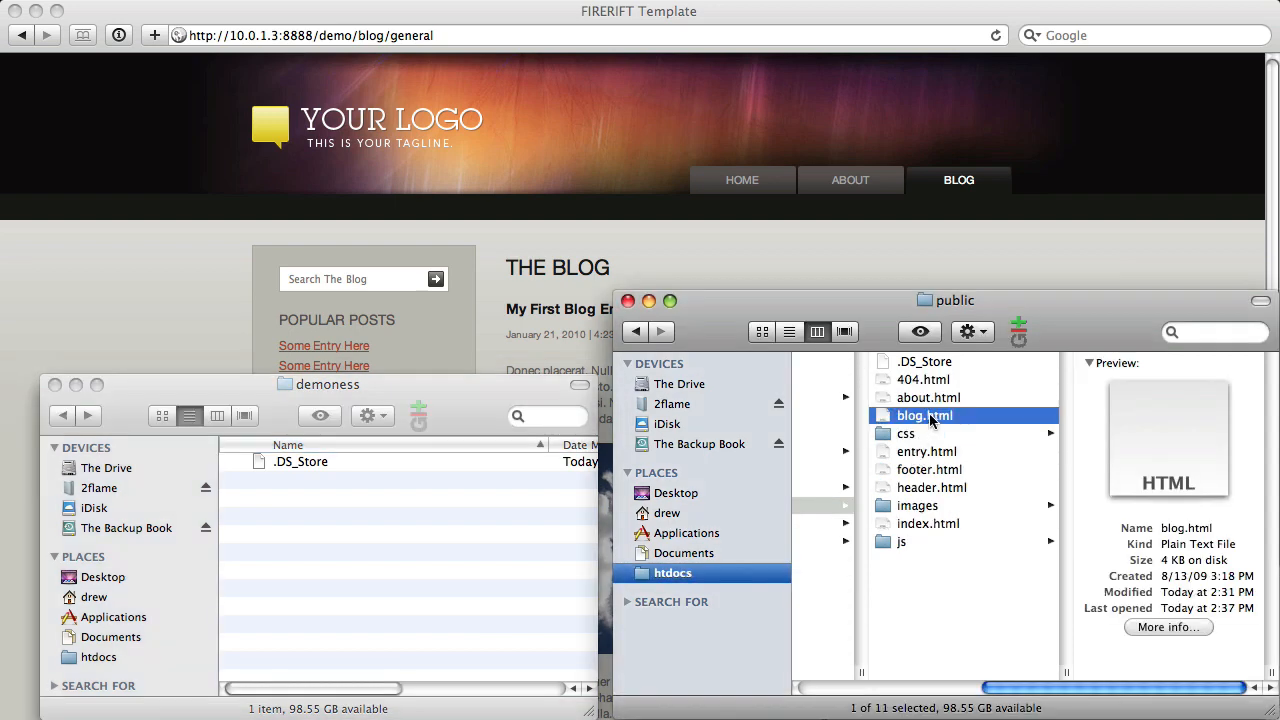
Open blog.html from the public folder for editing in Coda.
{"action": "double_click", "coordinate": [924, 414]}
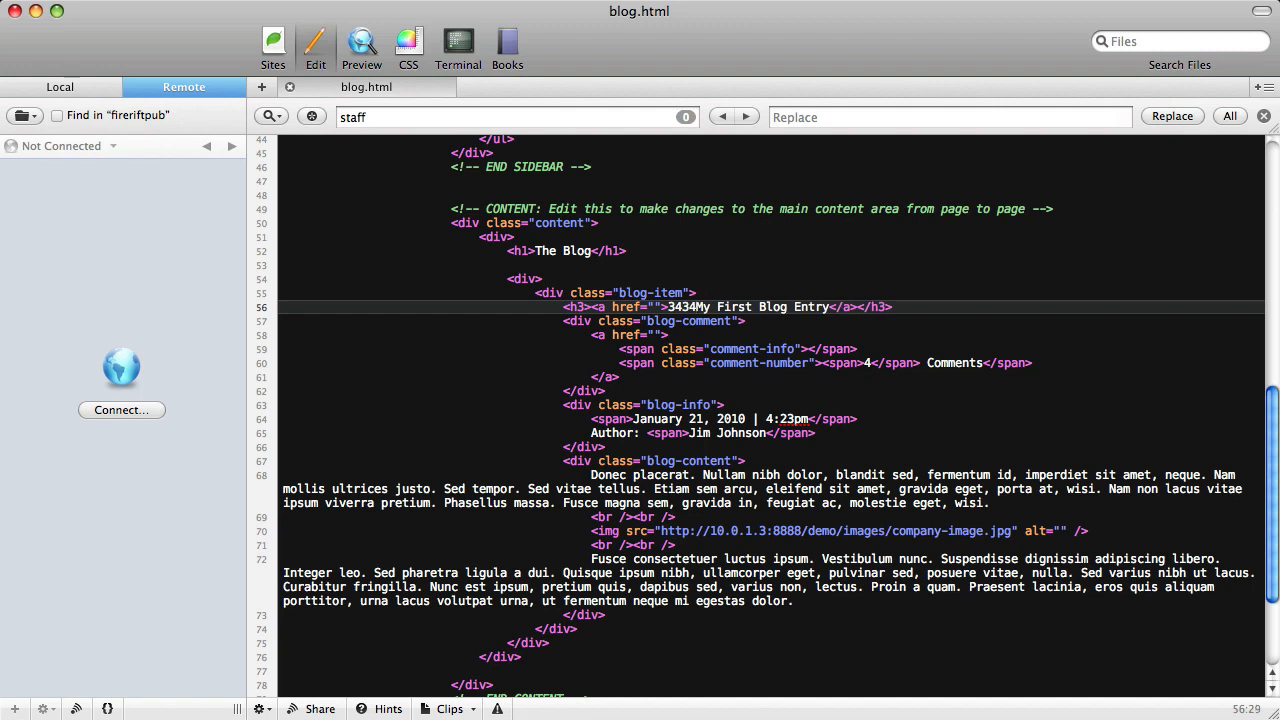
{"action": "mouse_move", "coordinate": [692, 362]}
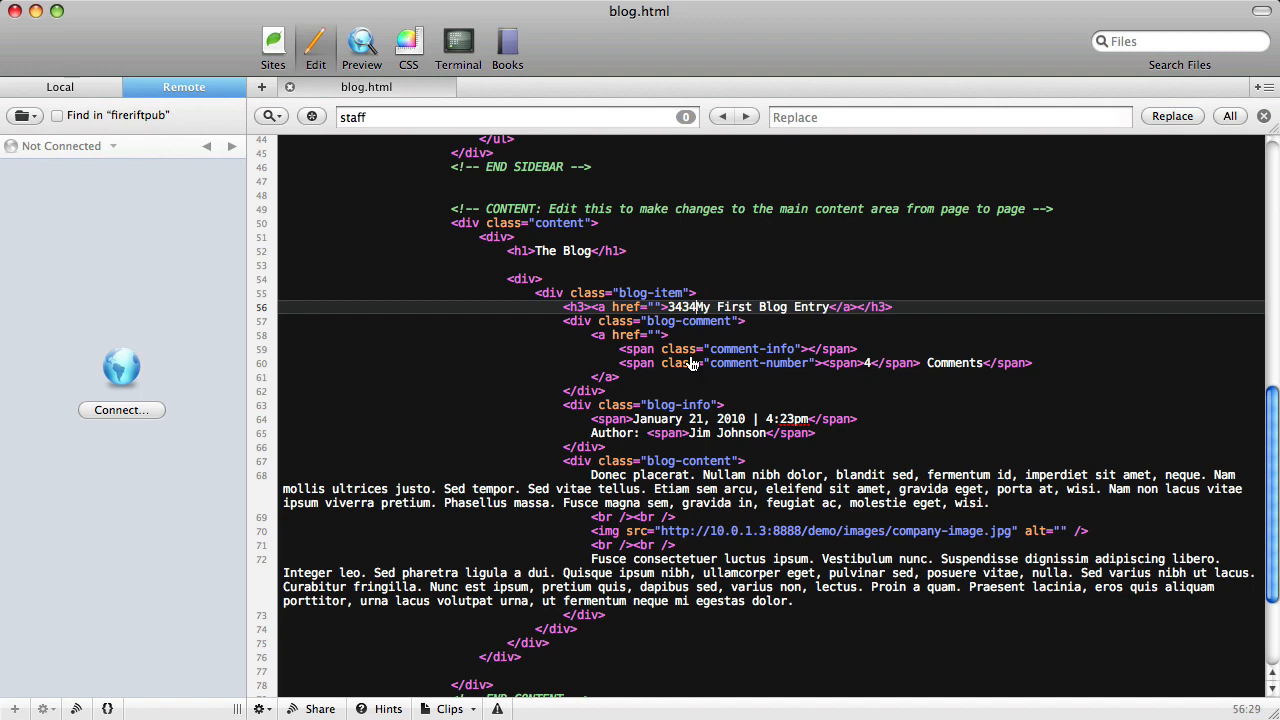
Preview a test title change in Safari, then inspect the firerift.js include in header.html.
{"action": "left_click", "coordinate": [360, 44]}
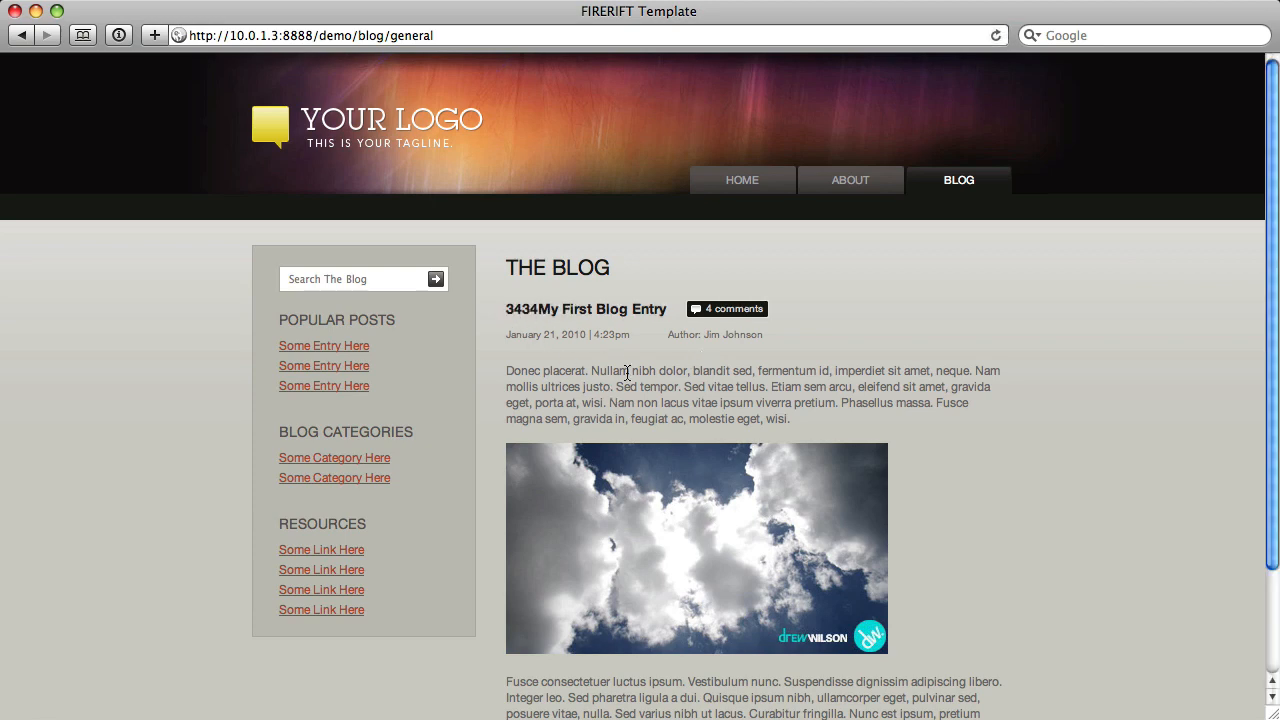
{"action": "mouse_move", "coordinate": [784, 504]}
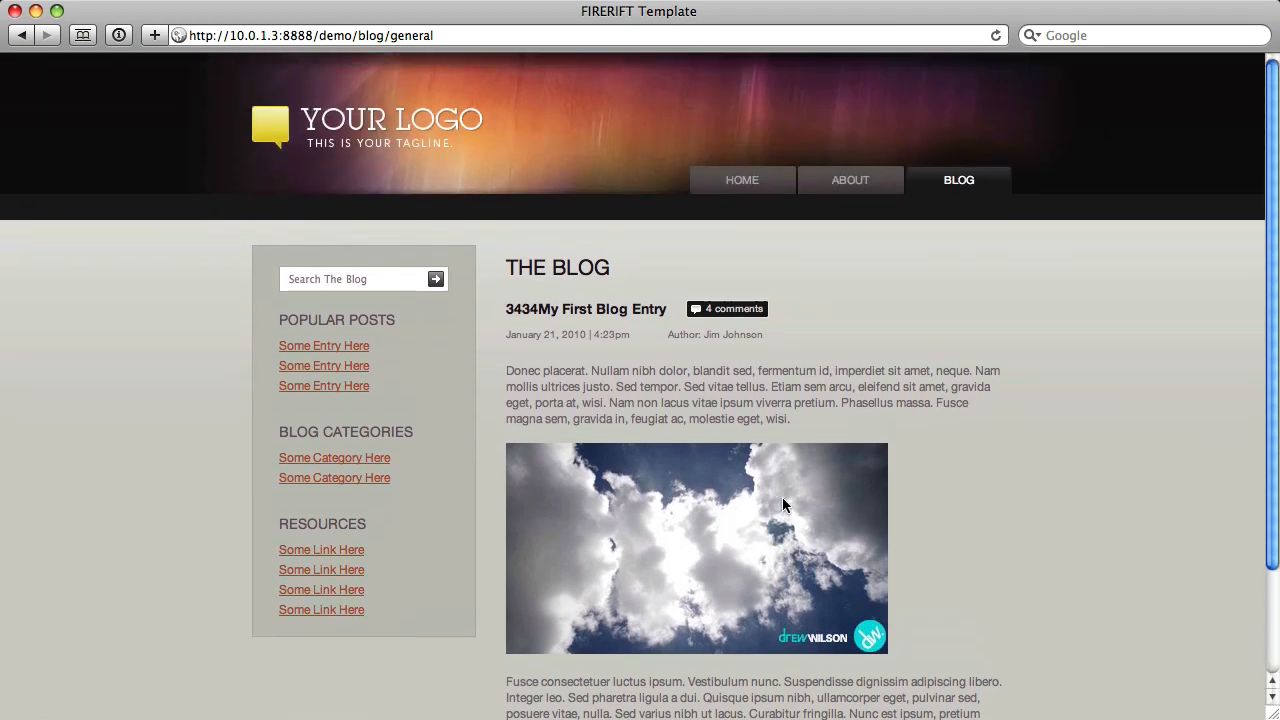
{"action": "mouse_move", "coordinate": [804, 362]}
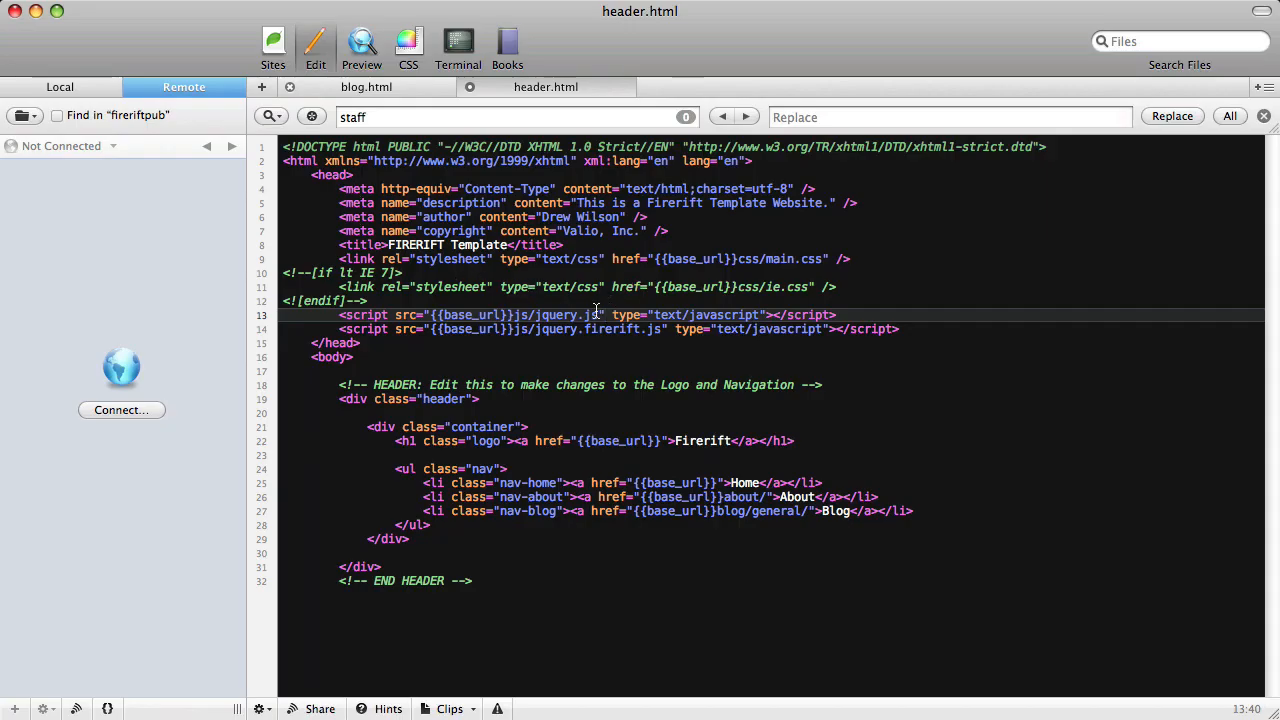
{"action": "double_click", "coordinate": [568, 314]}
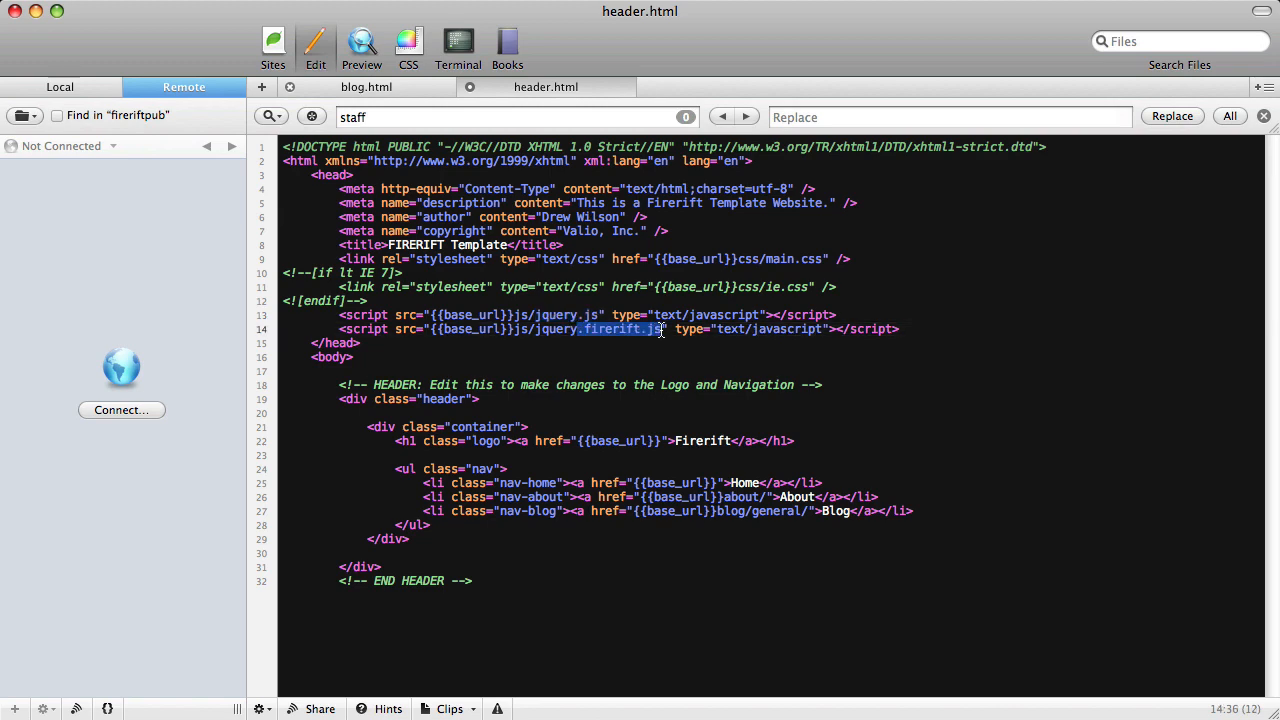
{"action": "left_click", "coordinate": [366, 88]}
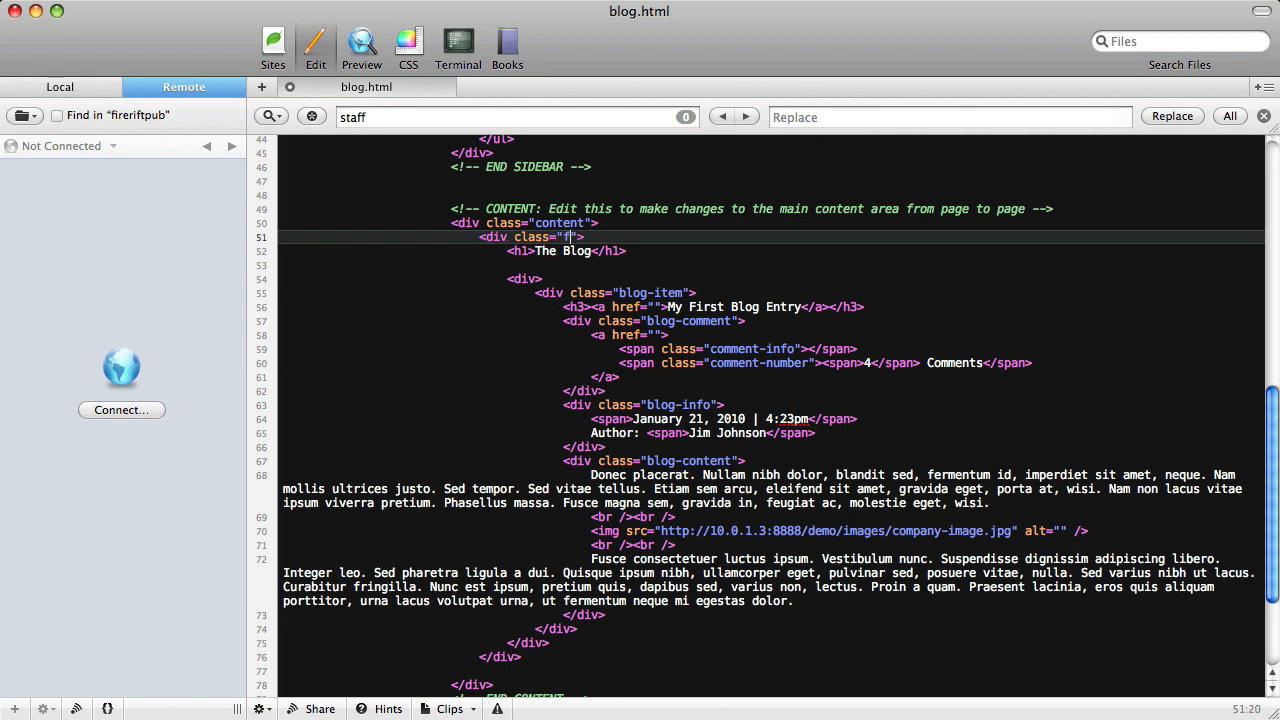
Set the content div's class to fr_blog_dynamic.
{"action": "type", "text": "r_blog"}
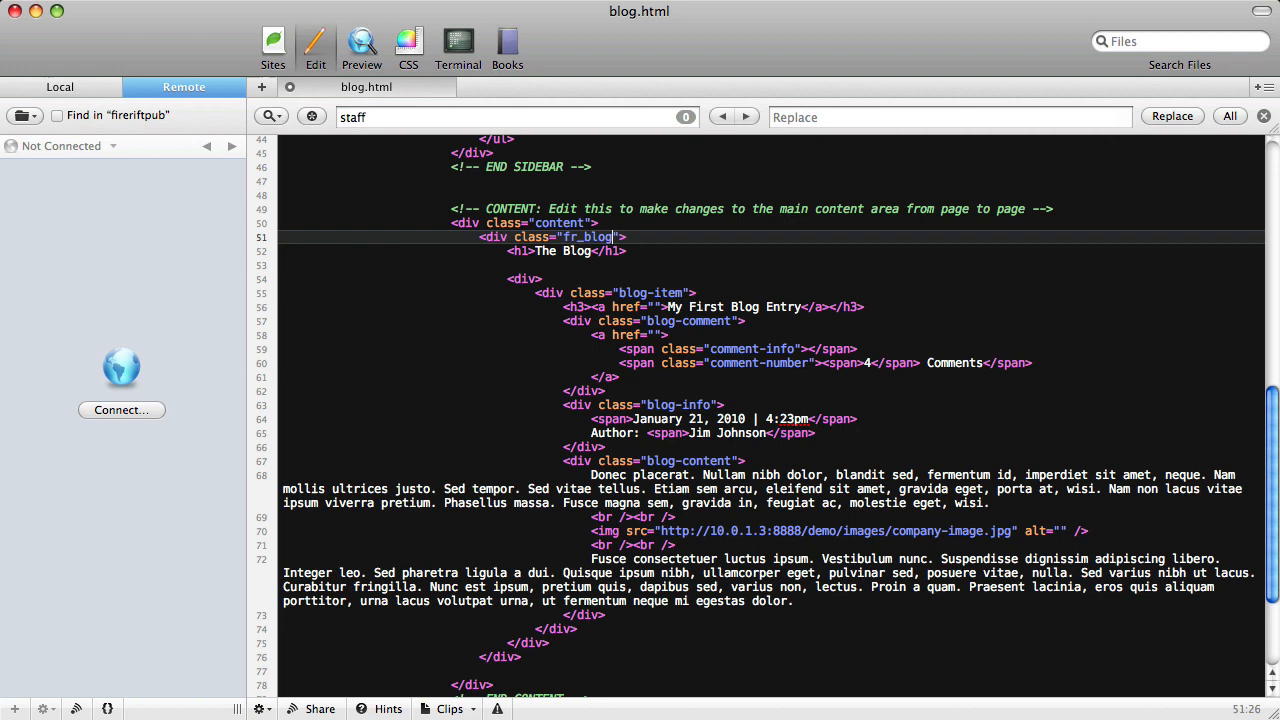
{"action": "type", "text": "_"}
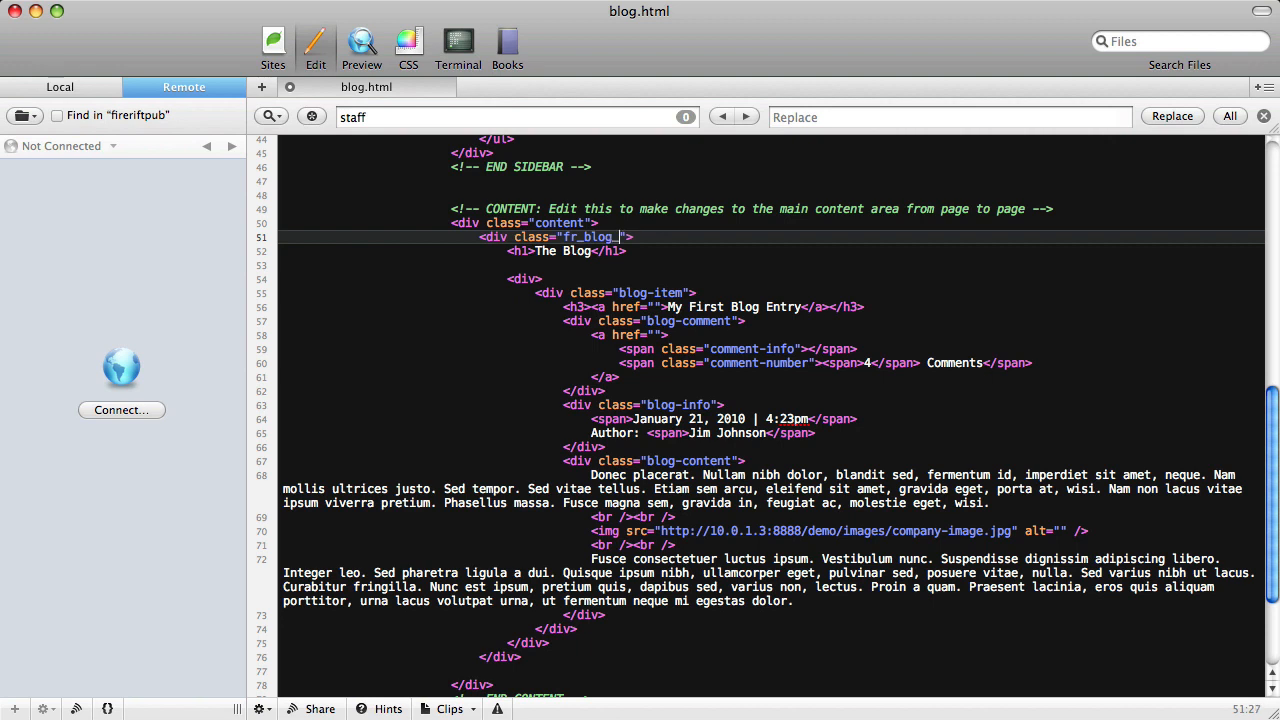
{"action": "type", "text": "2"}
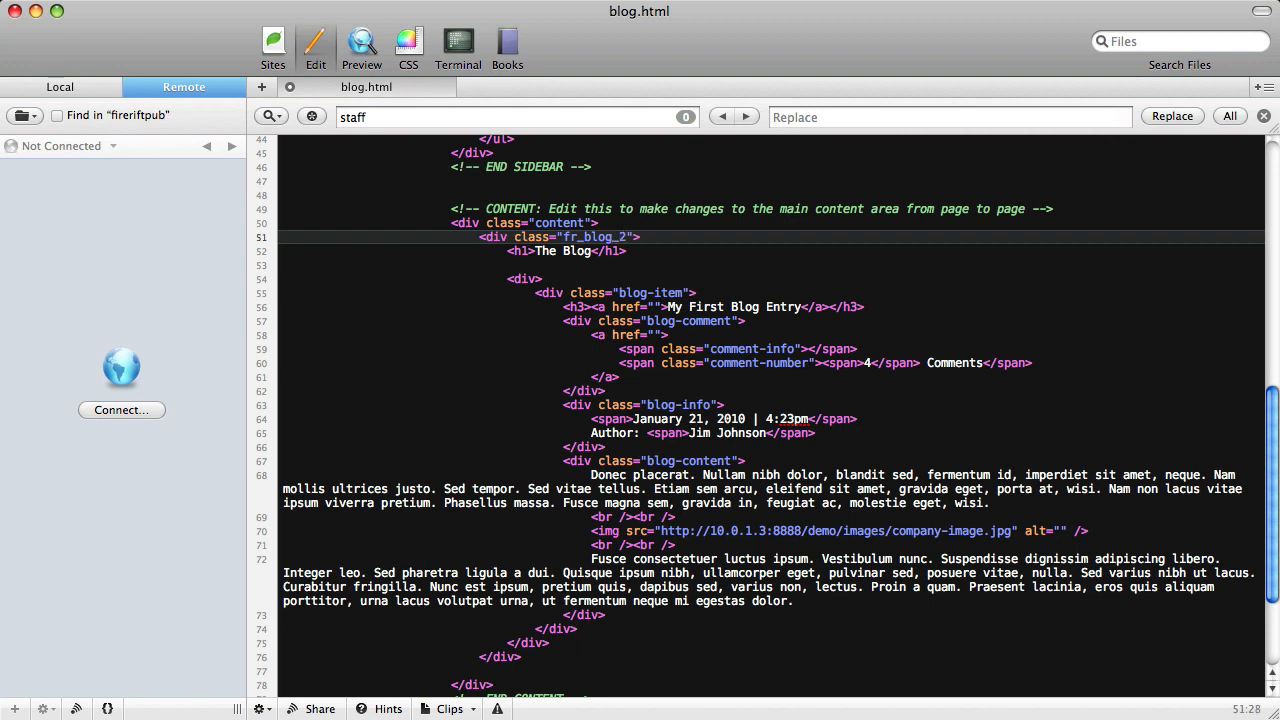
{"action": "type", "text": "dv"}
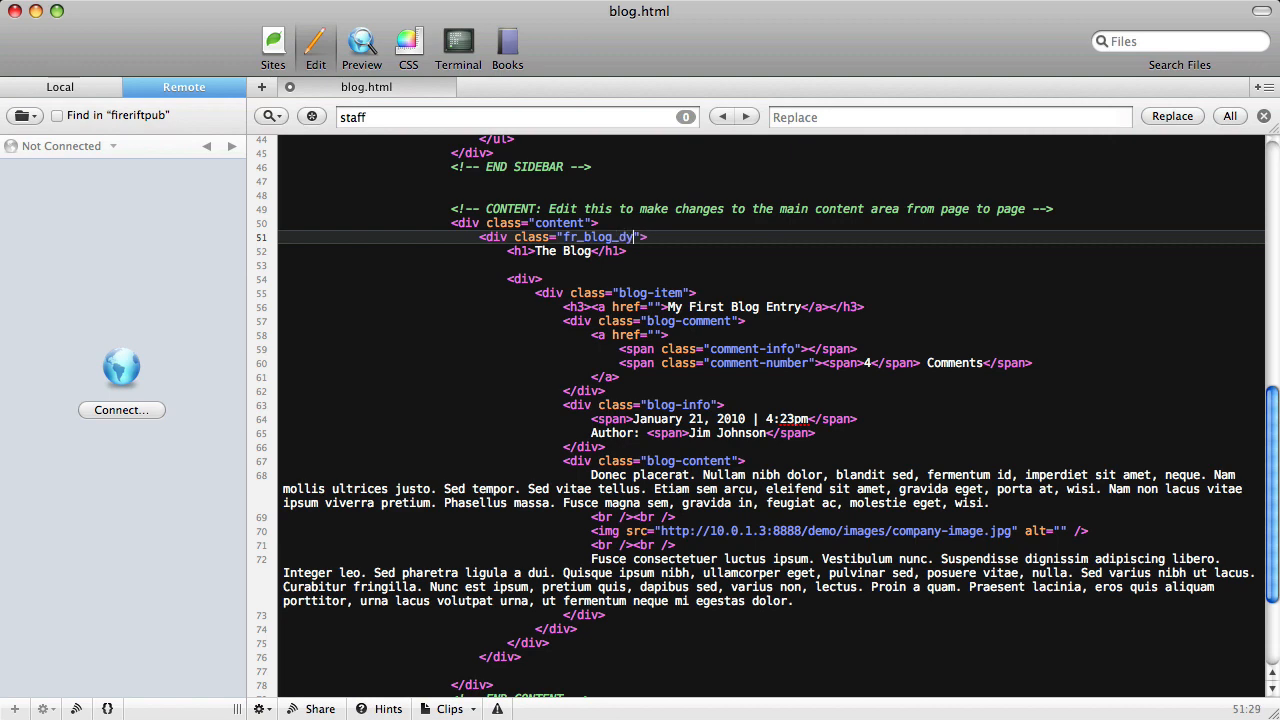
{"action": "type", "text": "namic"}
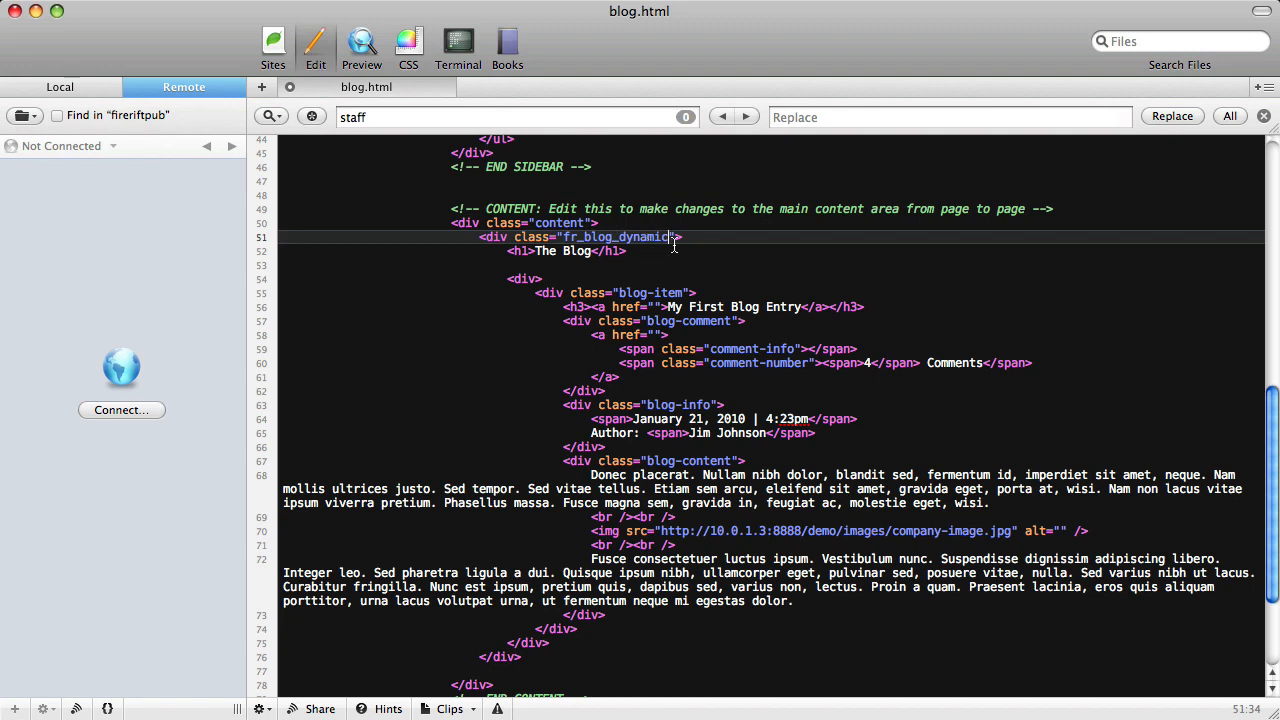
Add opt_rss as a second class on the content div.
{"action": "double_click", "coordinate": [640, 236]}
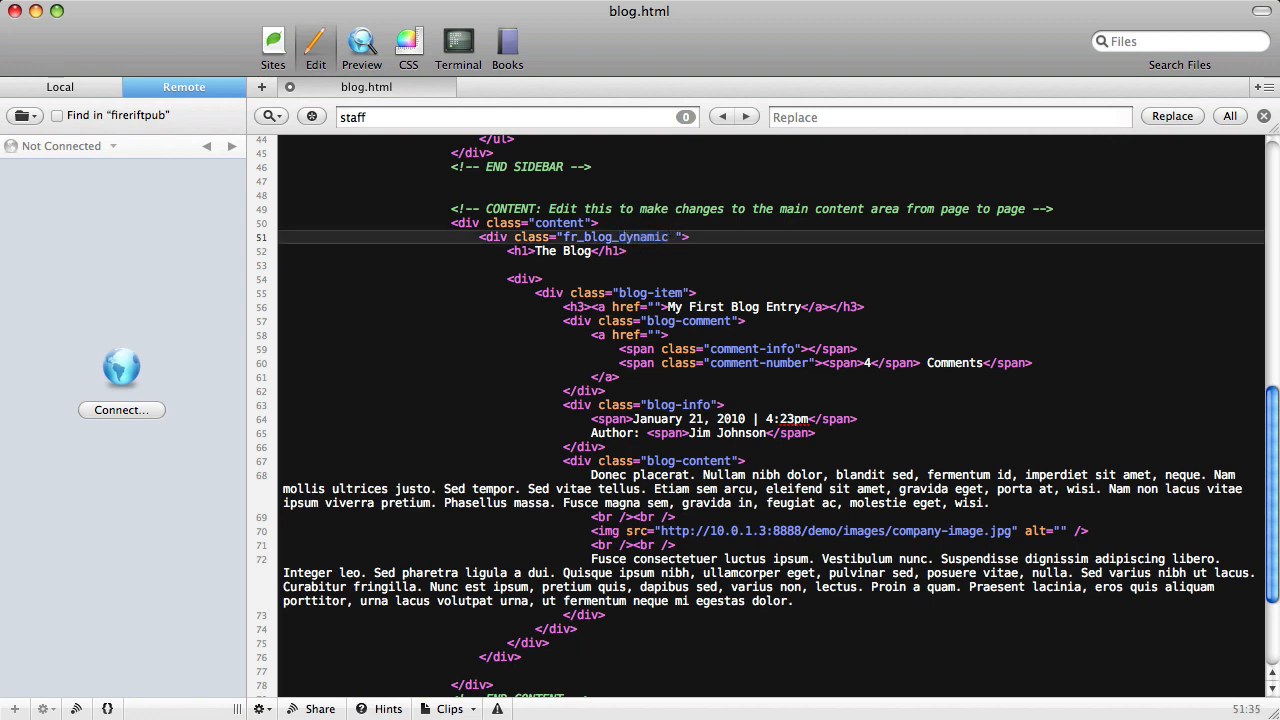
{"action": "type", "text": "opt_rss"}
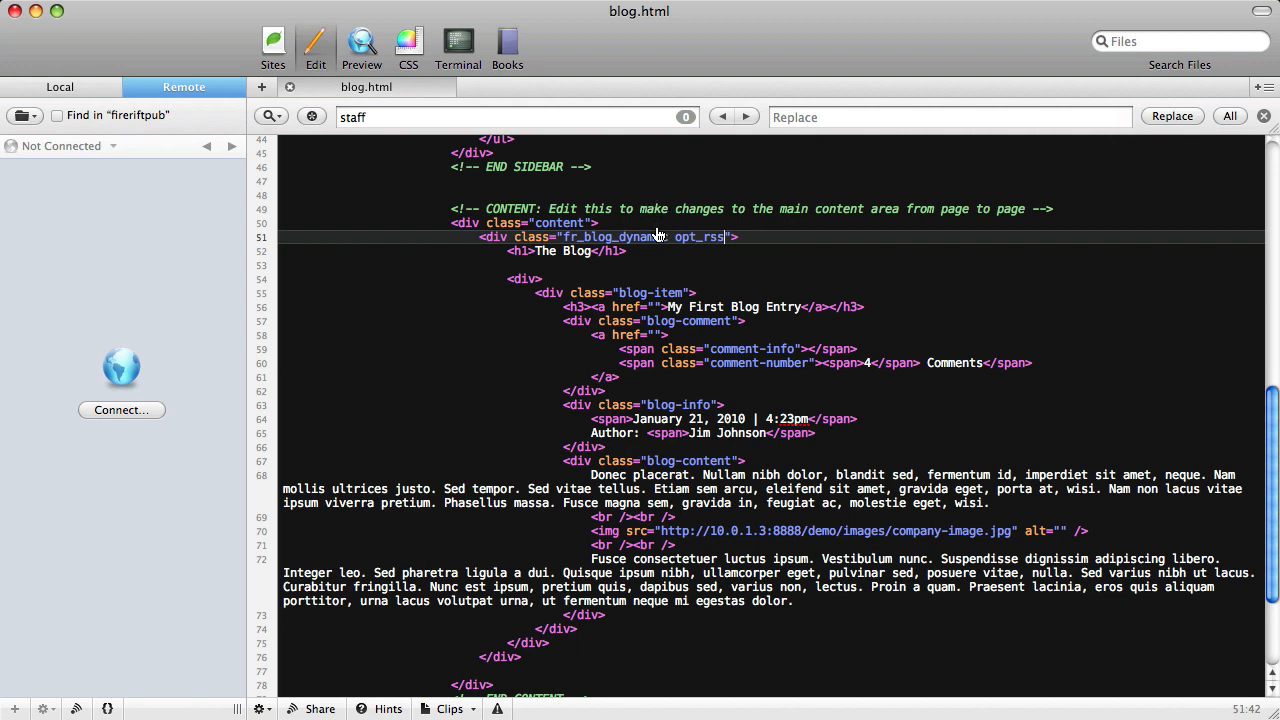
Reload the blog preview in Safari and scroll down to the footer and back.
{"action": "left_click", "coordinate": [360, 42]}
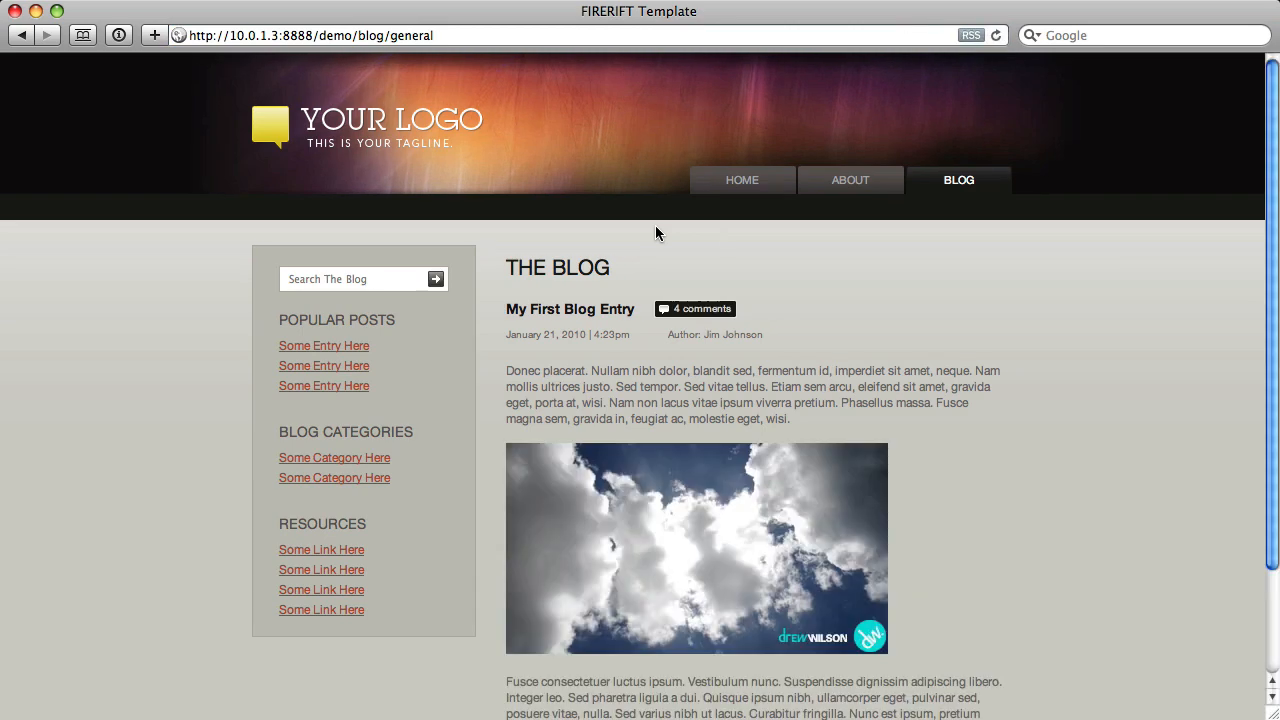
{"action": "mouse_move", "coordinate": [956, 34]}
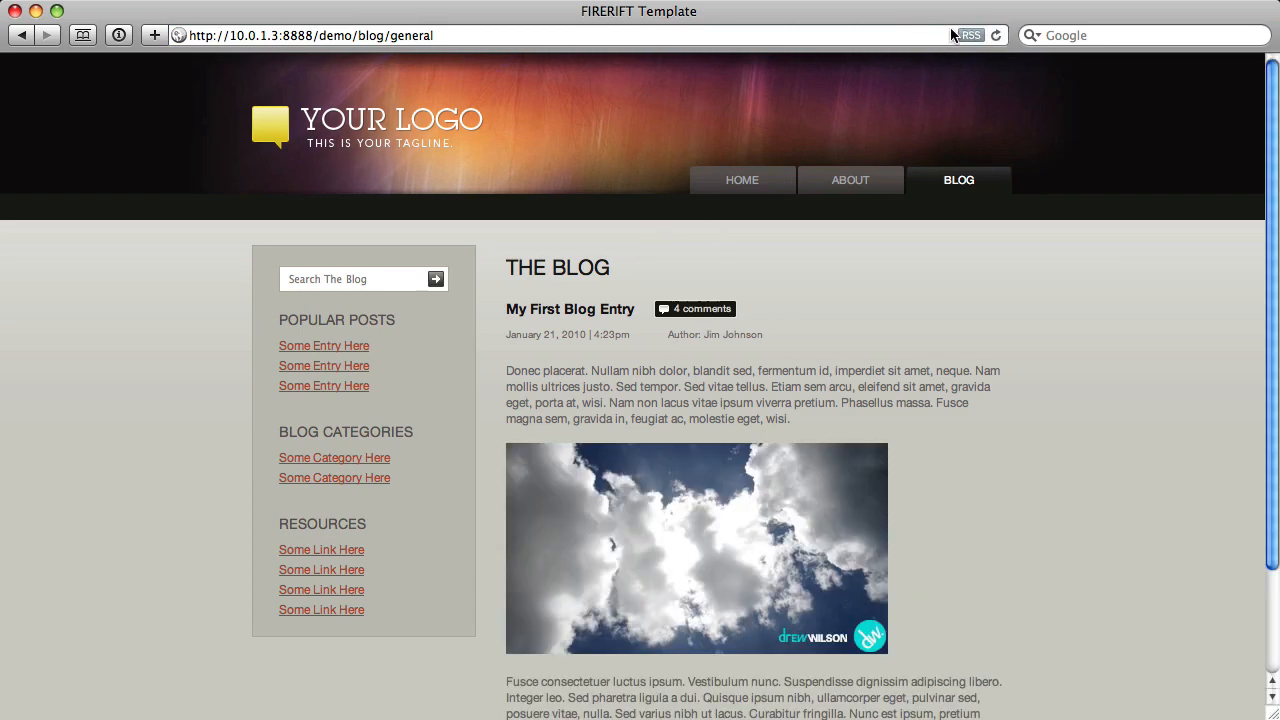
{"action": "mouse_move", "coordinate": [448, 380]}
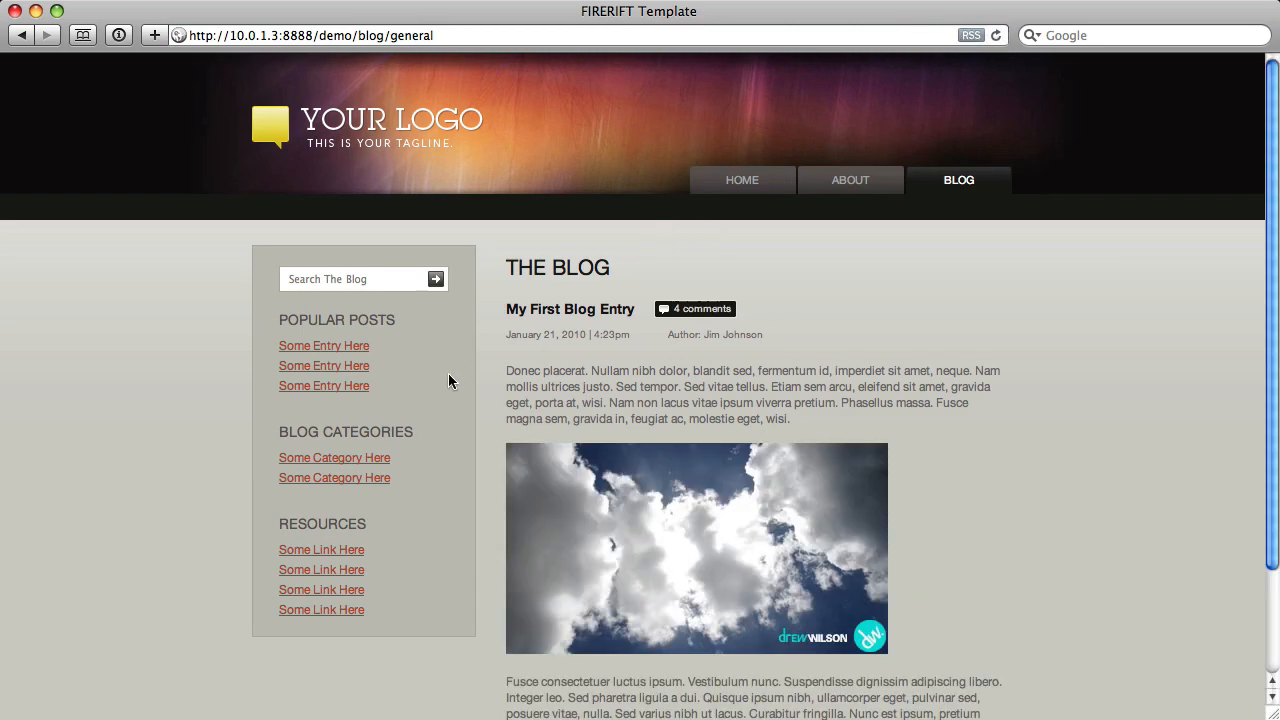
{"action": "mouse_move", "coordinate": [612, 228]}
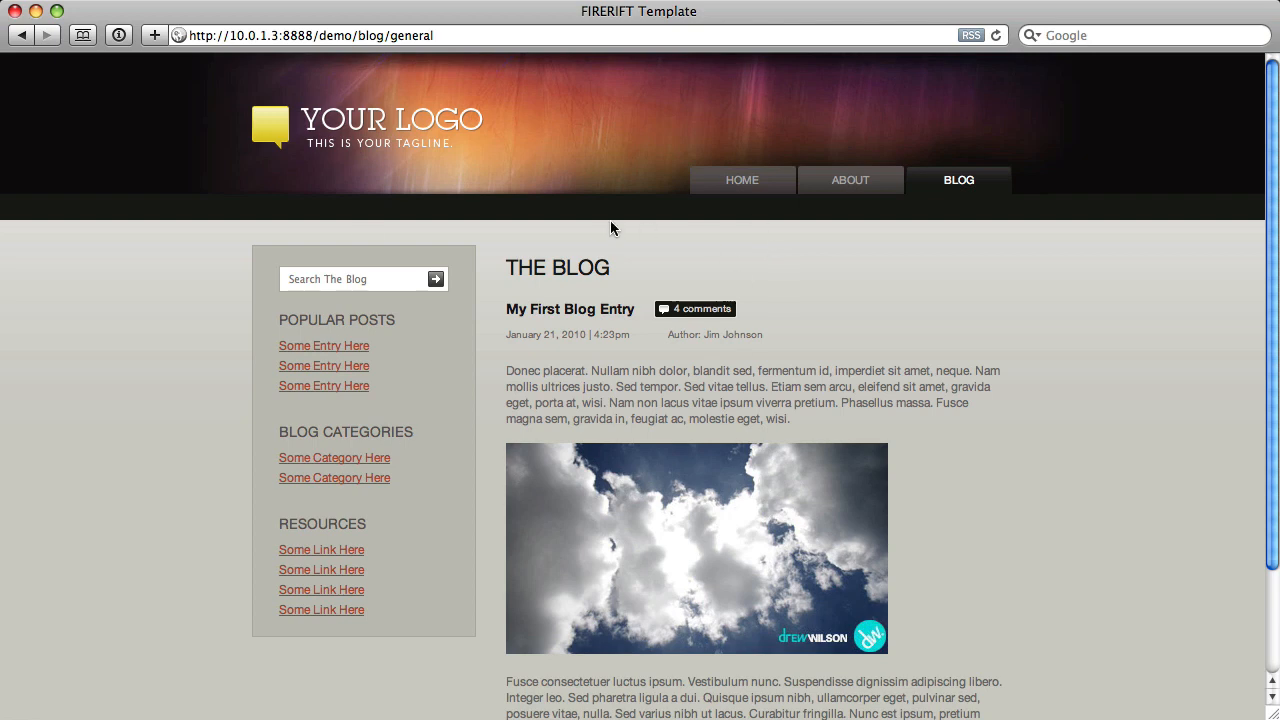
{"action": "scroll", "scroll_direction": "down", "scroll_amount": 3}
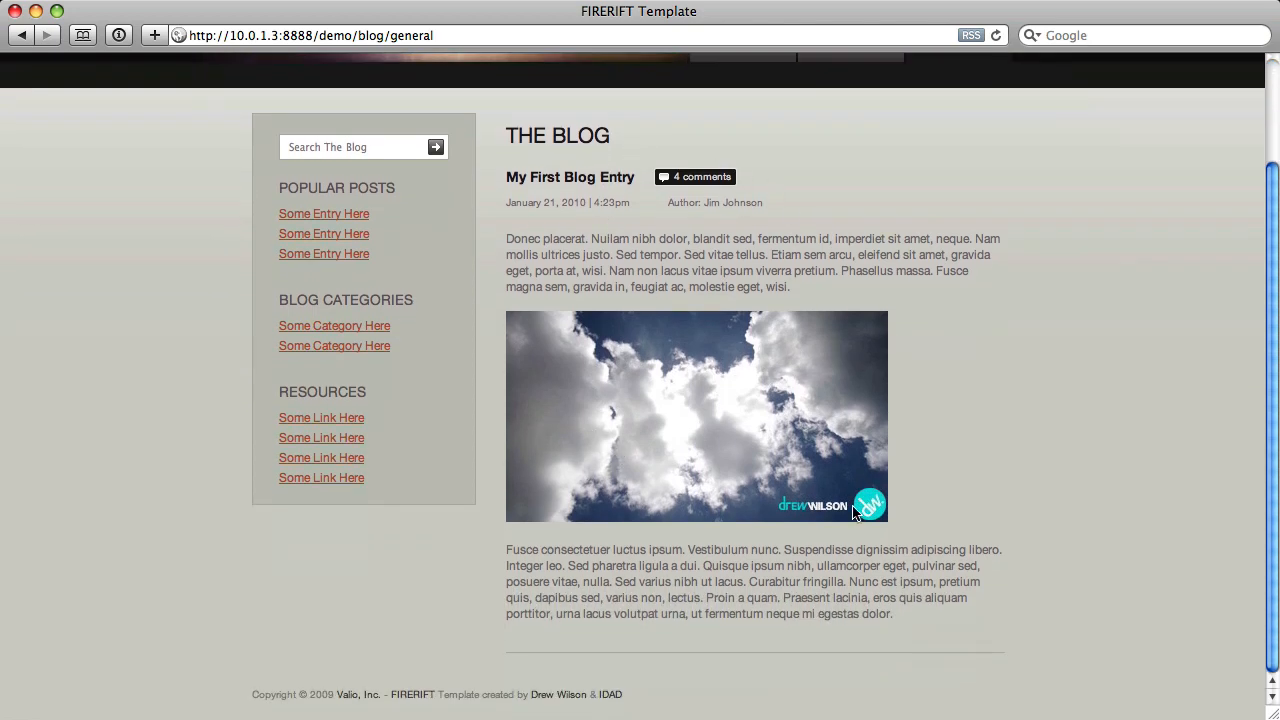
{"action": "mouse_move", "coordinate": [590, 170]}
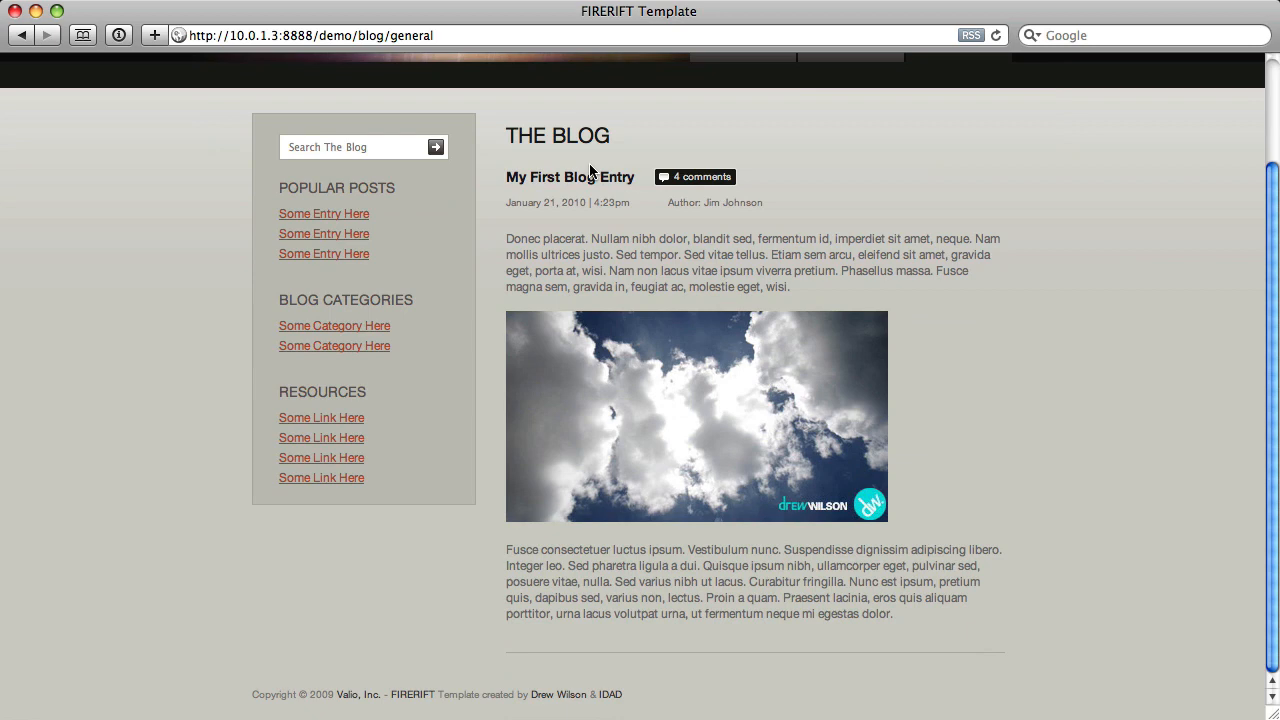
{"action": "scroll", "scroll_direction": "up", "scroll_amount": 3}
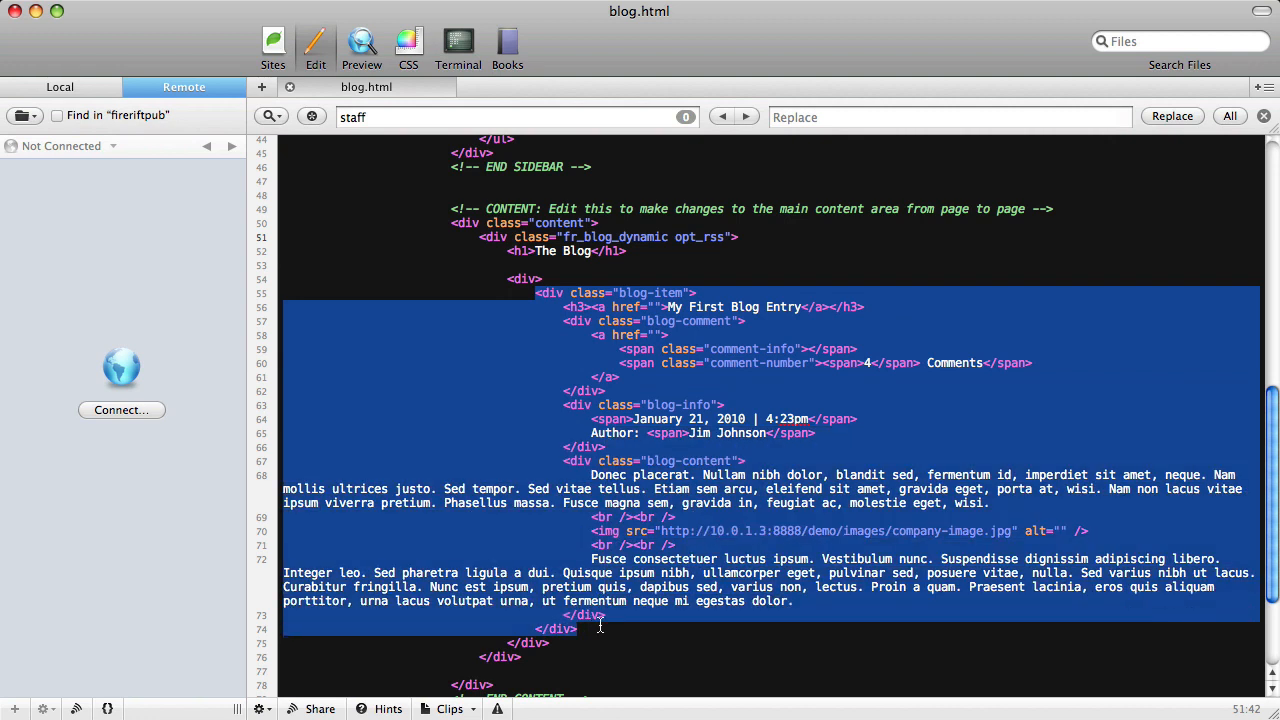
Wrap the blog-item div in a new <div class="fr_entries">.
{"action": "left_click", "coordinate": [548, 292]}
{"action": "type", "text": " class=\"fr_entries\""}
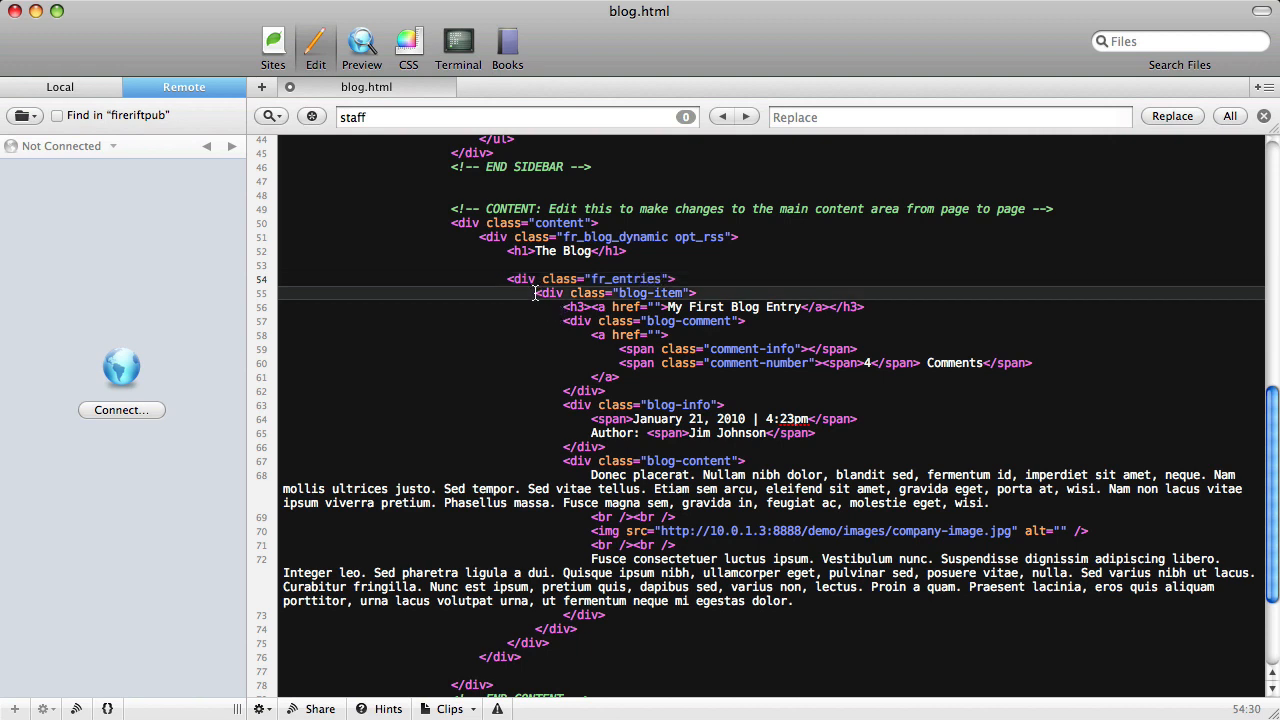
{"action": "left_click_drag", "start_coordinate": [536, 292], "coordinate": [578, 628]}
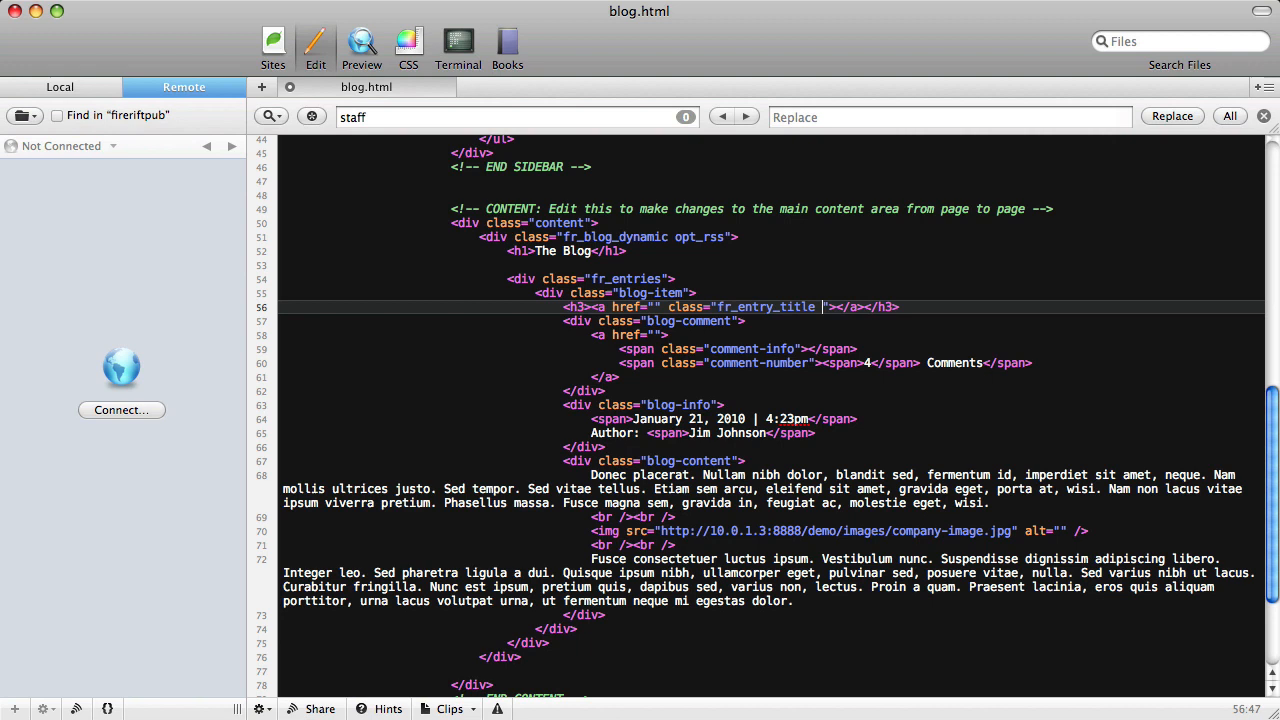
Add opt_category after fr_comments_link on the comments anchor.
{"action": "type", "text": "opt_cate"}
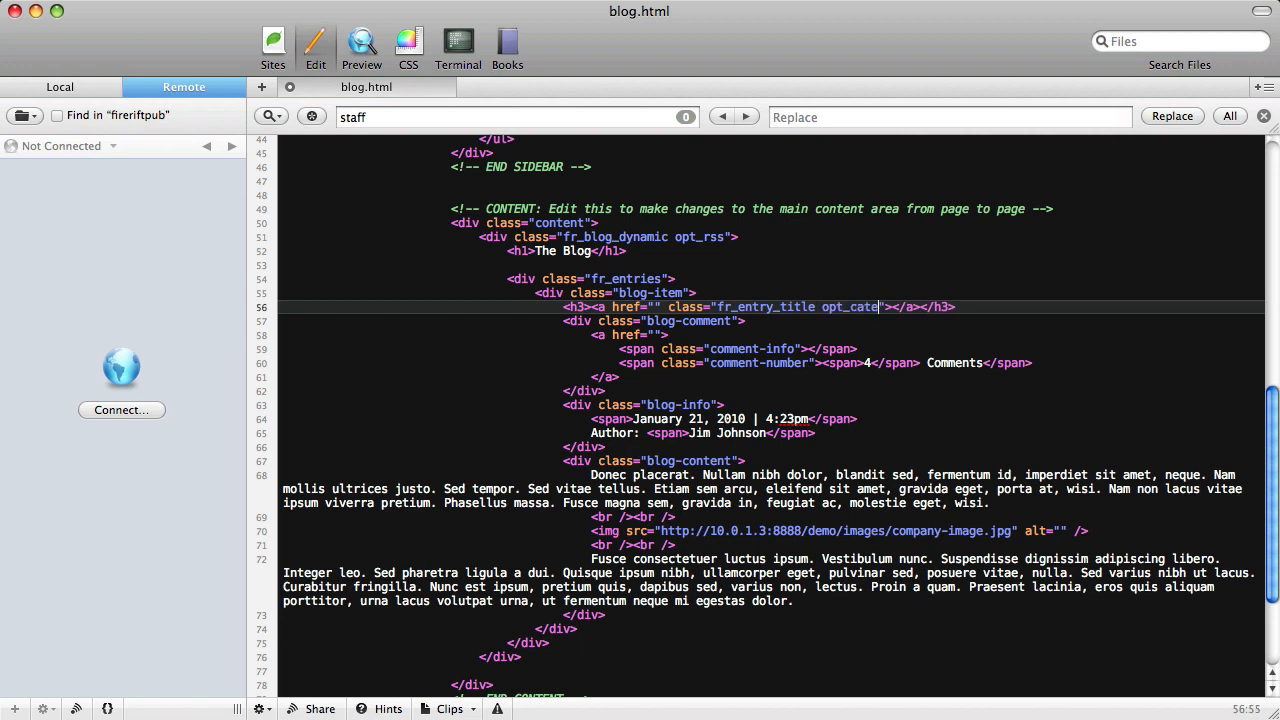
{"action": "type", "text": "gory"}
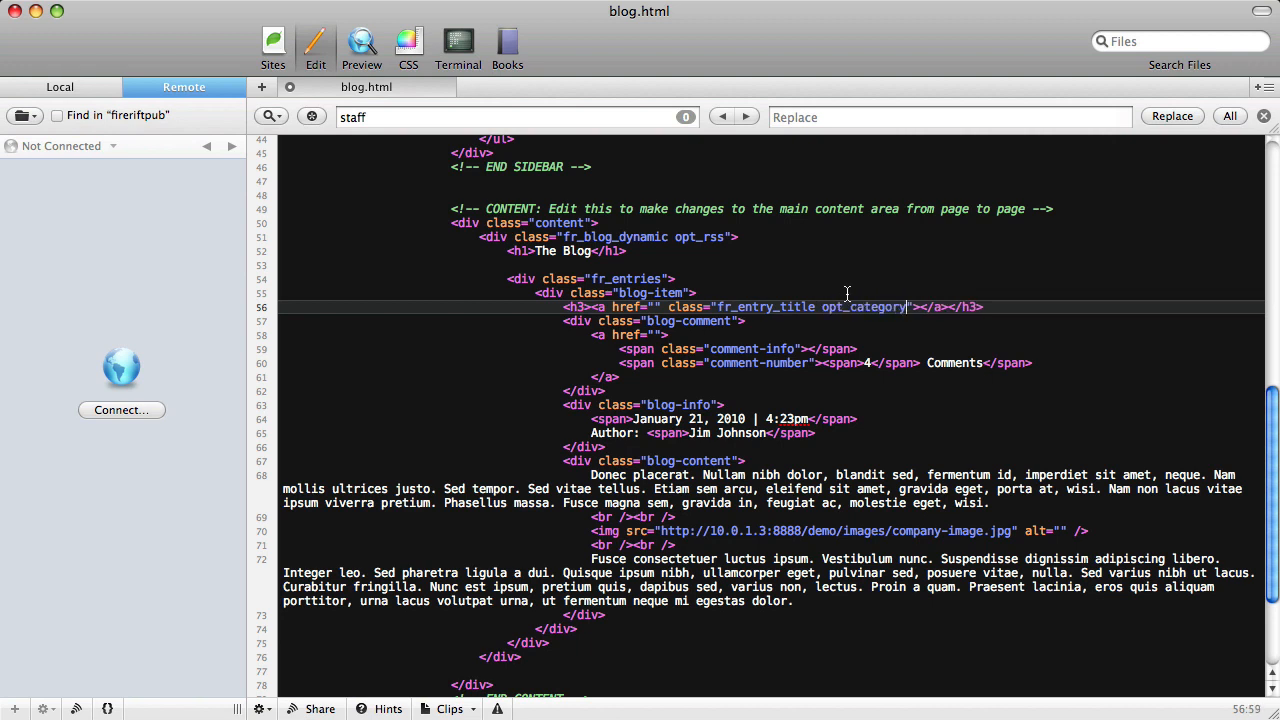
{"action": "double_click", "coordinate": [764, 308]}
{"action": "type", "text": " class=\""}
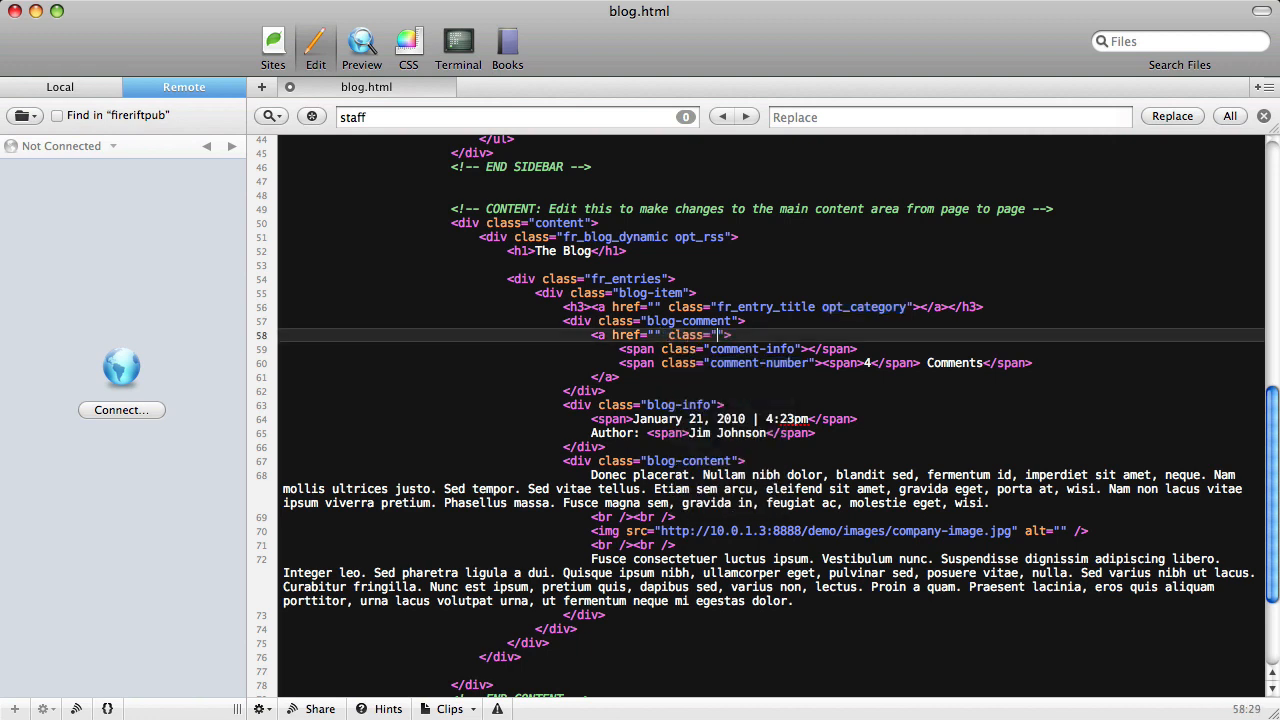
{"action": "type", "text": "fr"}
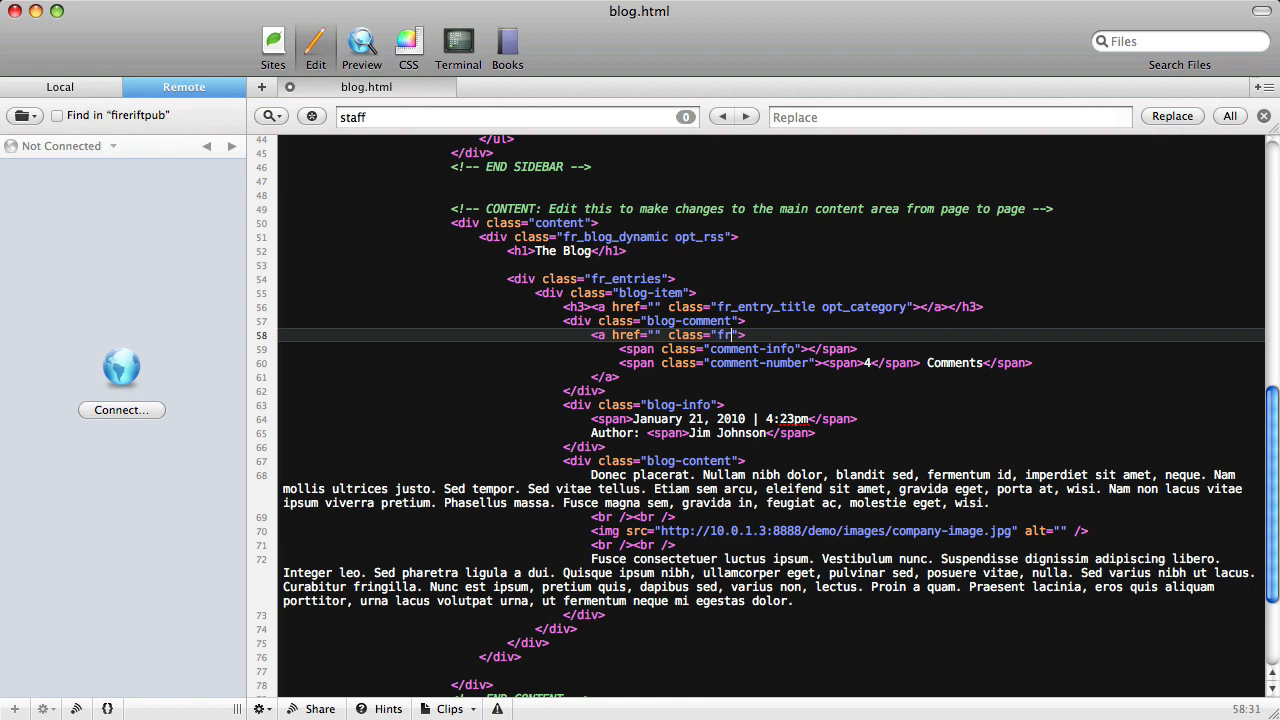
{"action": "type", "text": "_comments_link"}
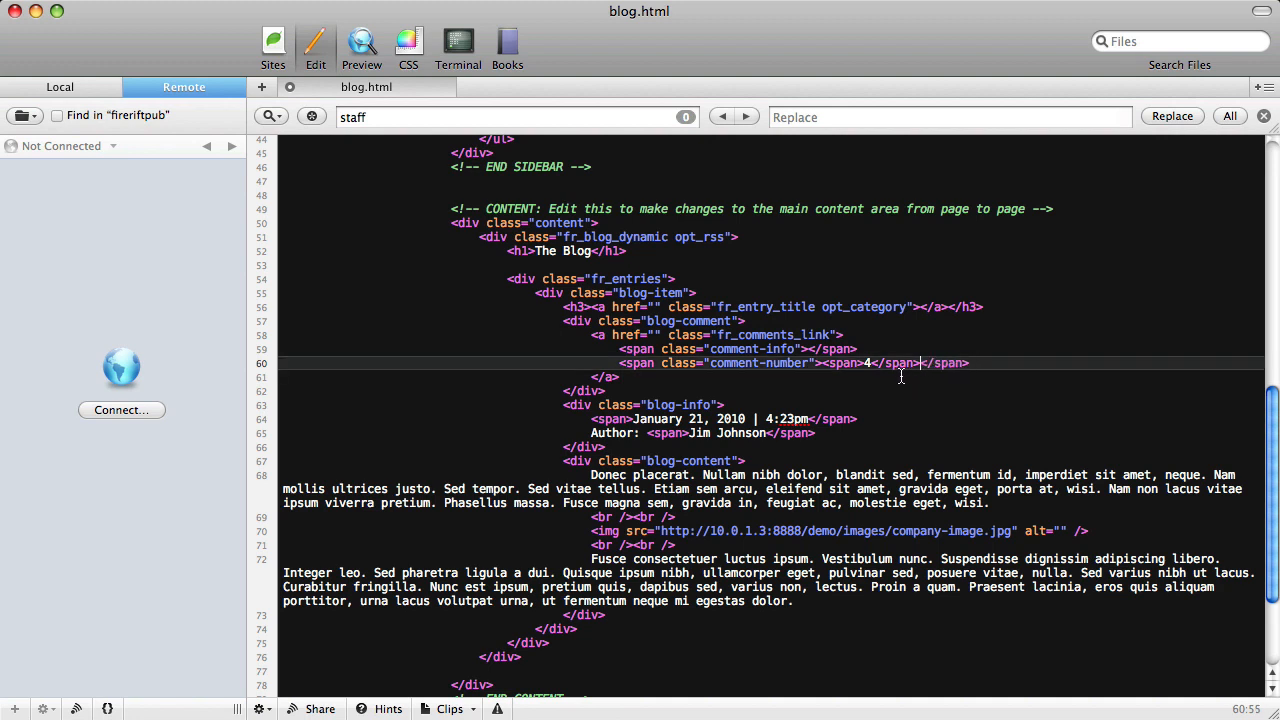
{"action": "key", "text": "Backspace"}
{"action": "type", "text": " class=\""}
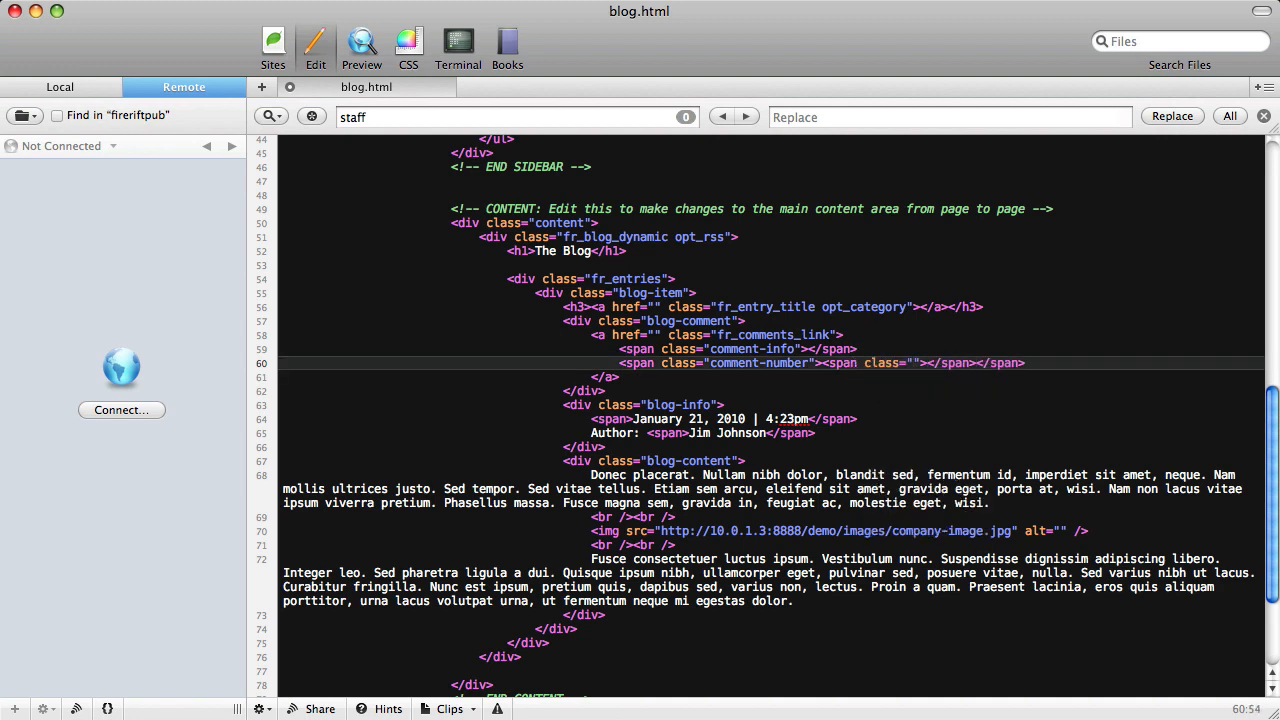
Give the comment count the classes fr_comments_count opt_category.
{"action": "type", "text": "fr_comment"}
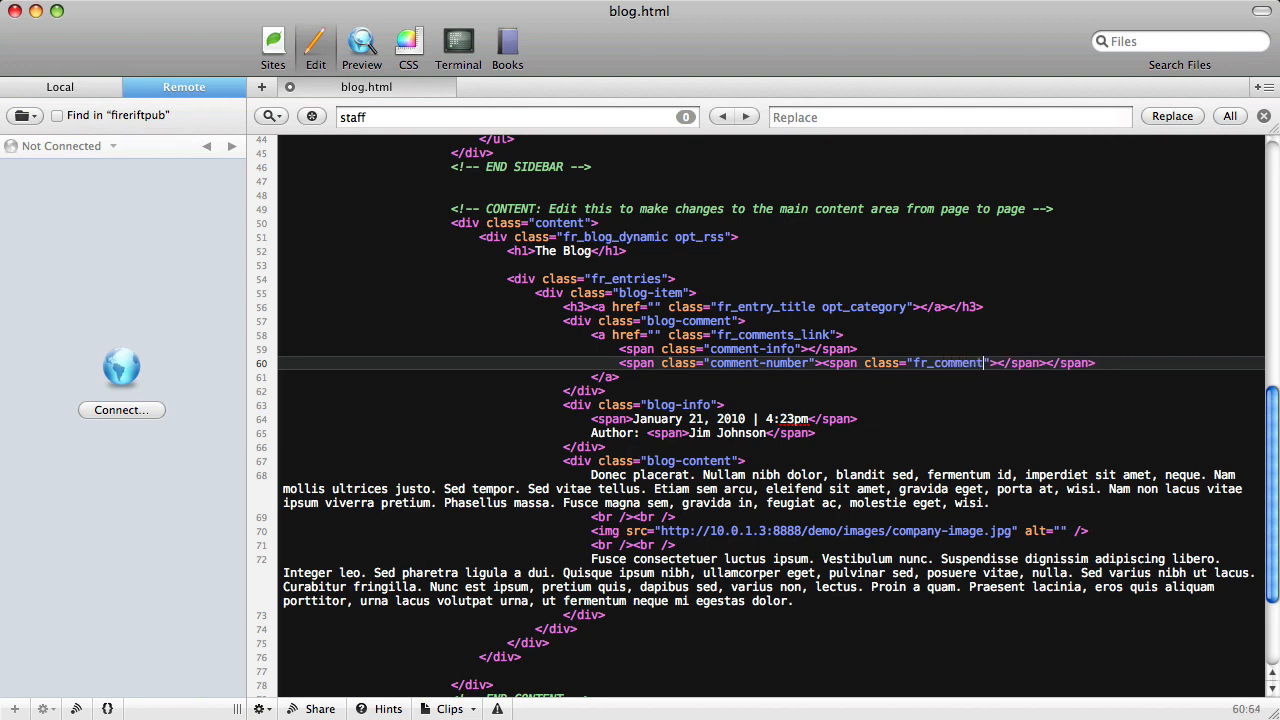
{"action": "type", "text": "s_count"}
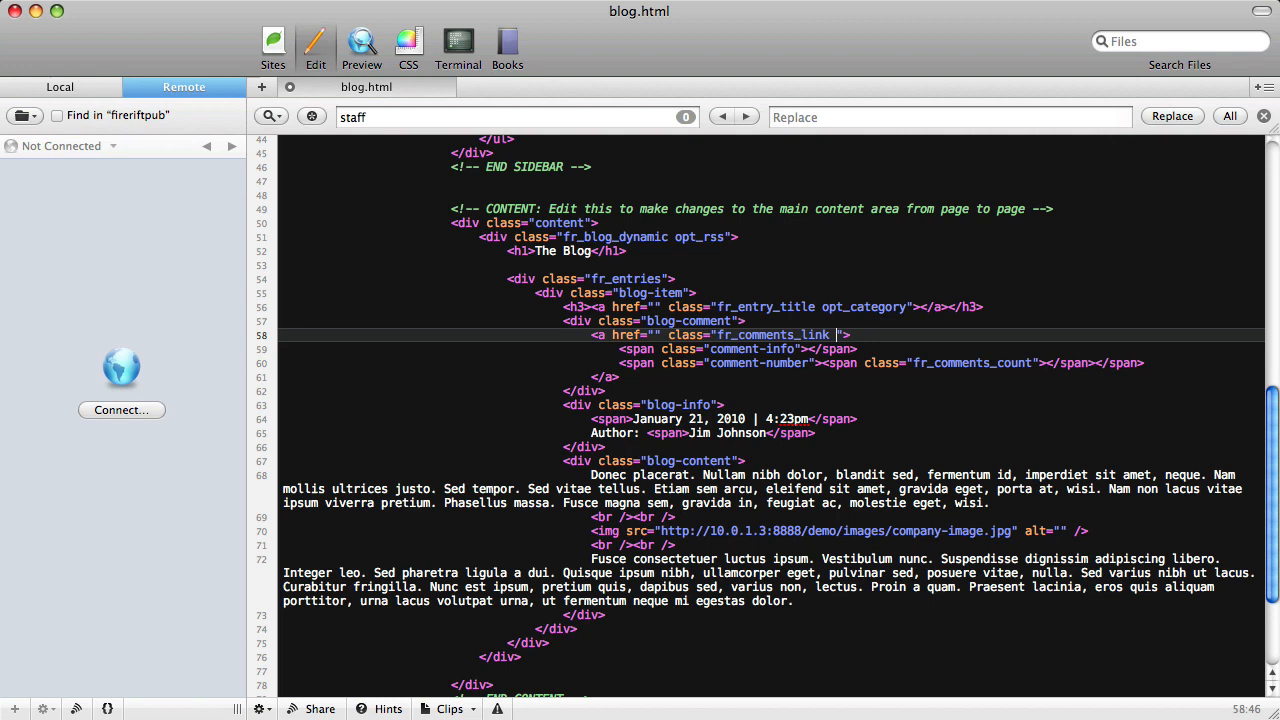
{"action": "type", "text": "opt_cate"}
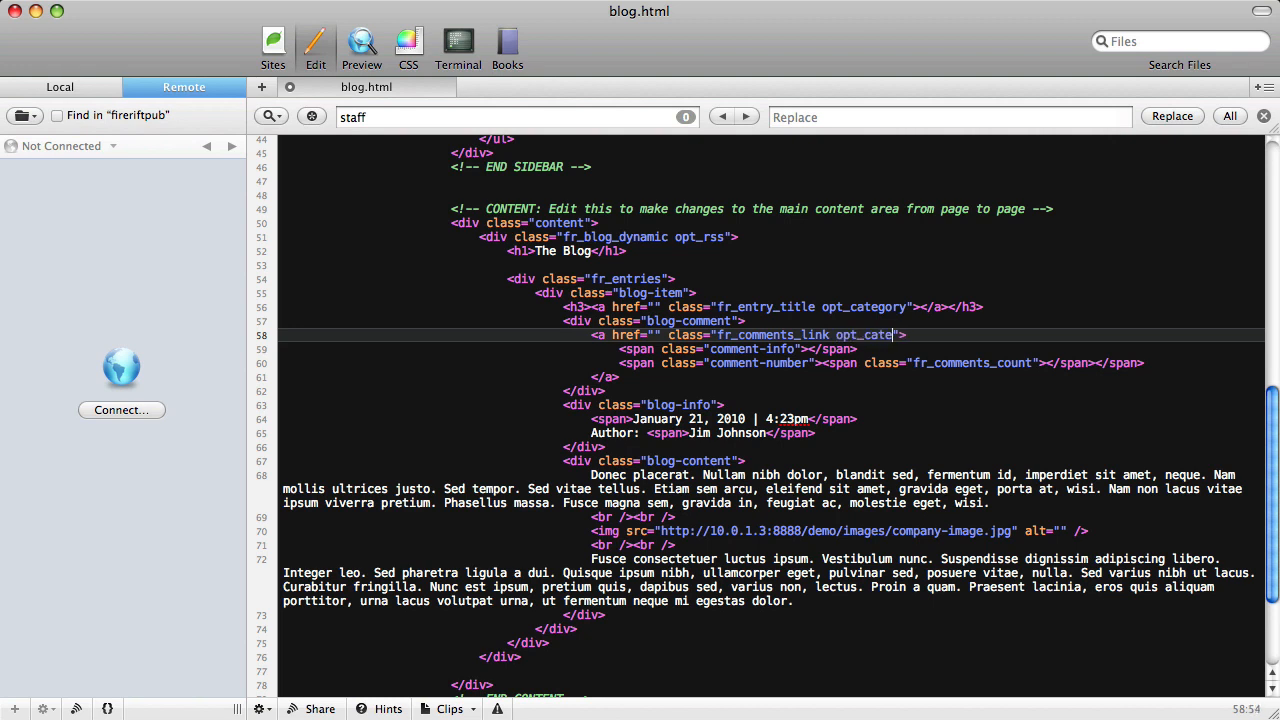
{"action": "type", "text": "gory"}
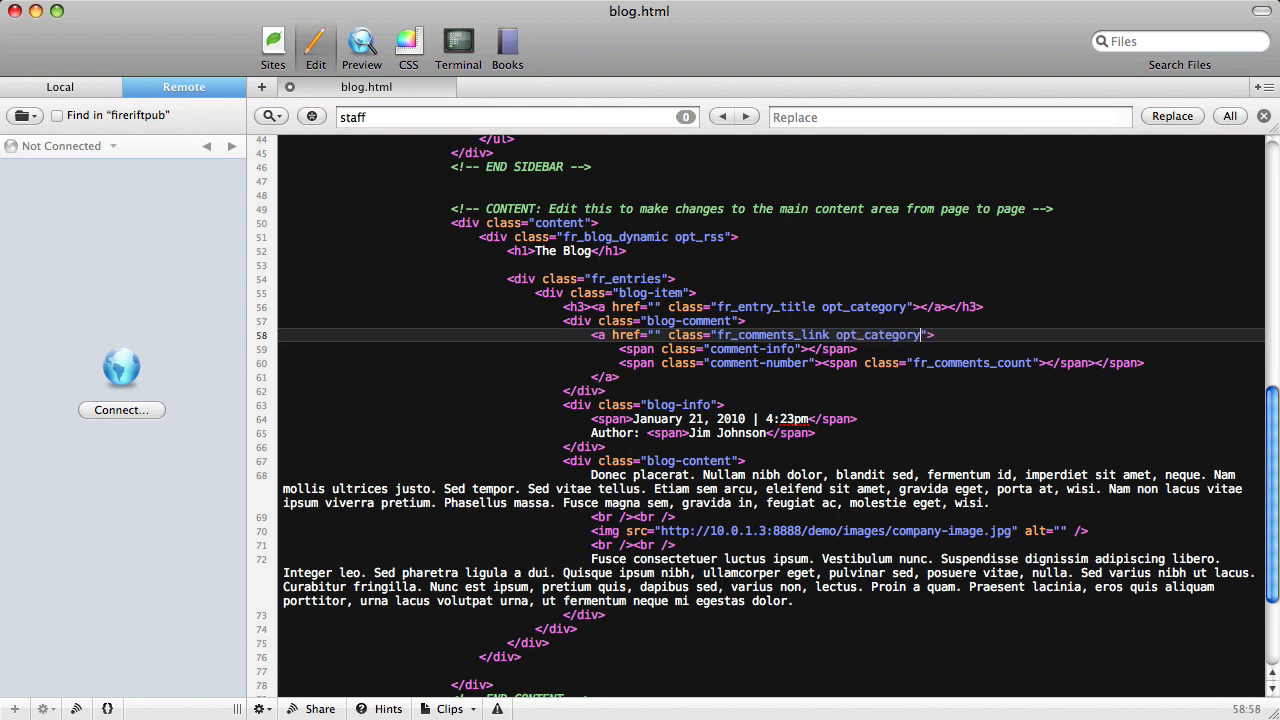
{"action": "double_click", "coordinate": [878, 334]}
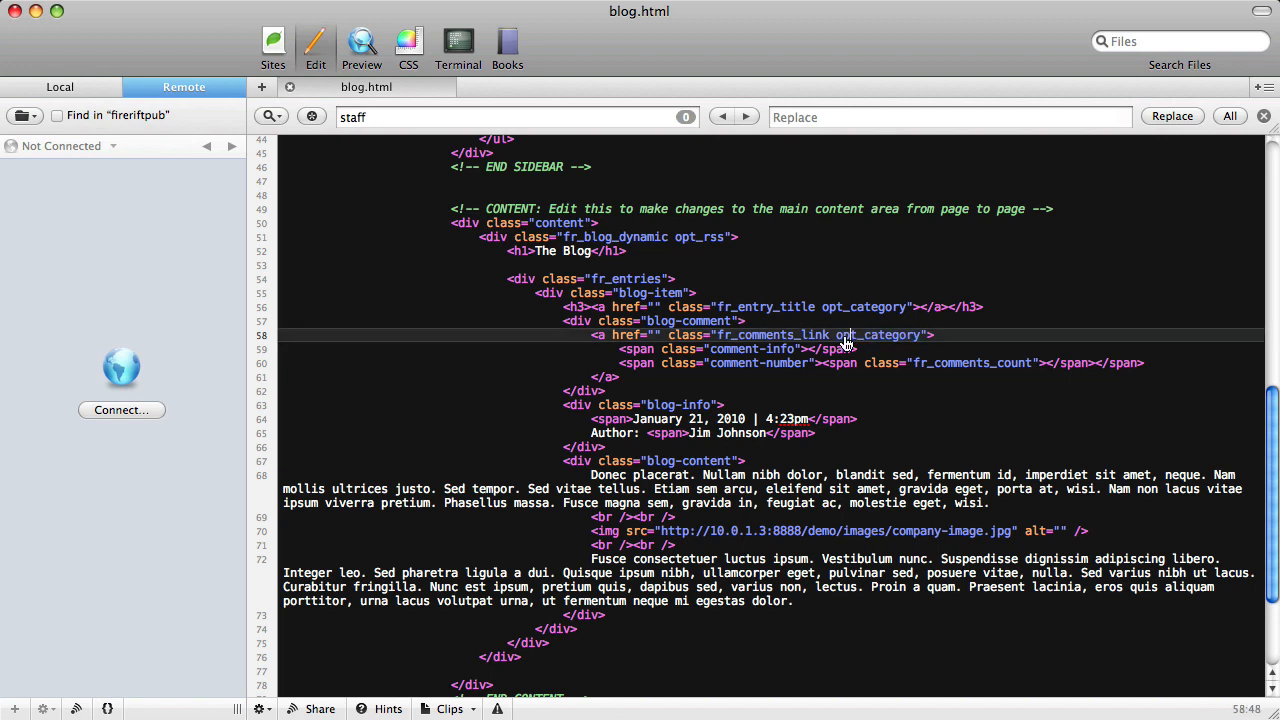
{"action": "left_click", "coordinate": [360, 44]}
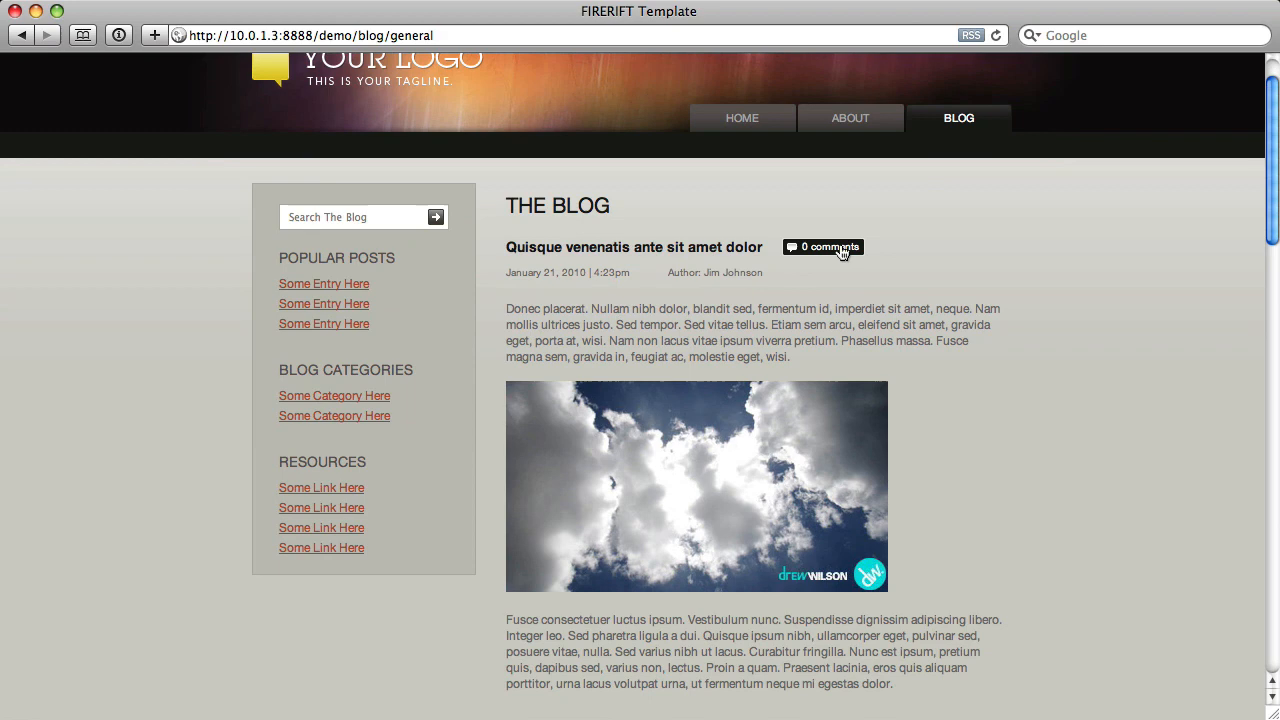
Scroll through the live blog posts in Safari to check their comment counts.
{"action": "scroll", "scroll_direction": "down", "scroll_amount": 3}
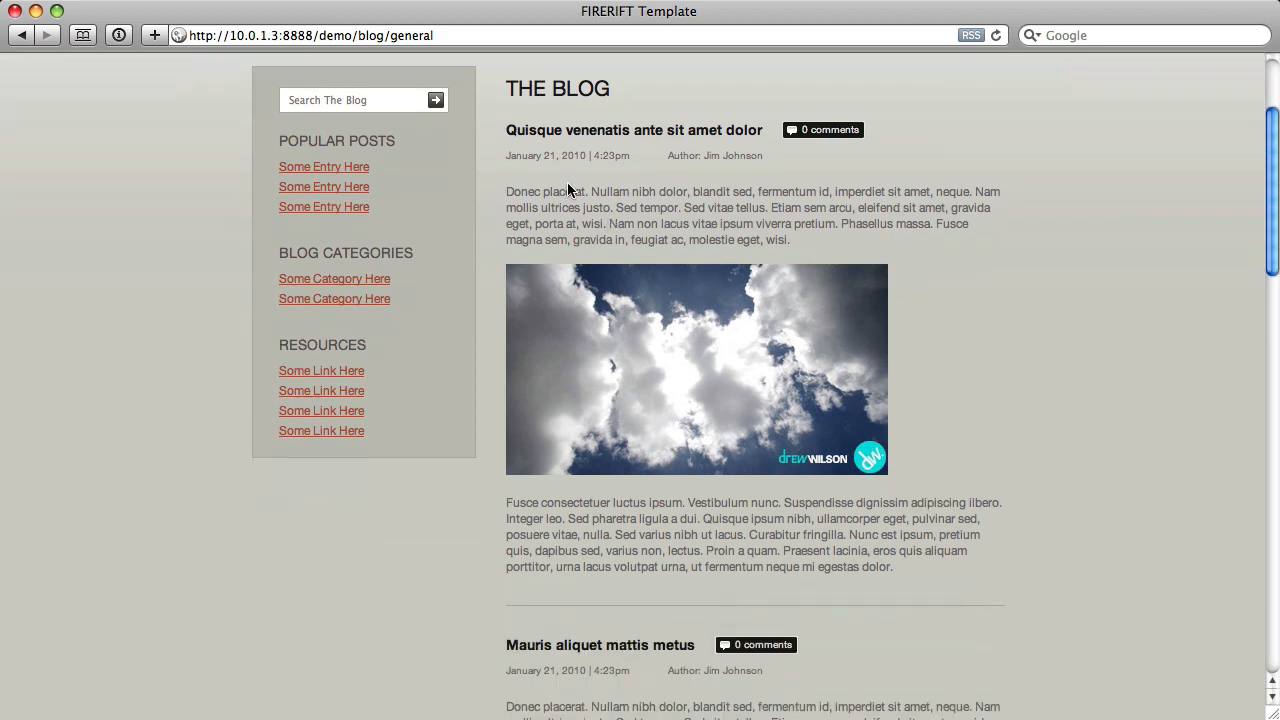
{"action": "scroll", "scroll_direction": "down", "scroll_amount": 3}
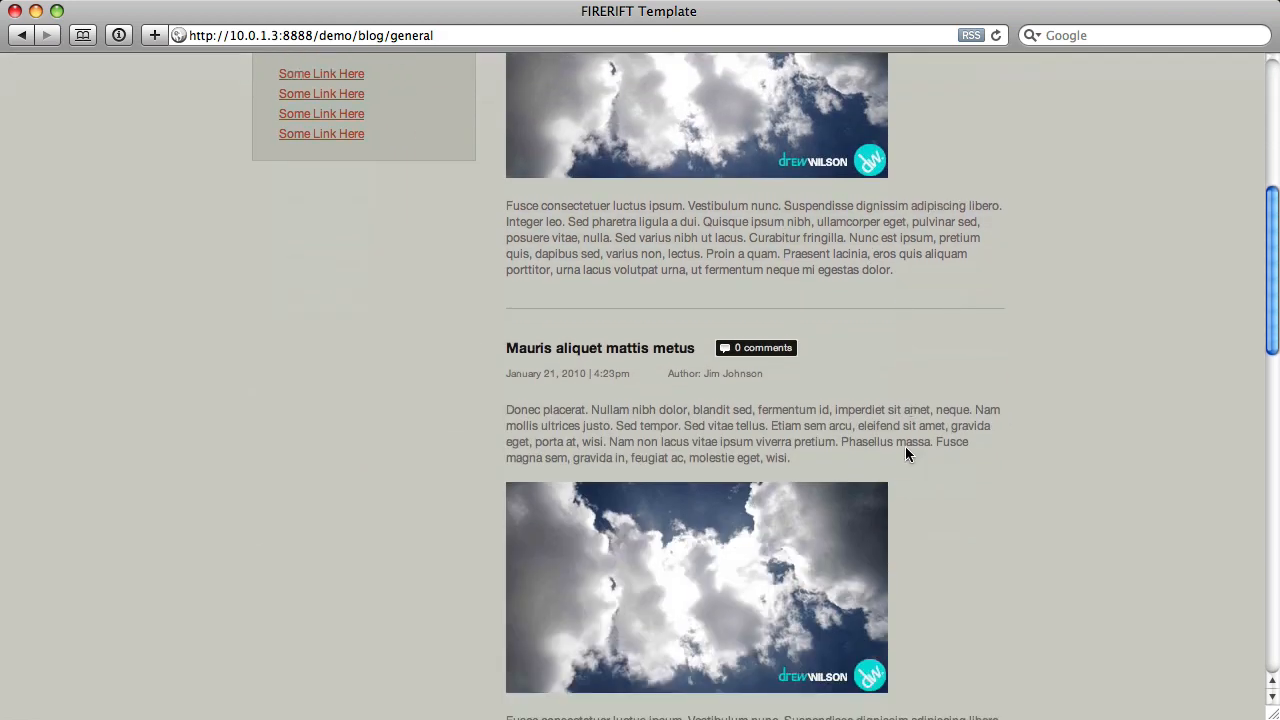
{"action": "scroll", "scroll_direction": "down", "scroll_amount": 3}
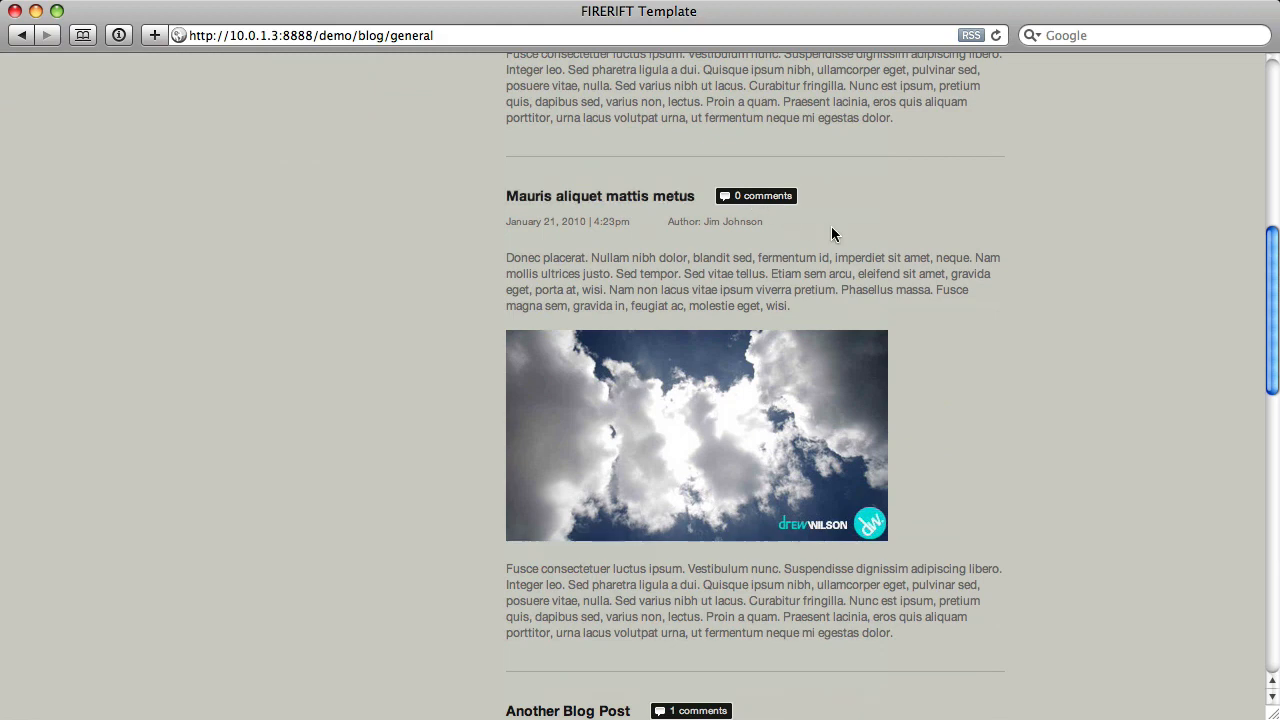
{"action": "scroll", "scroll_direction": "down", "scroll_amount": 3}
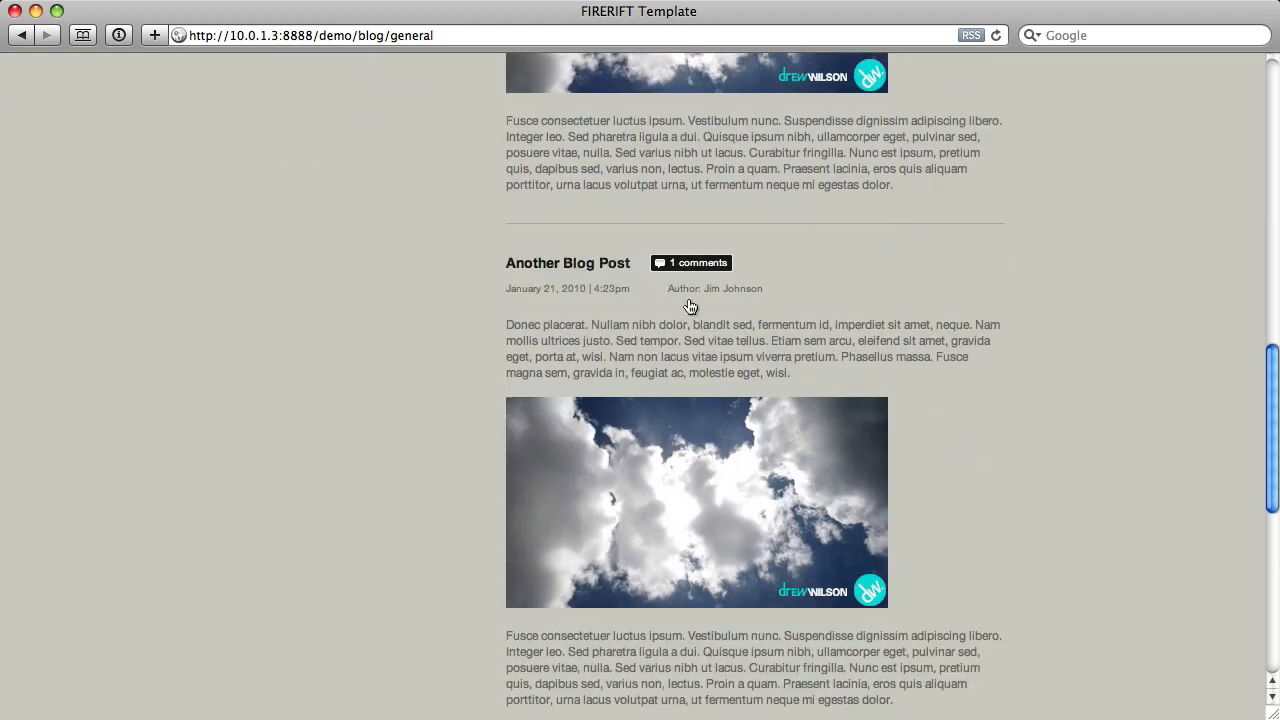
{"action": "scroll", "scroll_direction": "down", "scroll_amount": 3}
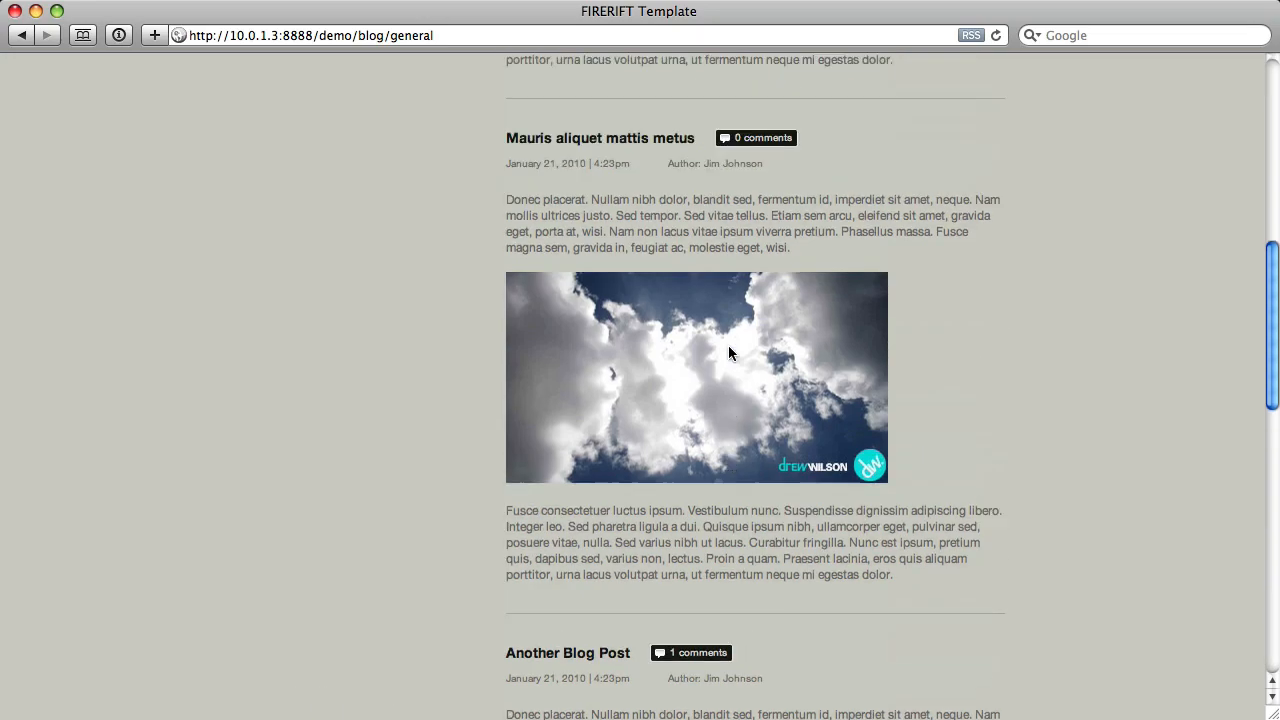
{"action": "scroll", "scroll_direction": "up", "scroll_amount": 3}
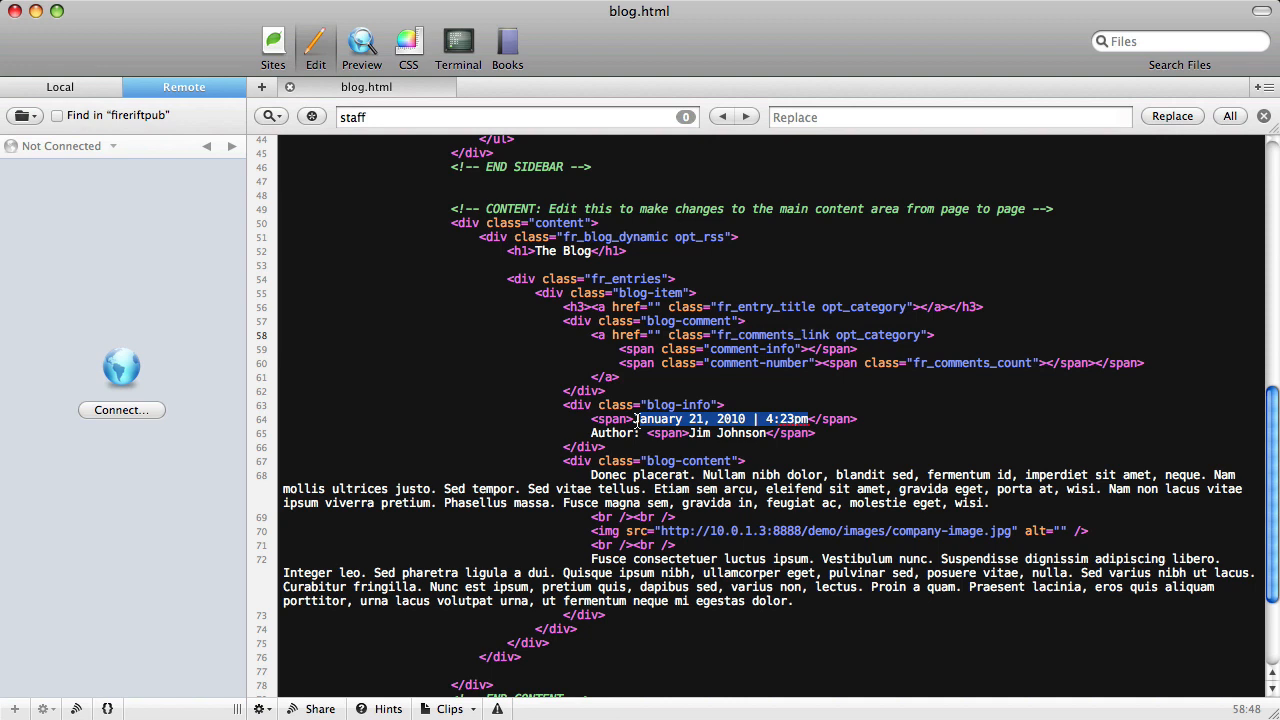
Replace the sample date and author with fr_date opt_full_month opt_year opt_time and fr_author.
{"action": "key", "text": "Delete"}
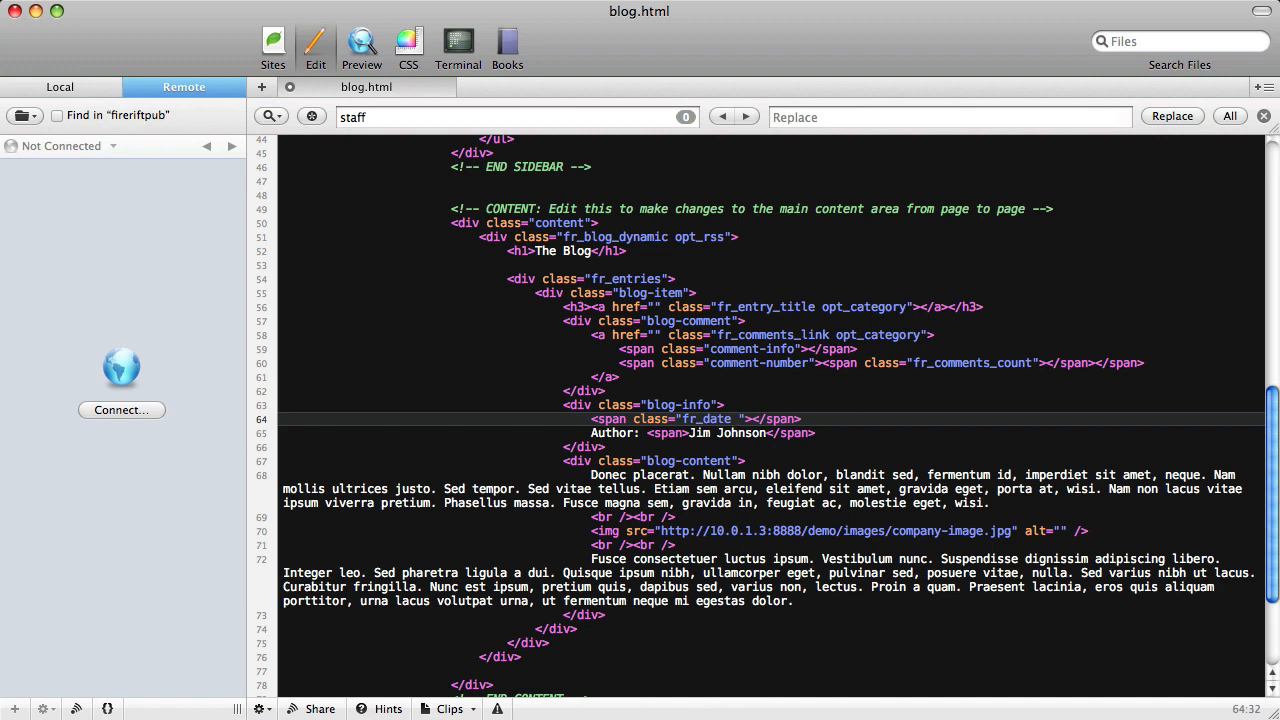
{"action": "type", "text": "opt"}
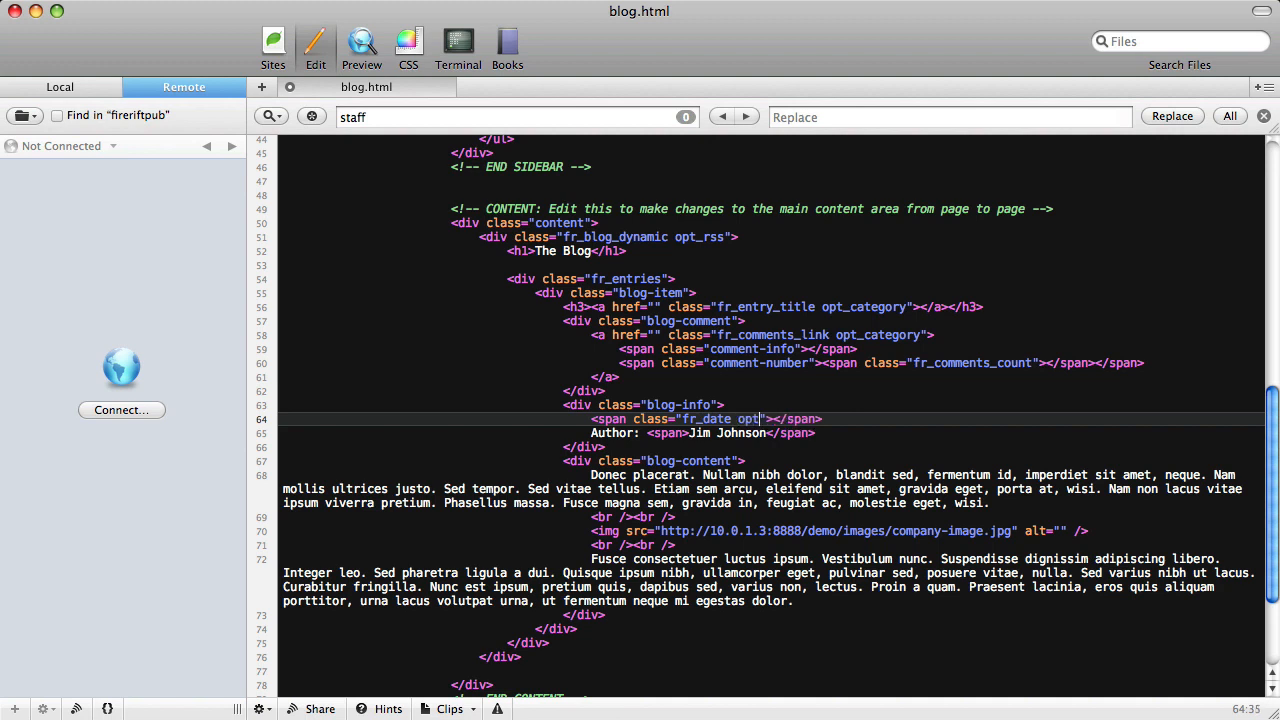
{"action": "type", "text": "_full_mi"}
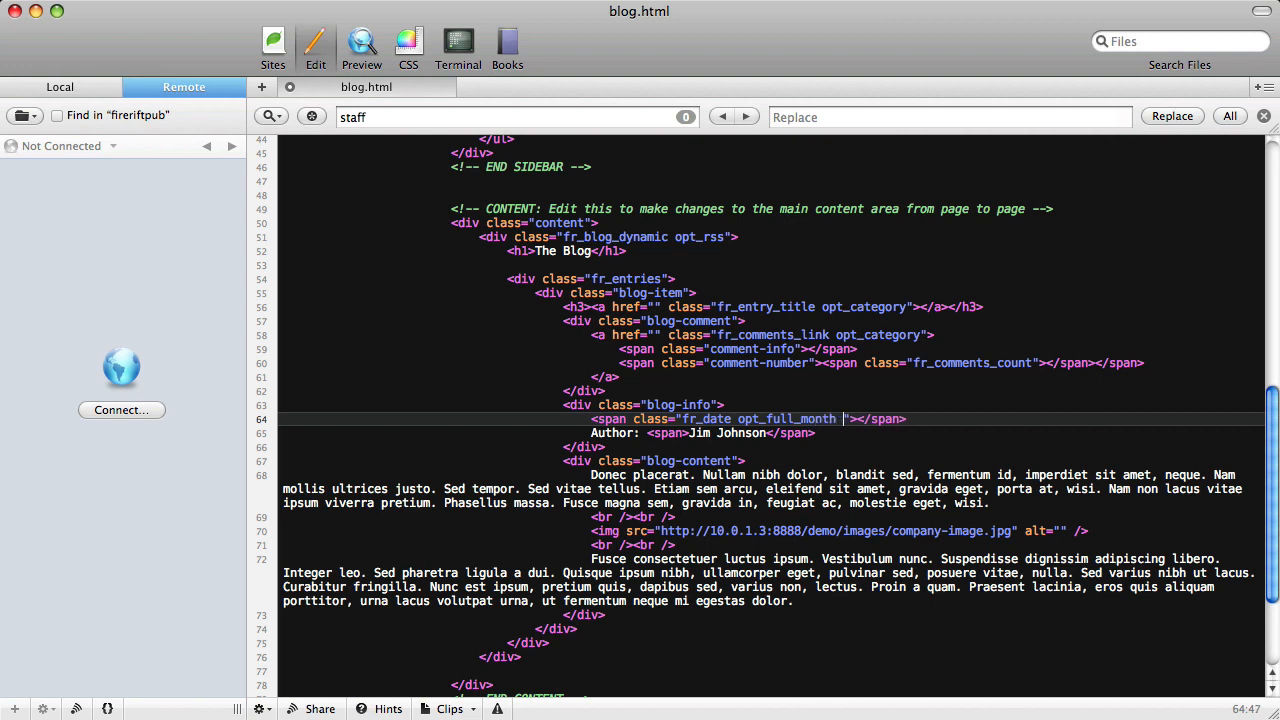
{"action": "type", "text": "opt_year opt_time"}
{"action": "left_click", "coordinate": [770, 432]}
{"action": "type", "text": " class=\"fr"}
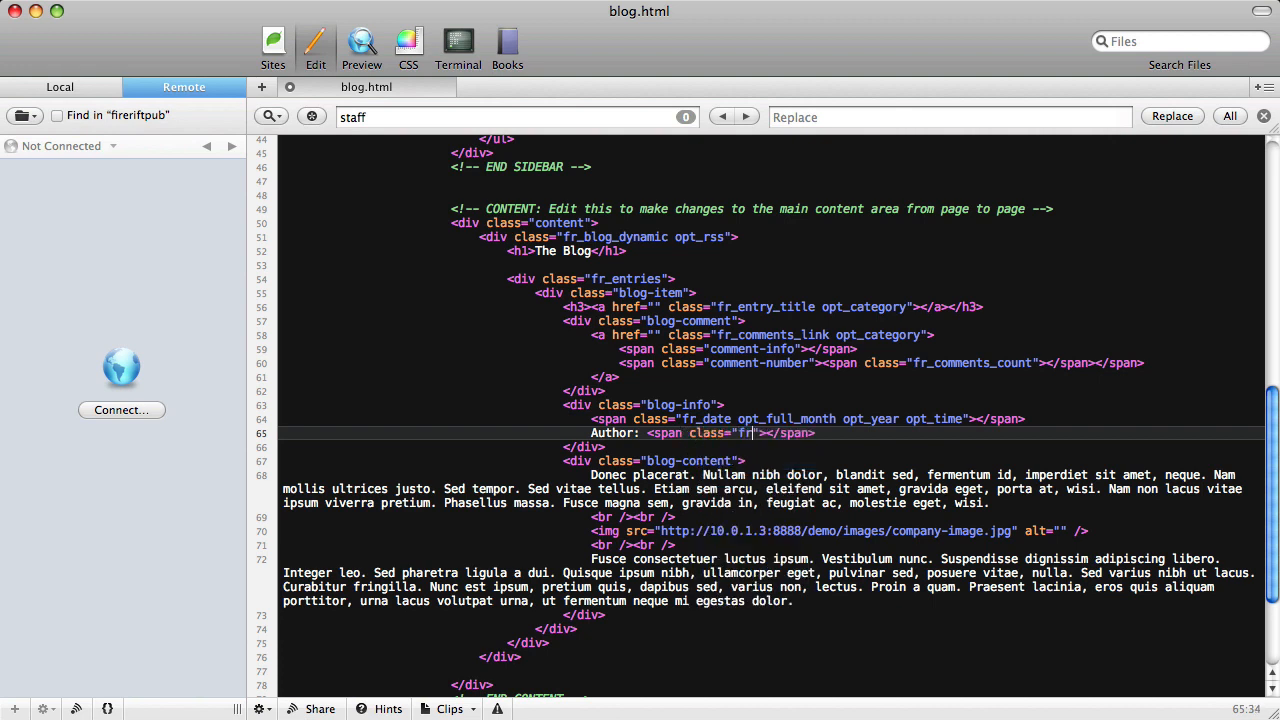
{"action": "type", "text": "_author"}
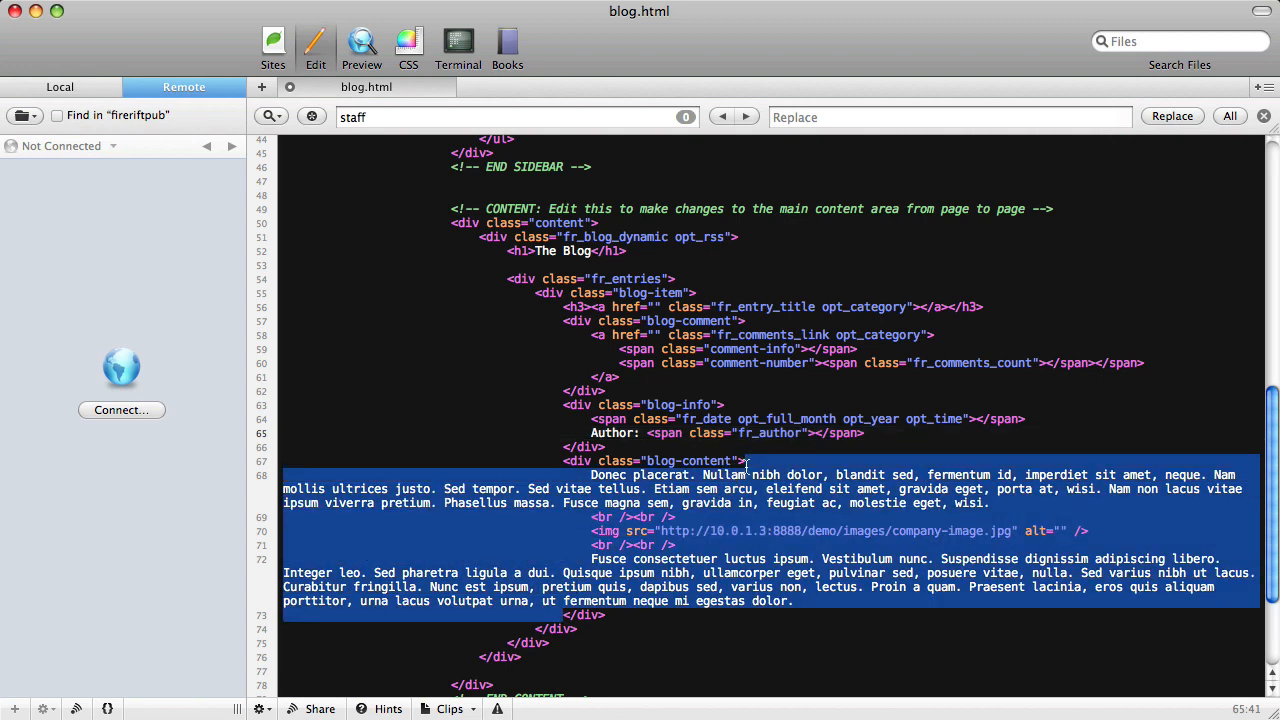
Empty the post body div and give it the class fr_text.
{"action": "key", "text": "Delete"}
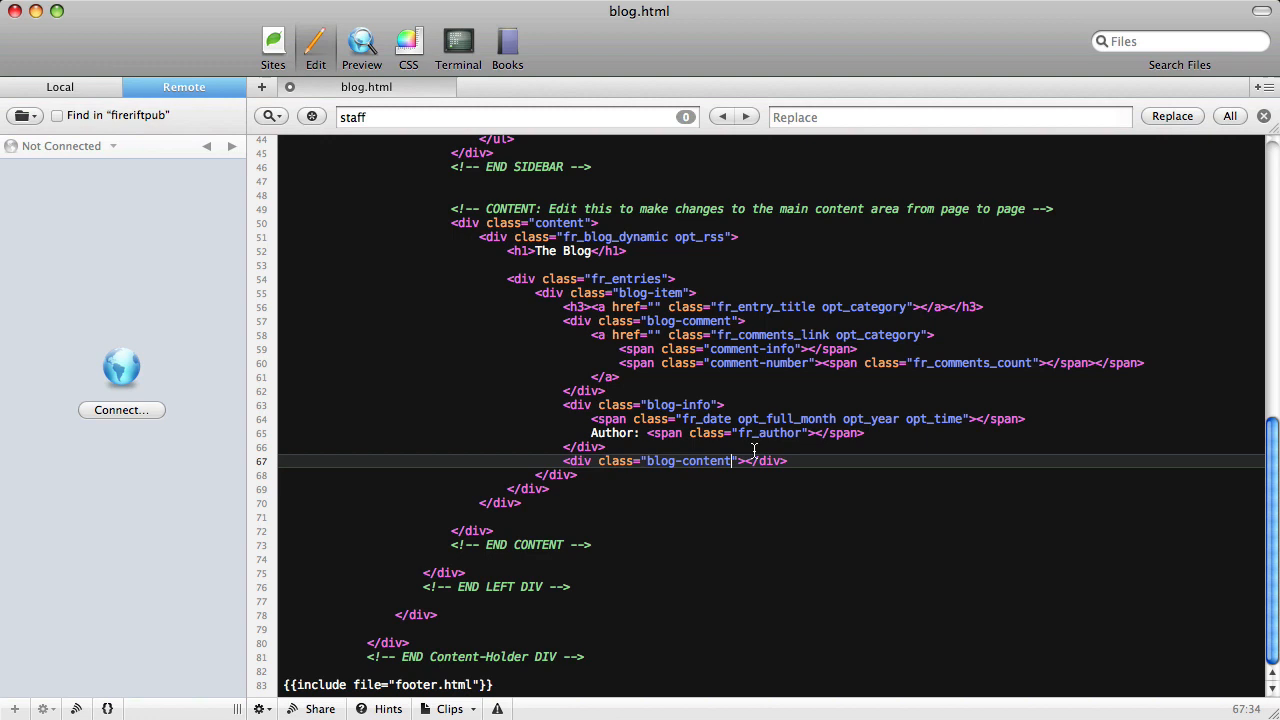
{"action": "type", "text": "fr_"}
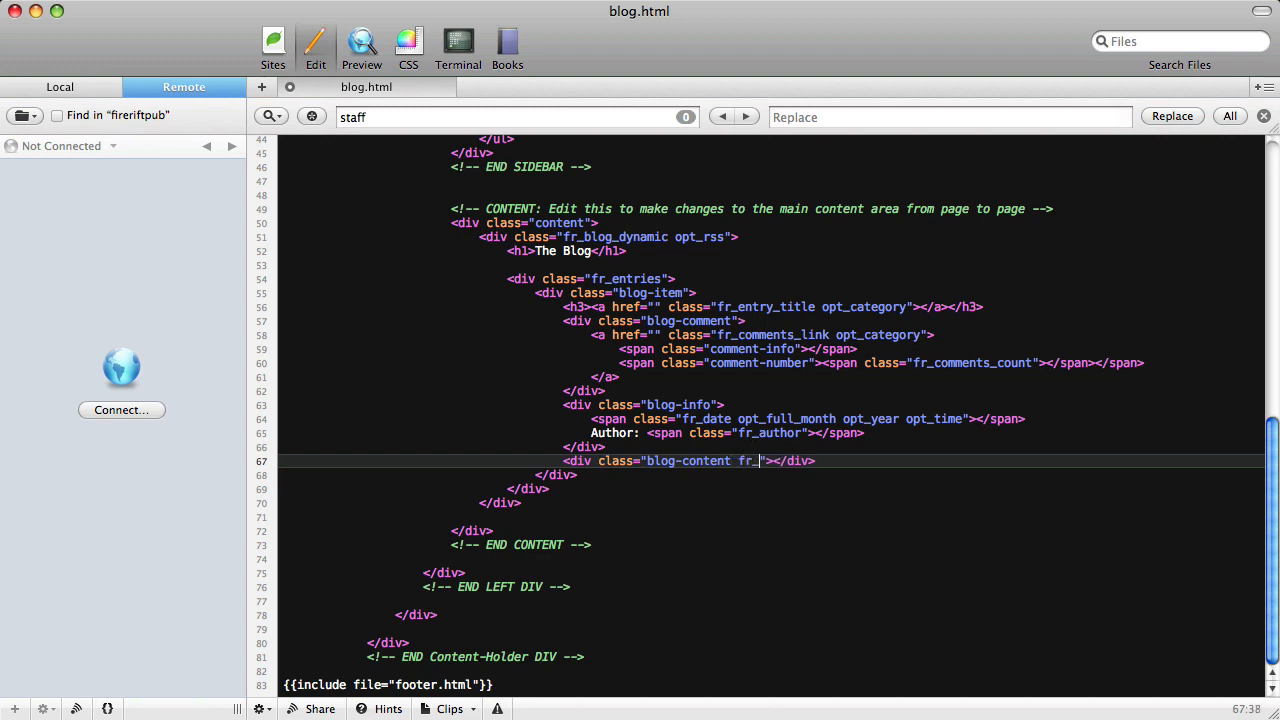
{"action": "type", "text": "text"}
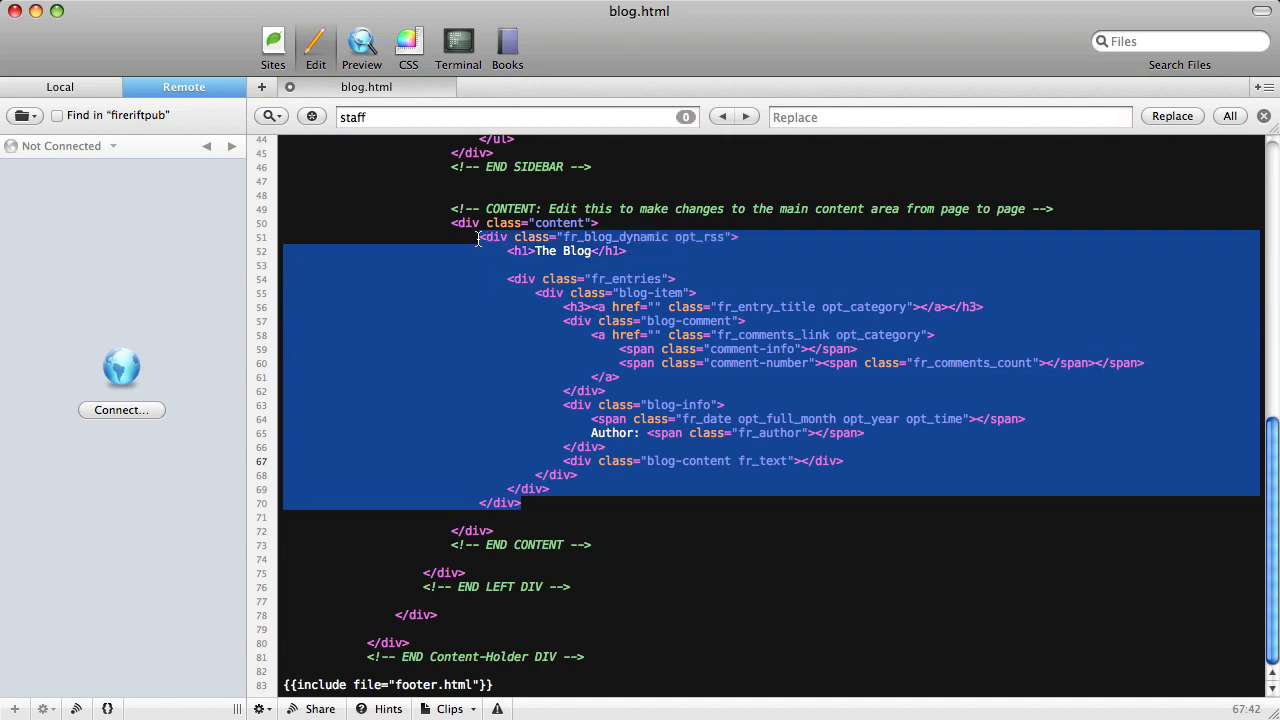
{"action": "left_click", "coordinate": [620, 308]}
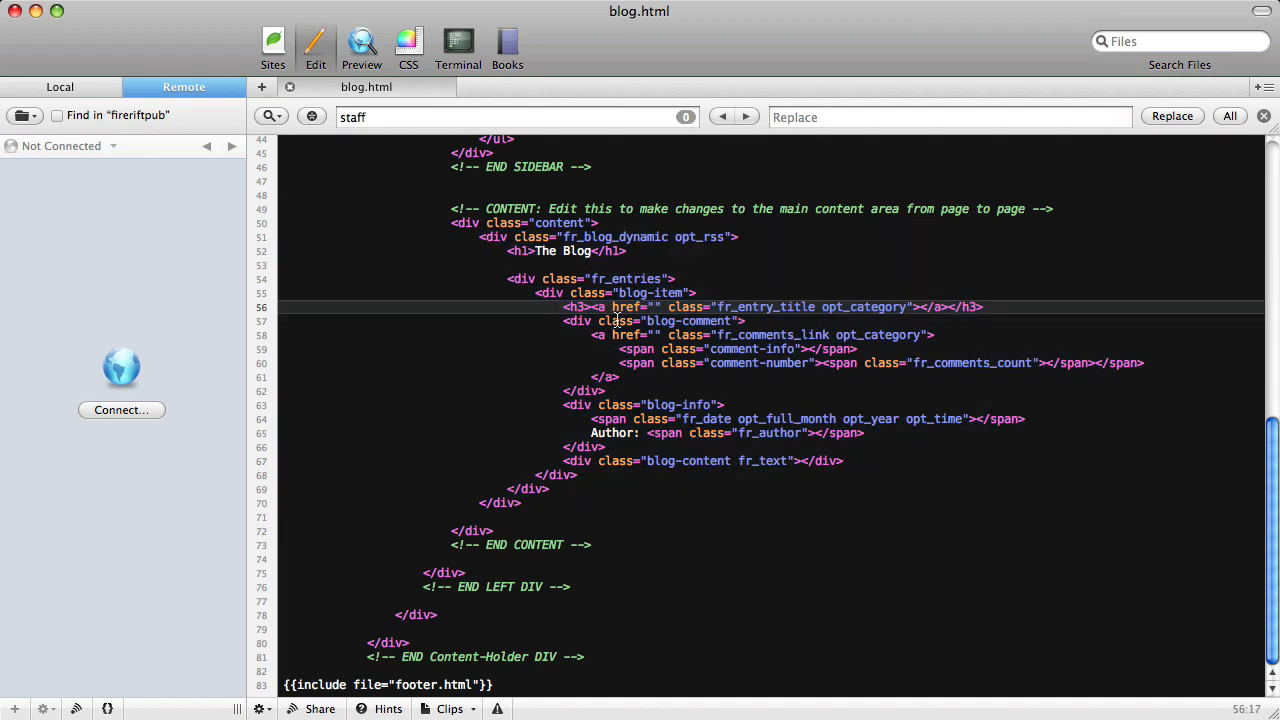
Refresh the Safari preview and scroll through the posts with real dates, authors and text.
{"action": "left_click", "coordinate": [360, 44]}
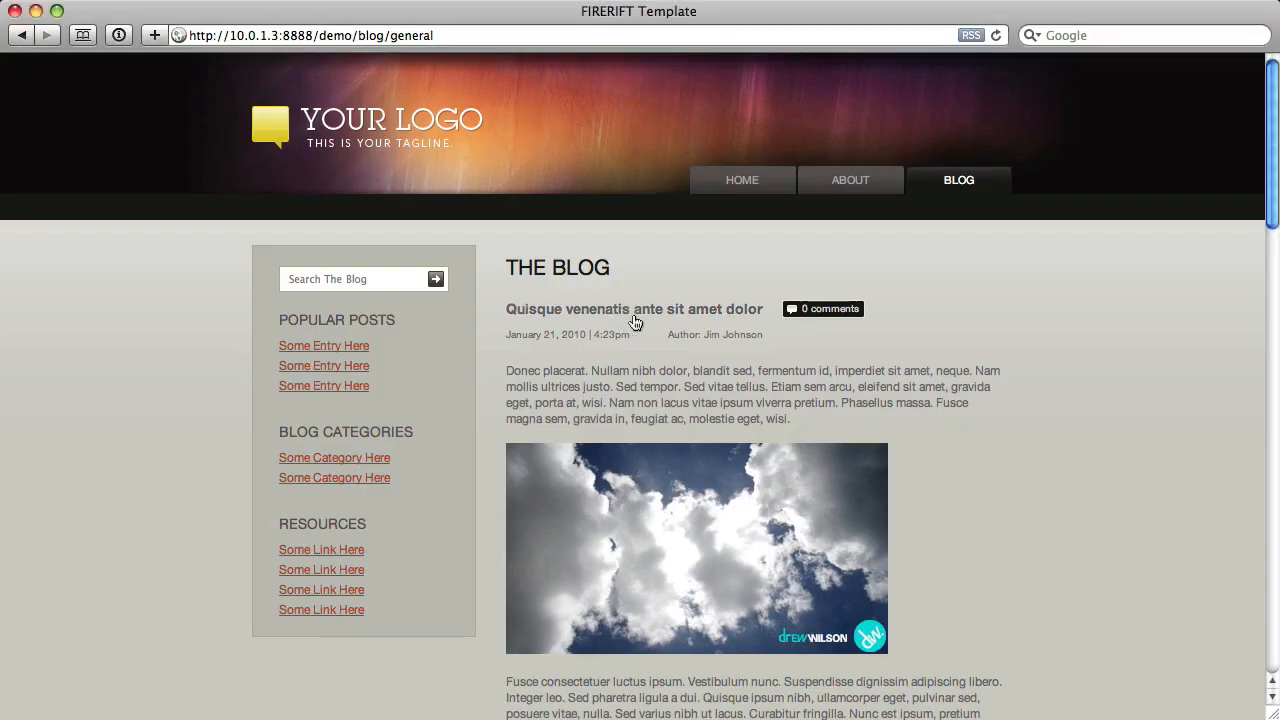
{"action": "scroll", "scroll_direction": "up", "scroll_amount": 3}
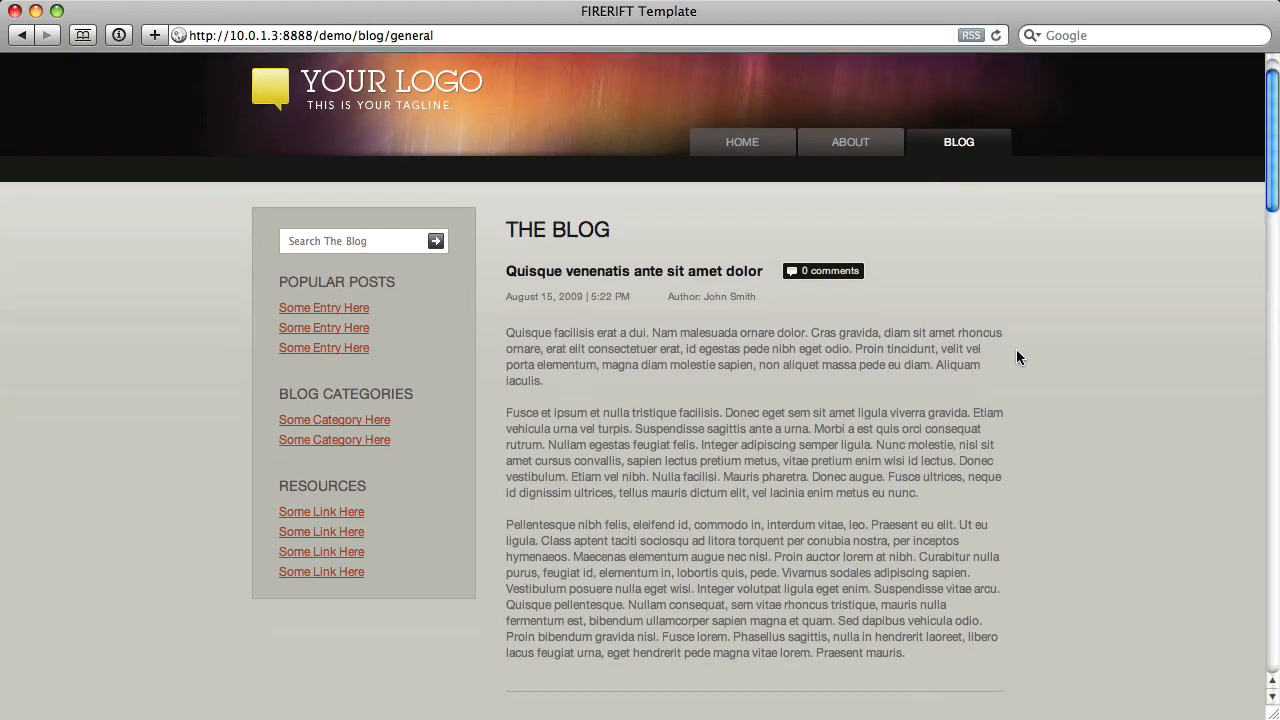
{"action": "scroll", "scroll_direction": "down", "scroll_amount": 3}
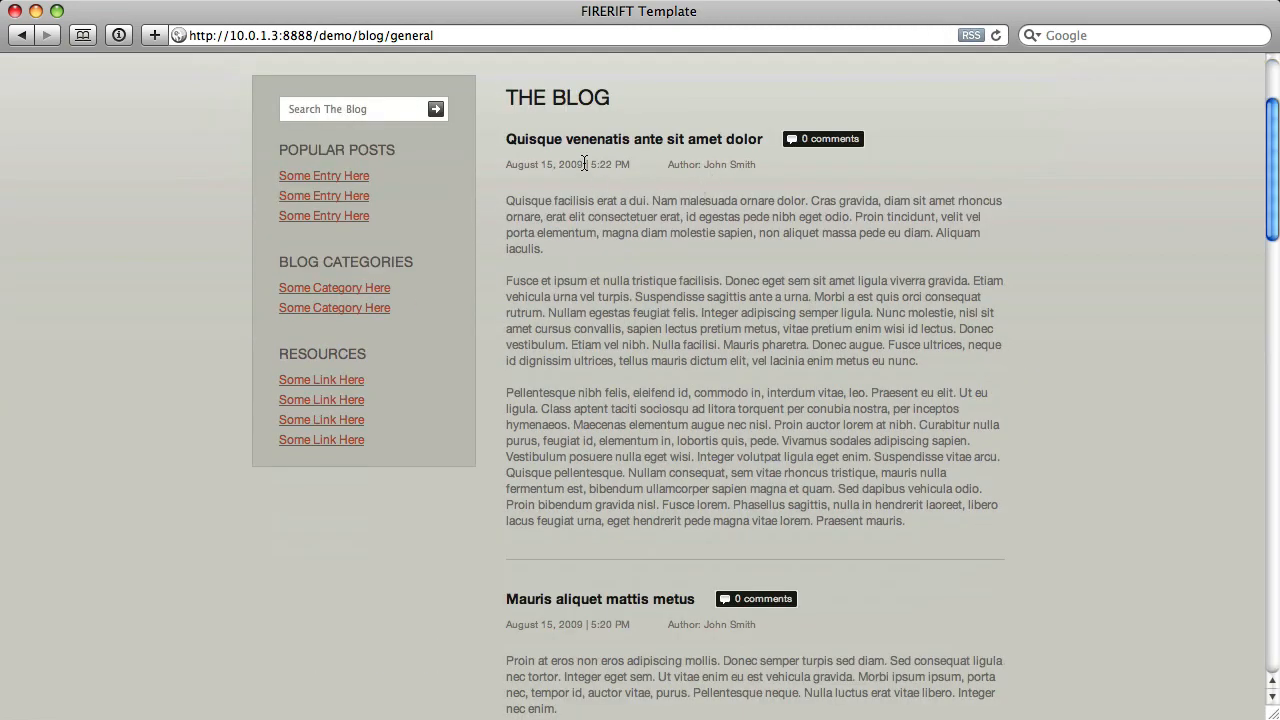
{"action": "scroll", "scroll_direction": "down", "scroll_amount": 3}
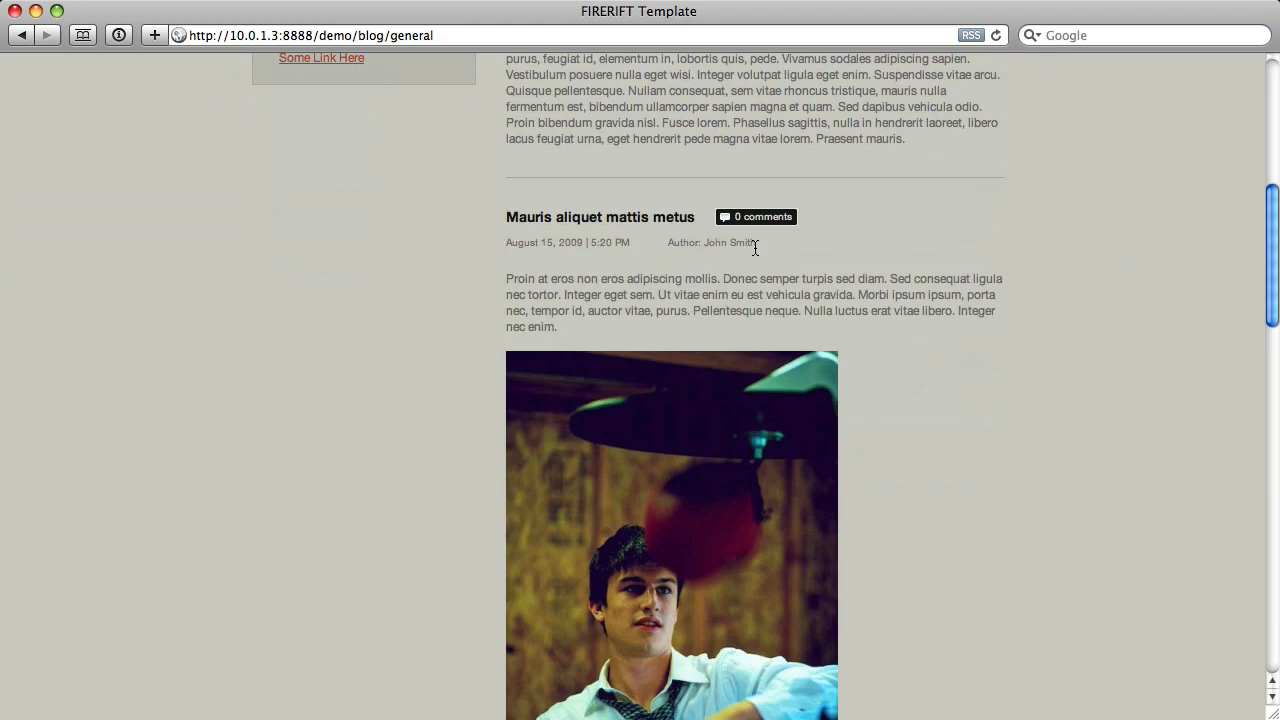
{"action": "scroll", "scroll_direction": "down", "scroll_amount": 3}
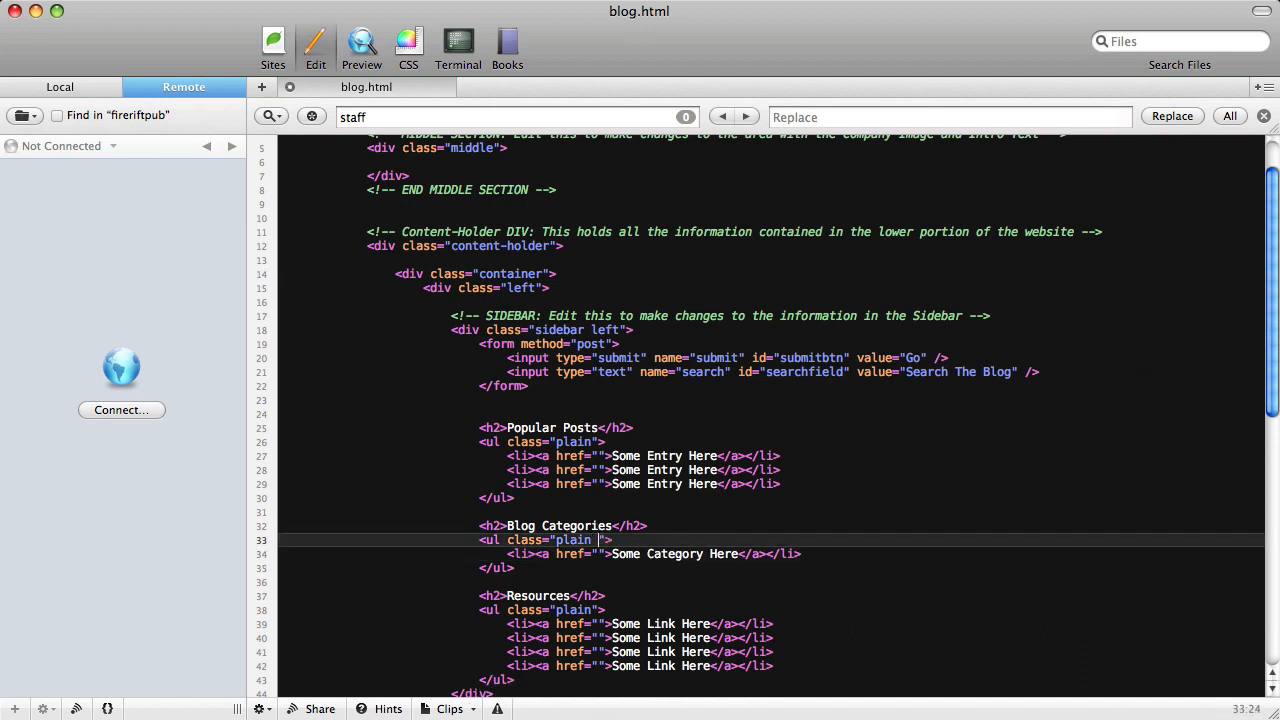
Give the Blog Categories list fr_blogs and its single link the class fr_name.
{"action": "type", "text": "fr_"}
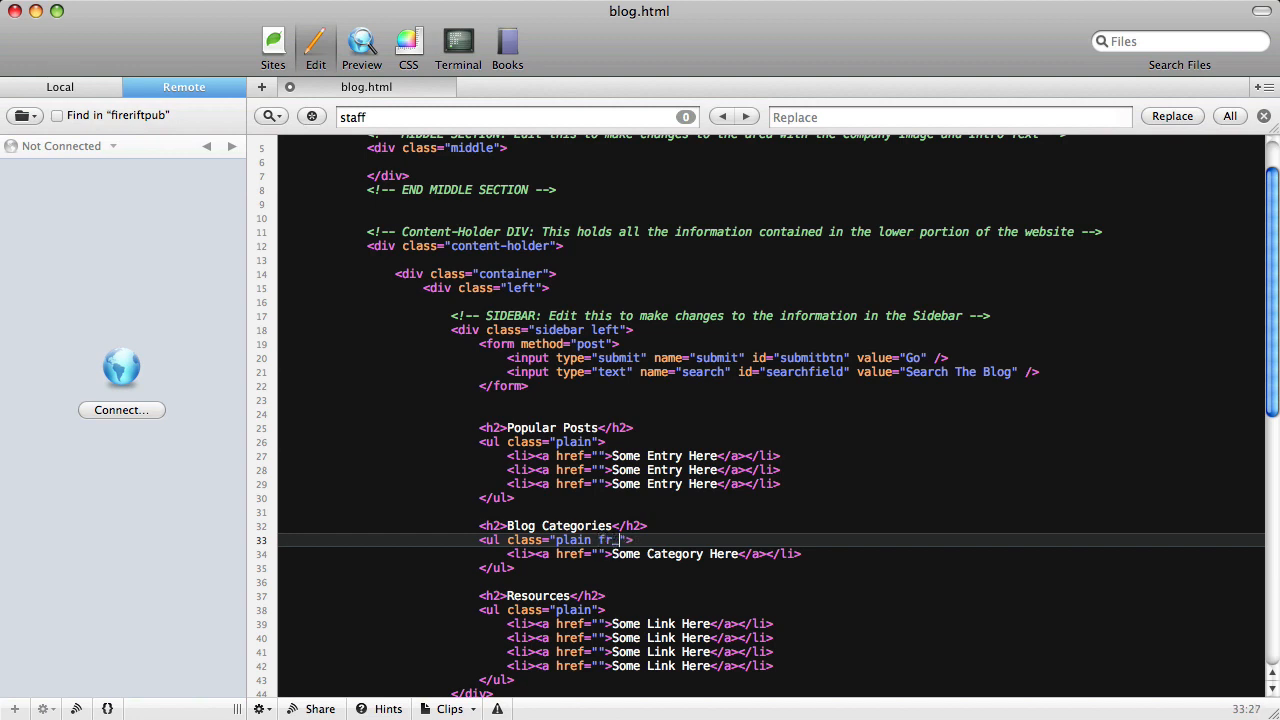
{"action": "type", "text": "blogs"}
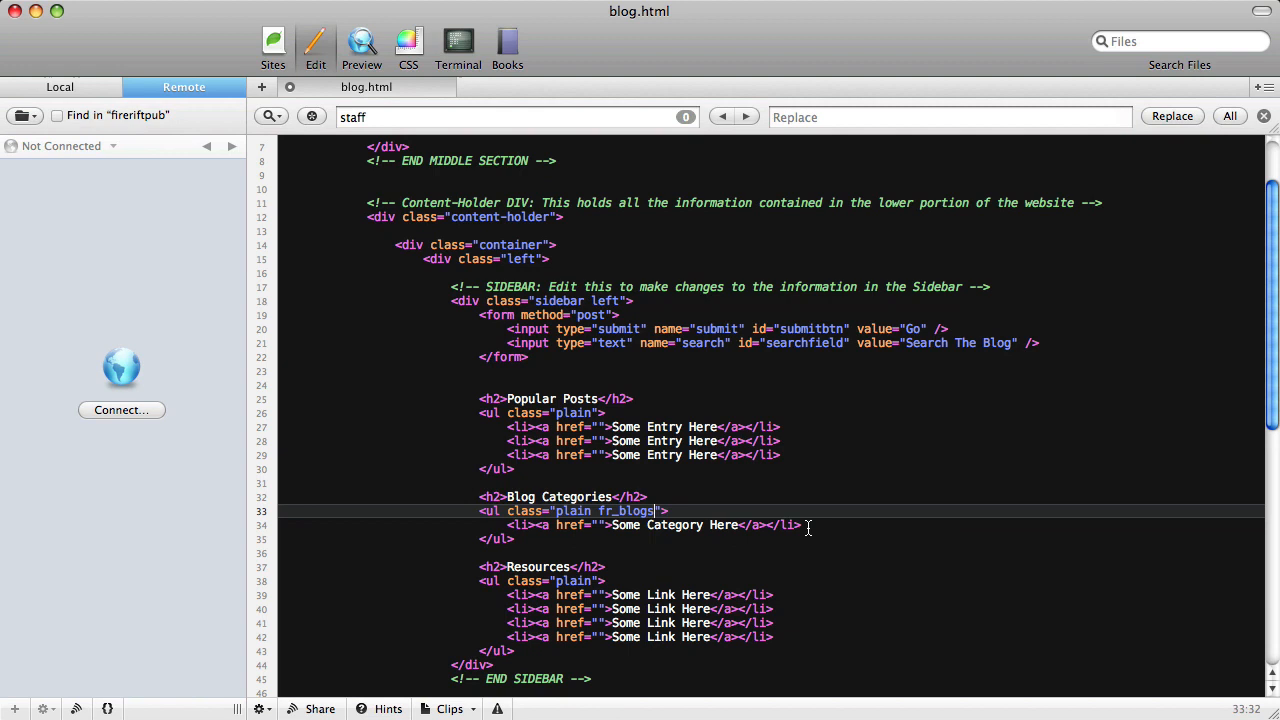
{"action": "double_click", "coordinate": [628, 512]}
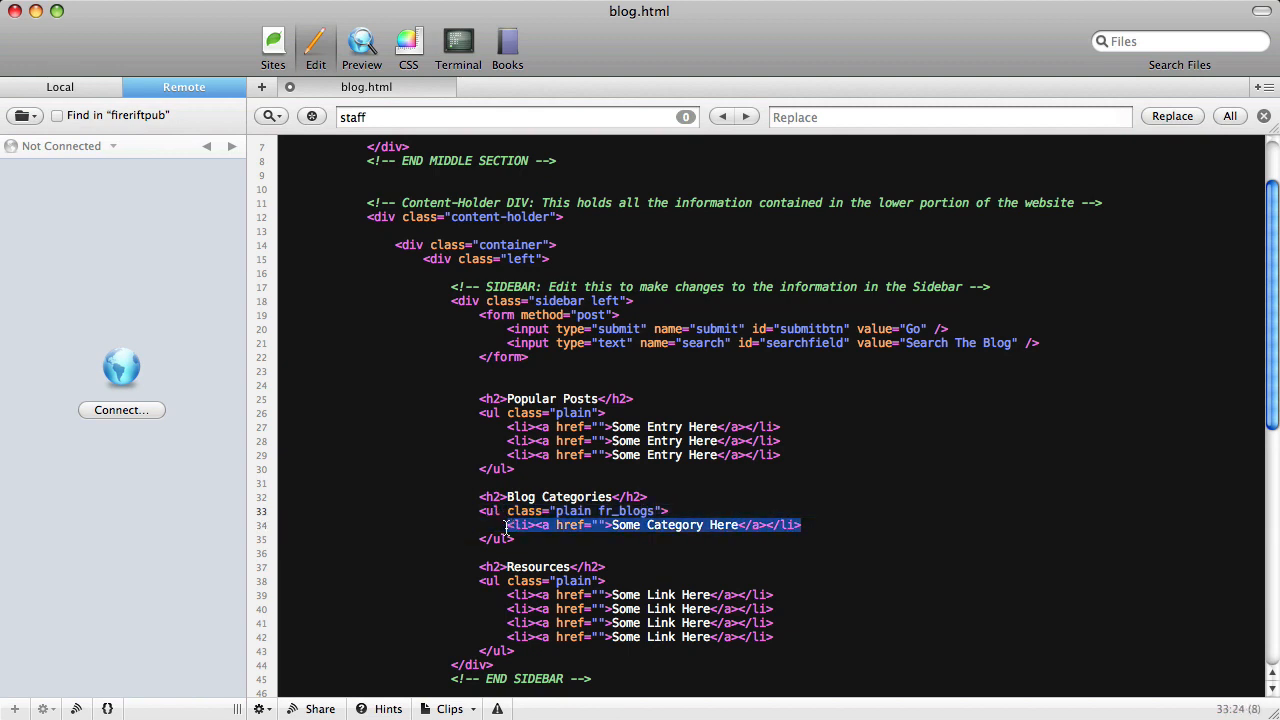
{"action": "left_click", "coordinate": [736, 524]}
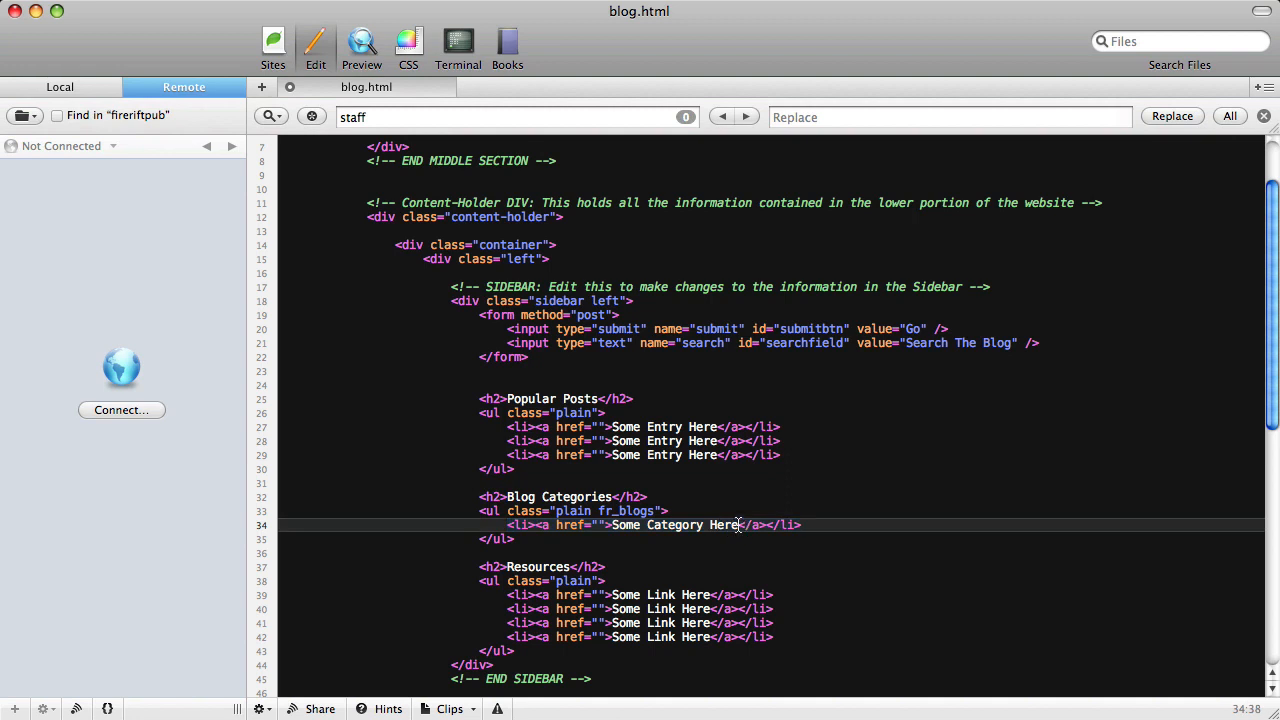
{"action": "key", "text": "Backspace"}
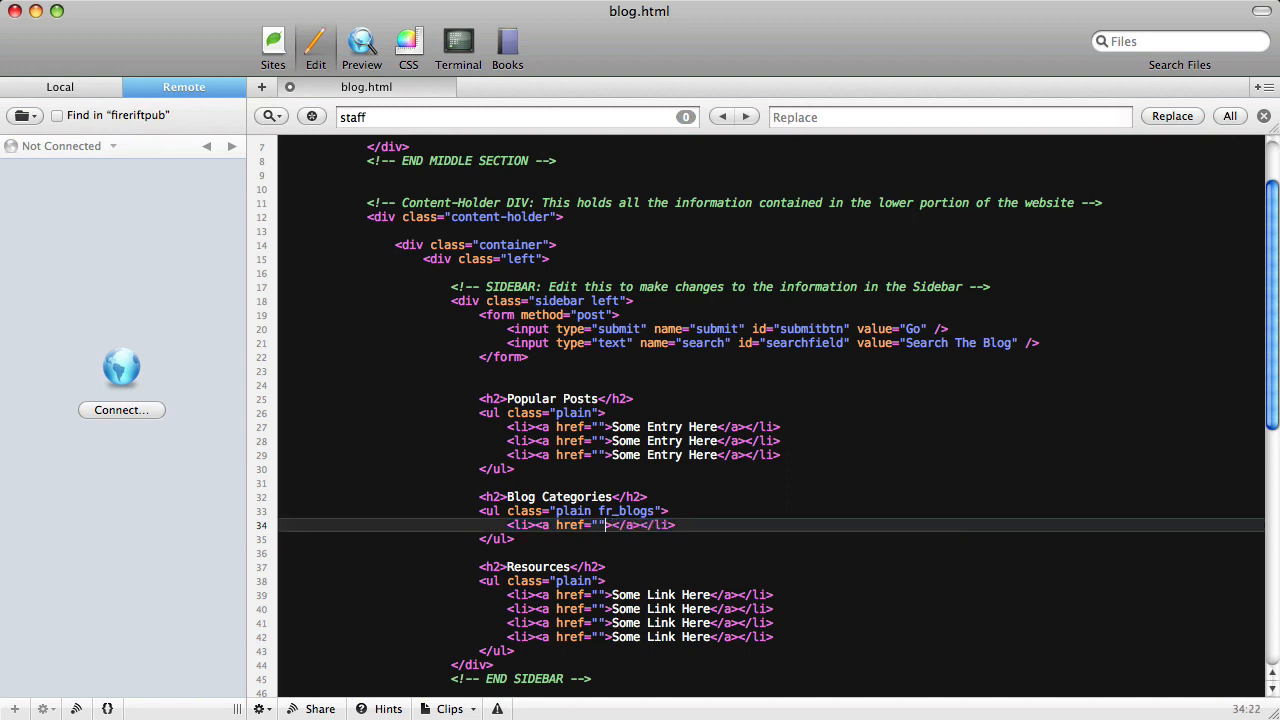
{"action": "type", "text": "class=\"\""}
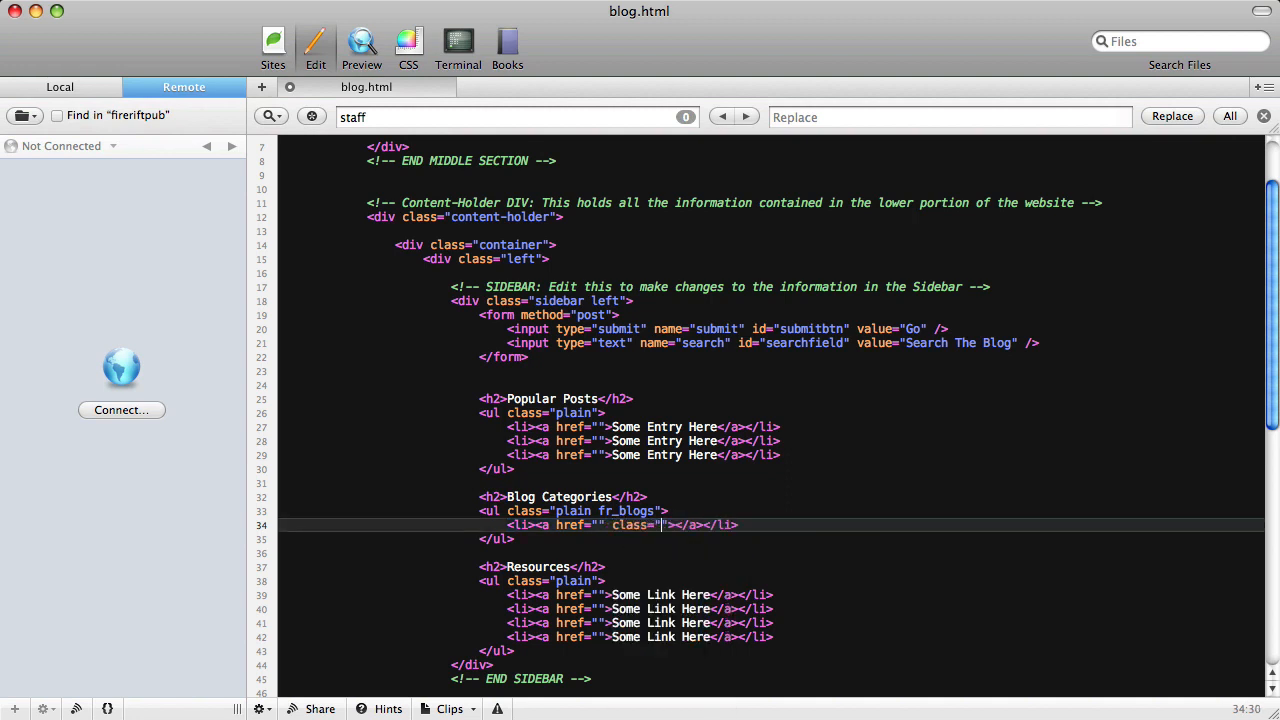
{"action": "type", "text": "fr_name"}
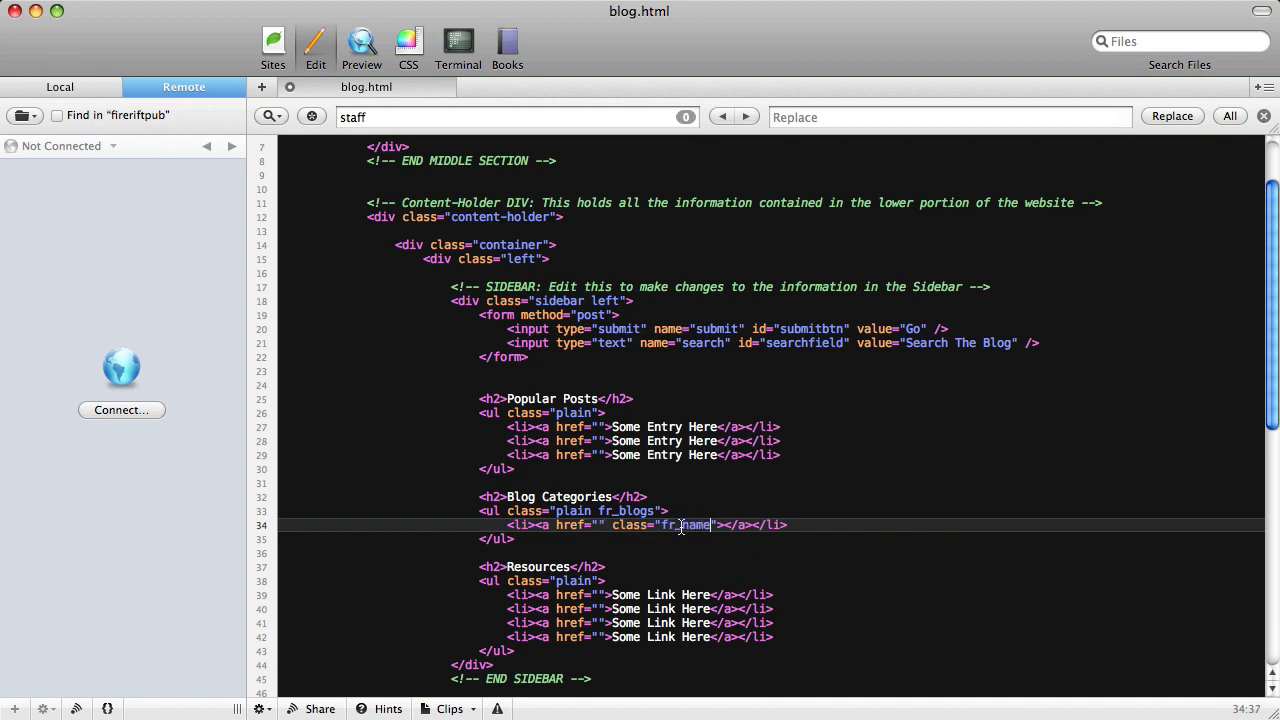
Point the category link's href to {{blogs_url}}.
{"action": "double_click", "coordinate": [684, 524]}
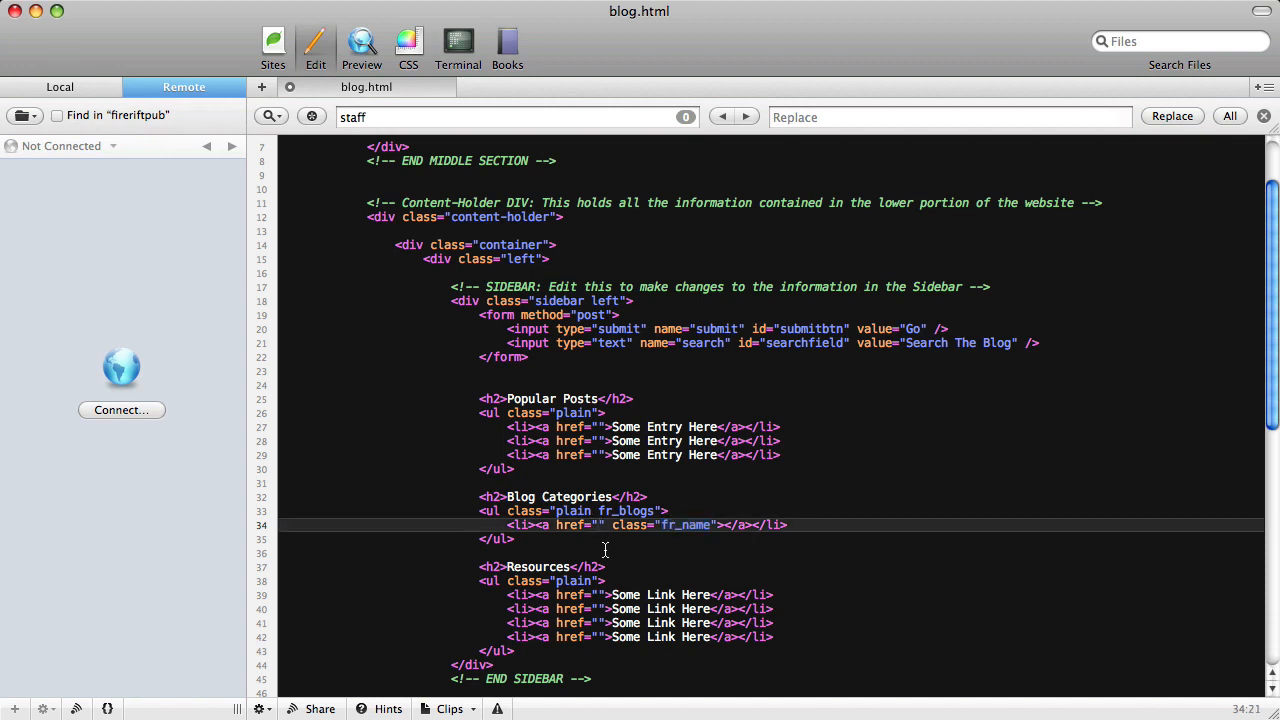
{"action": "type", "text": "{{"}
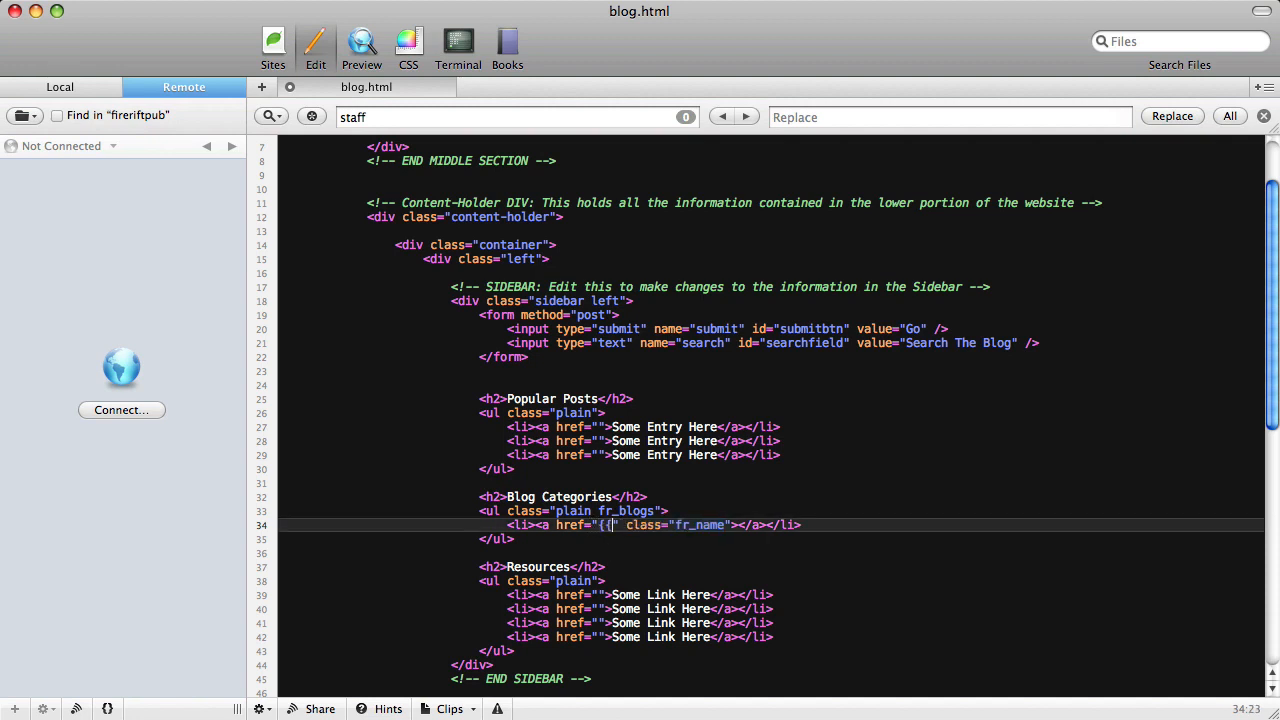
{"action": "type", "text": "}}"}
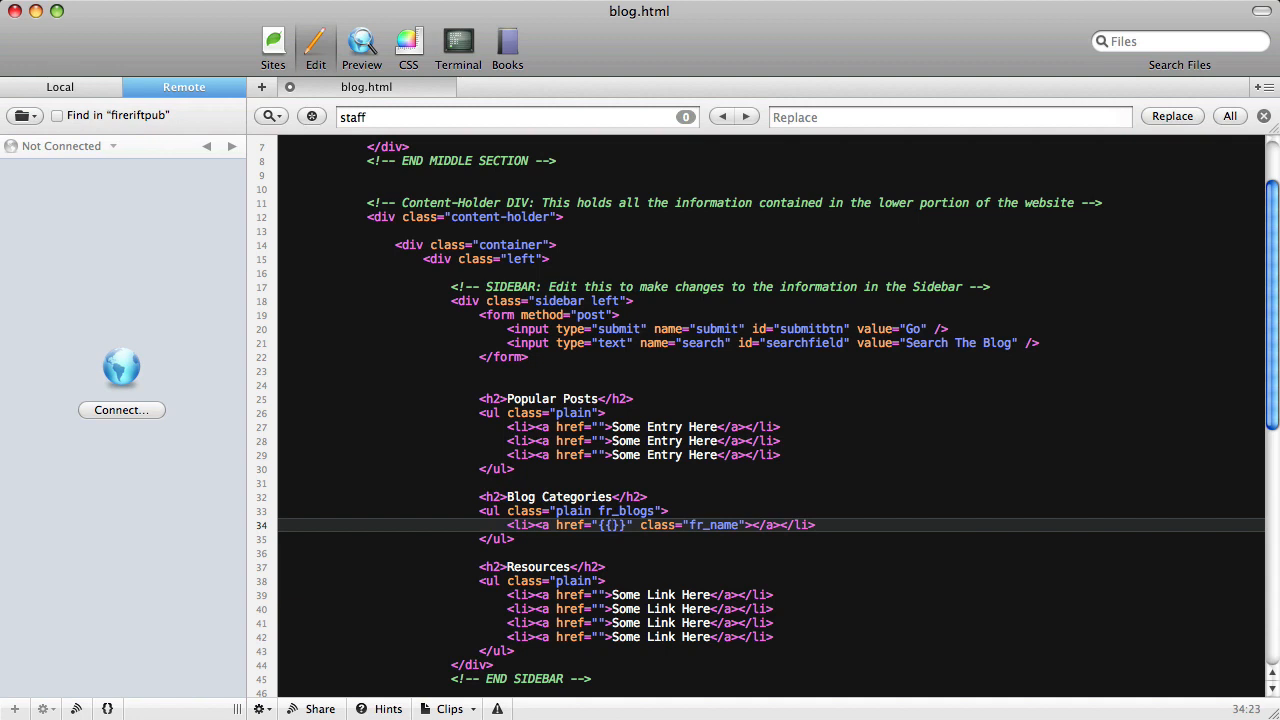
{"action": "type", "text": "blogs_url"}
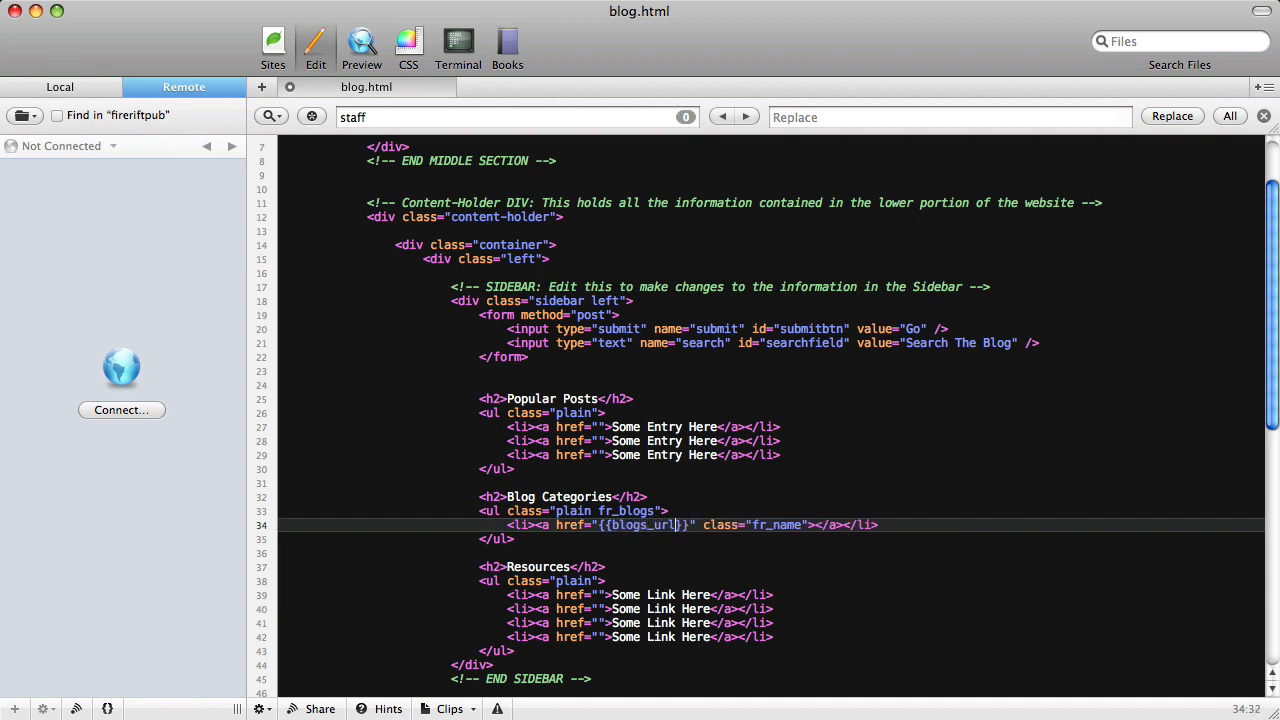
{"action": "double_click", "coordinate": [776, 524]}
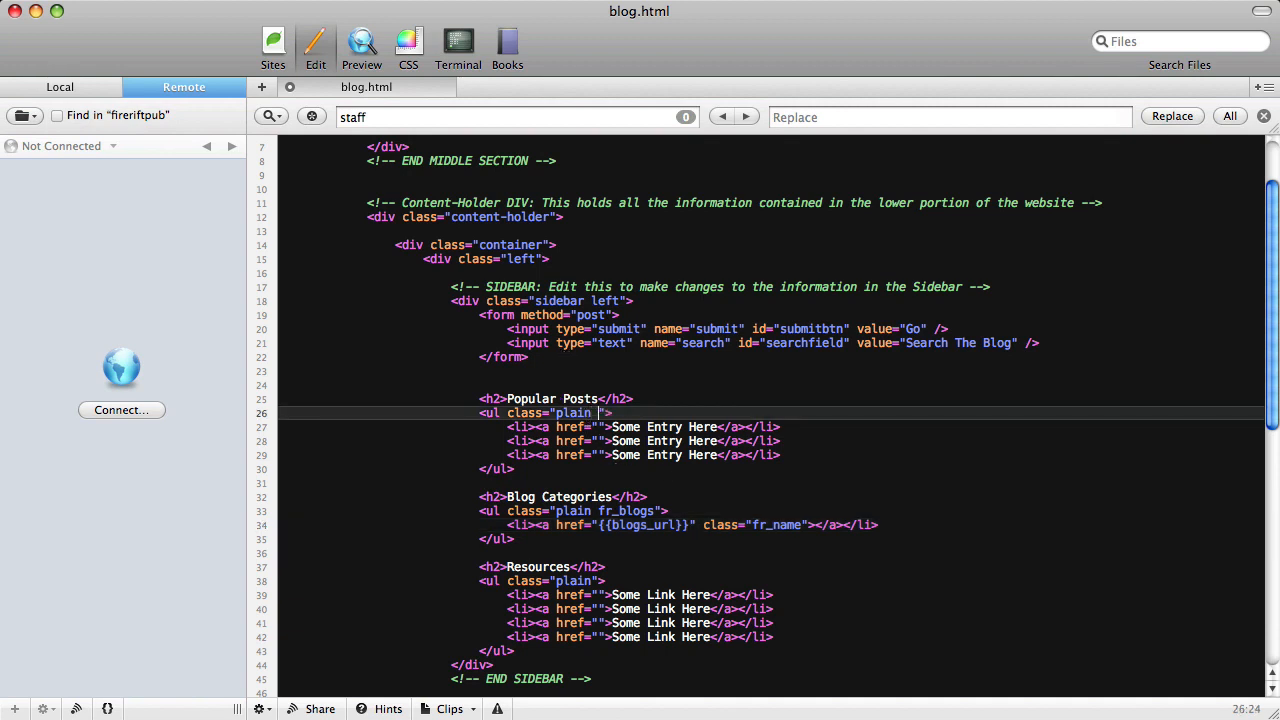
Class the Popular Posts ul fr_entries opt_popular opt_limit_3 and strip the placeholder items and entry text.
{"action": "type", "text": "fr_entries opt_popular"}
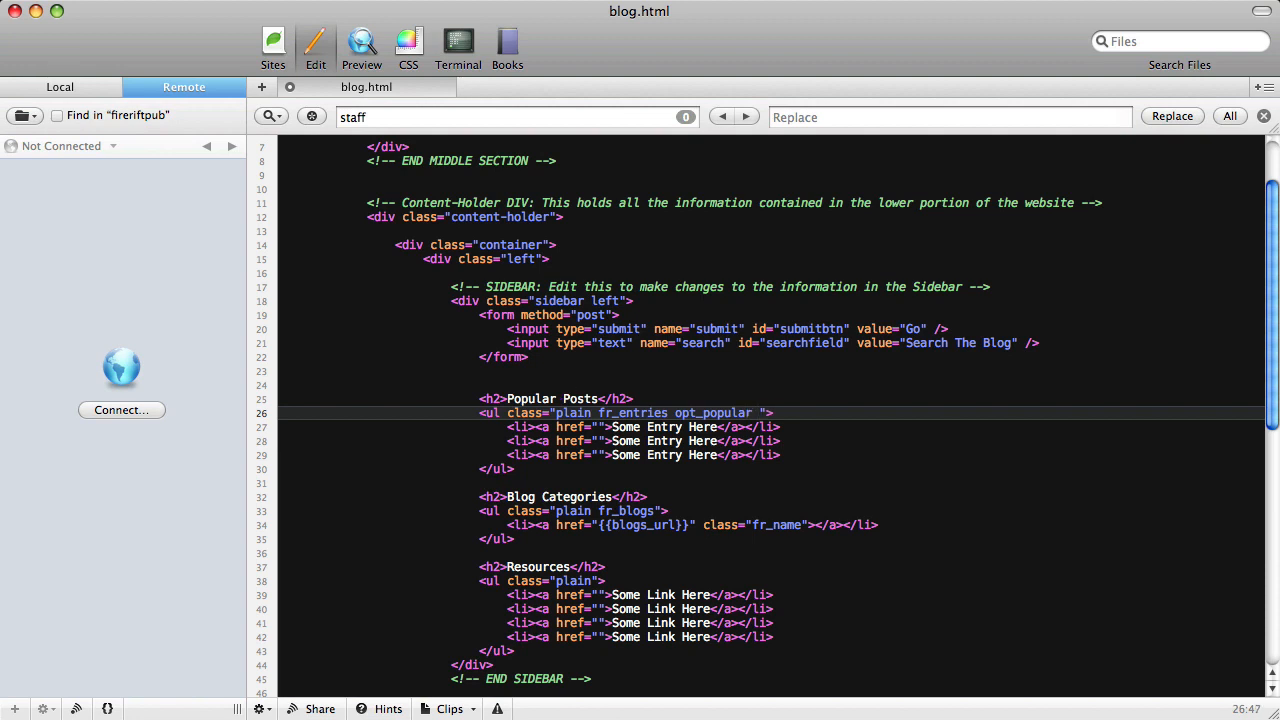
{"action": "type", "text": "opt_limit_3"}
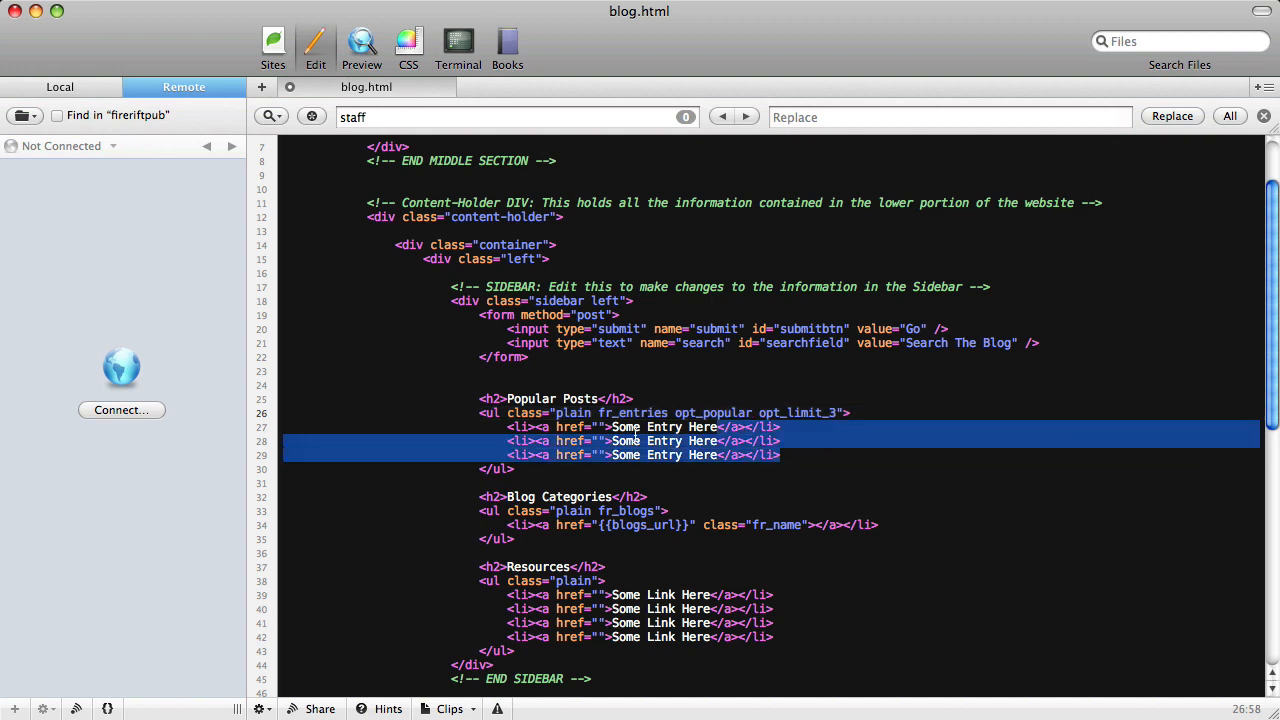
{"action": "key", "text": "Delete"}
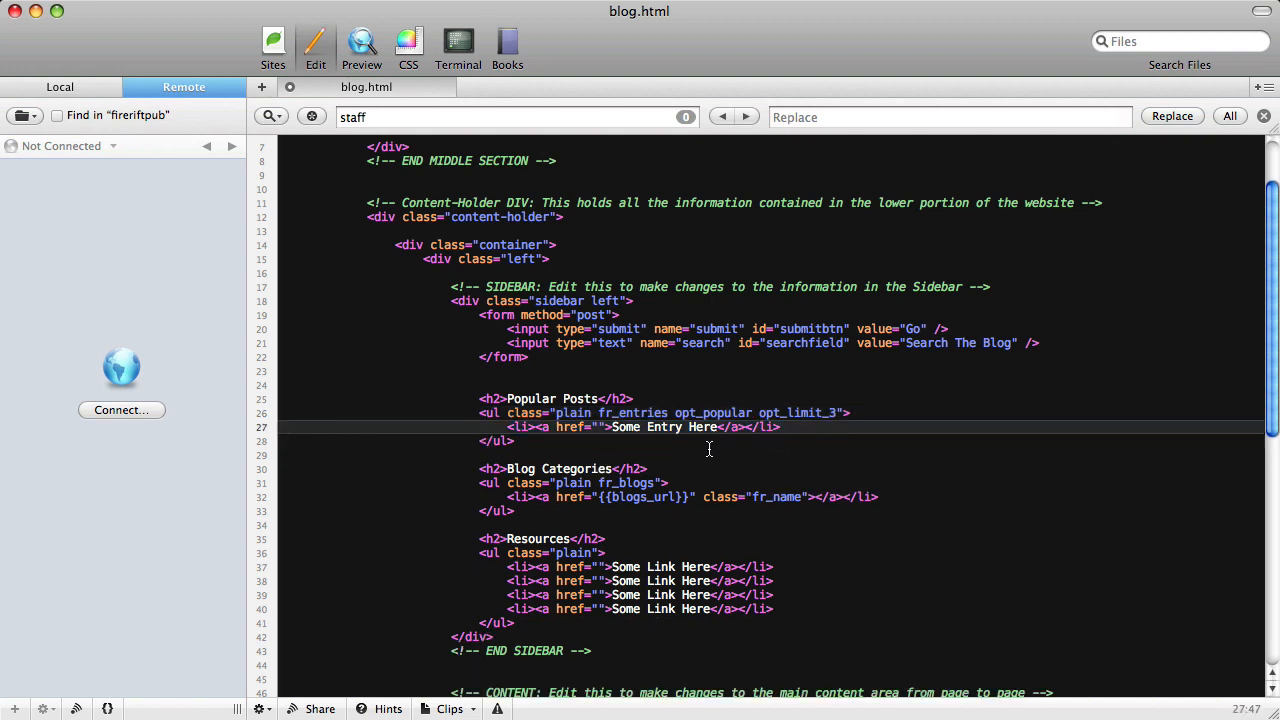
{"action": "double_click", "coordinate": [664, 428]}
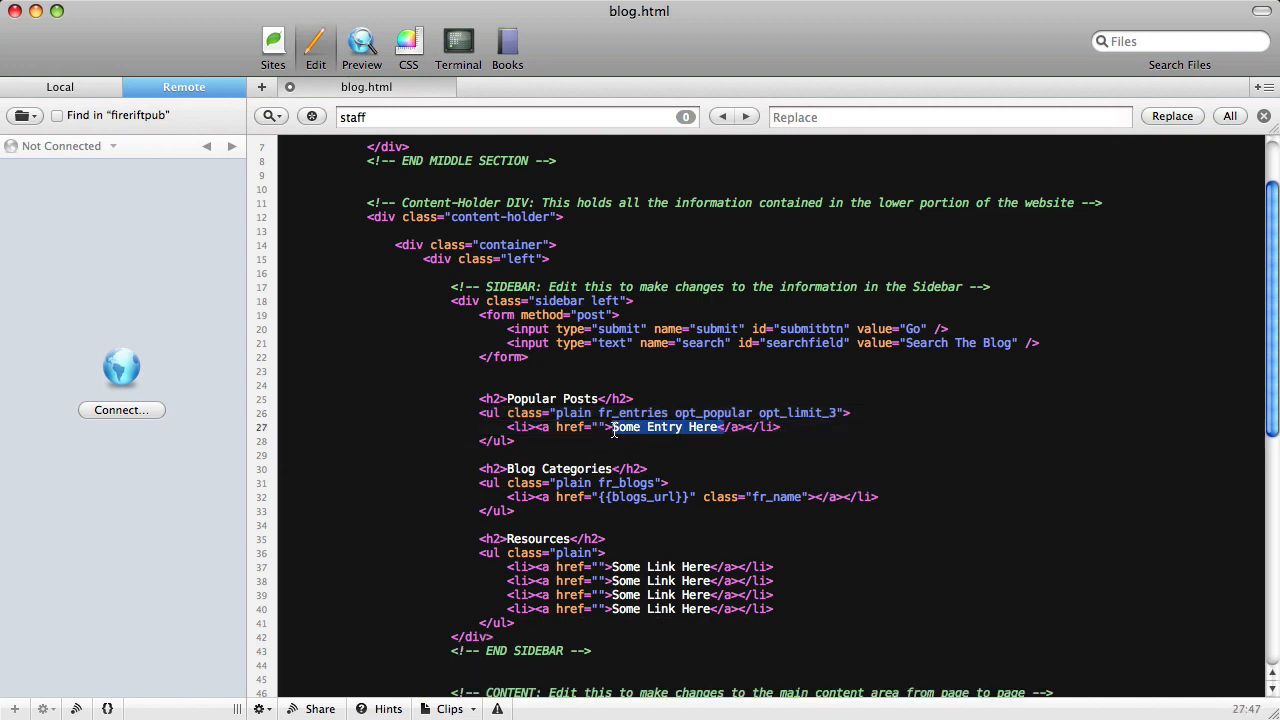
{"action": "key", "text": "Delete"}
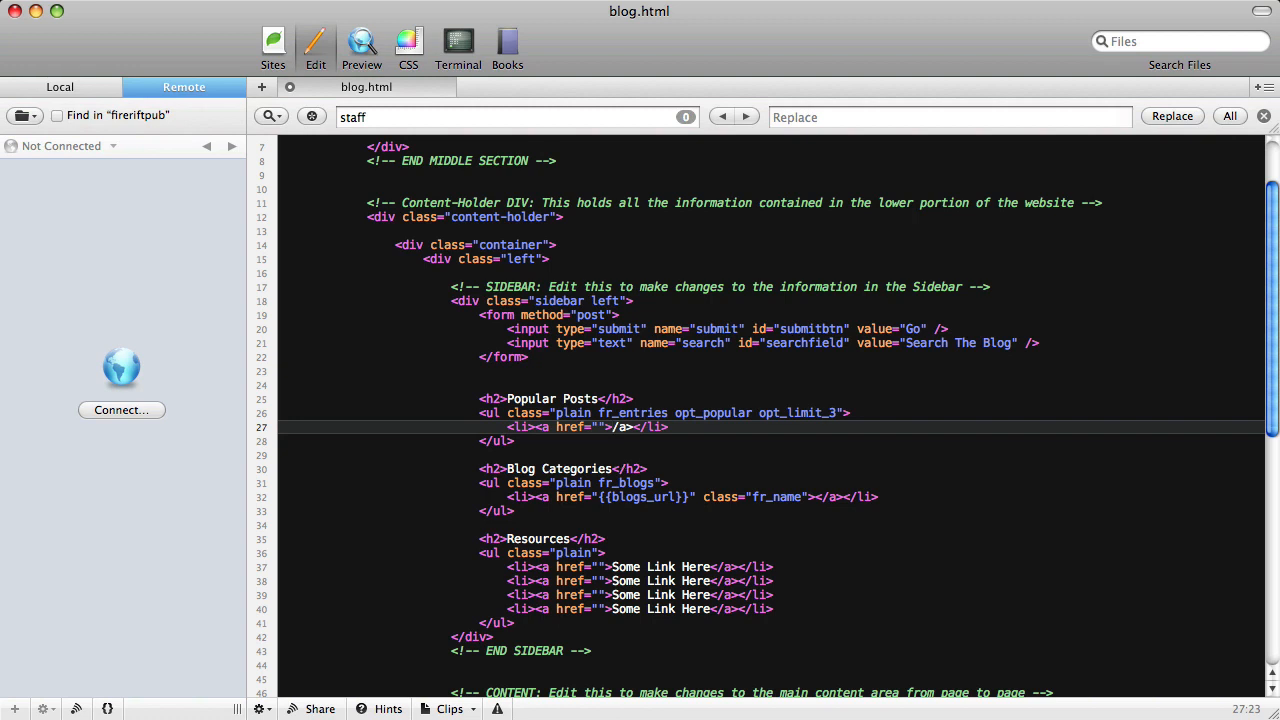
Give the remaining link the class fr_entry_title opt_category.
{"action": "type", "text": "class=\"\""}
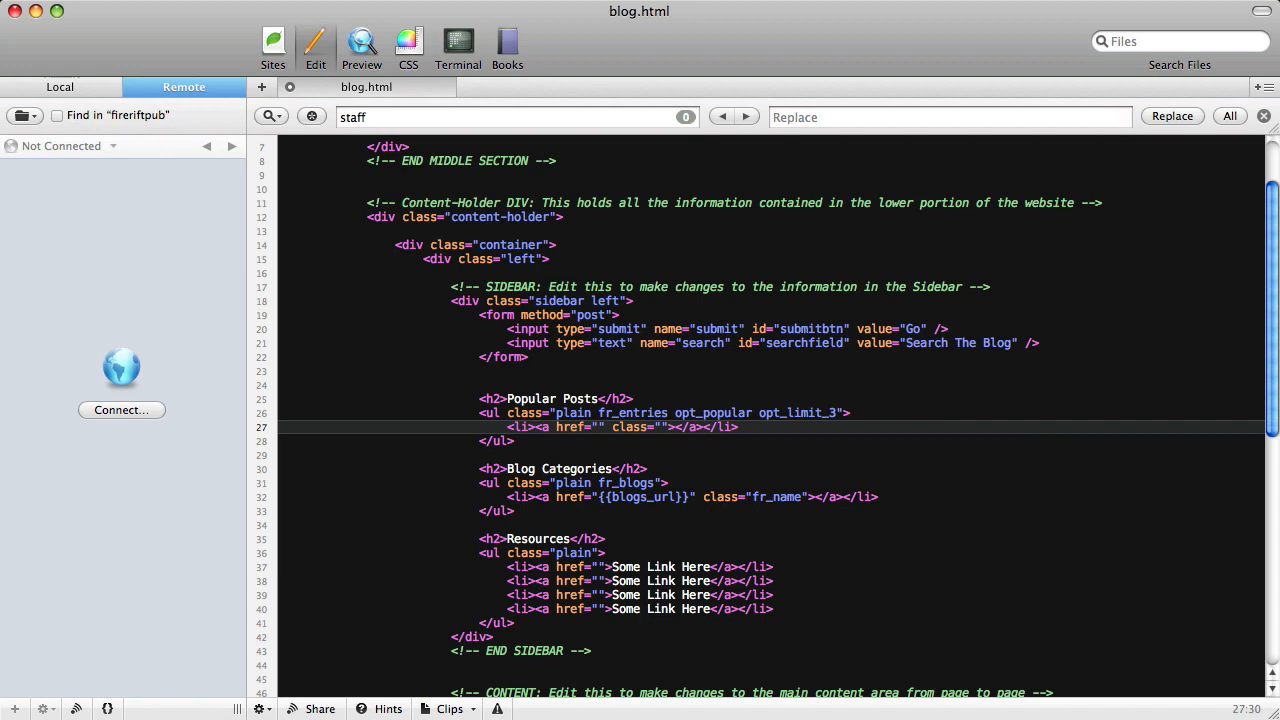
{"action": "type", "text": "fr_entry_title"}
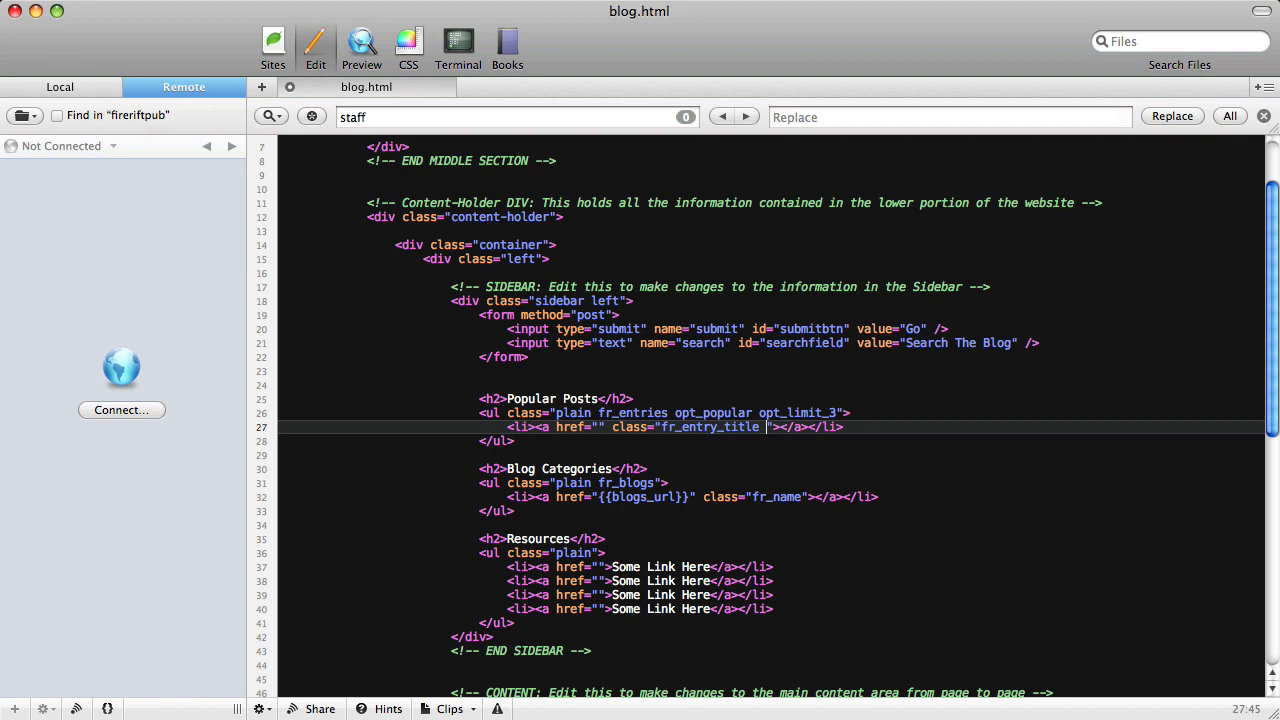
{"action": "type", "text": "opt_category"}
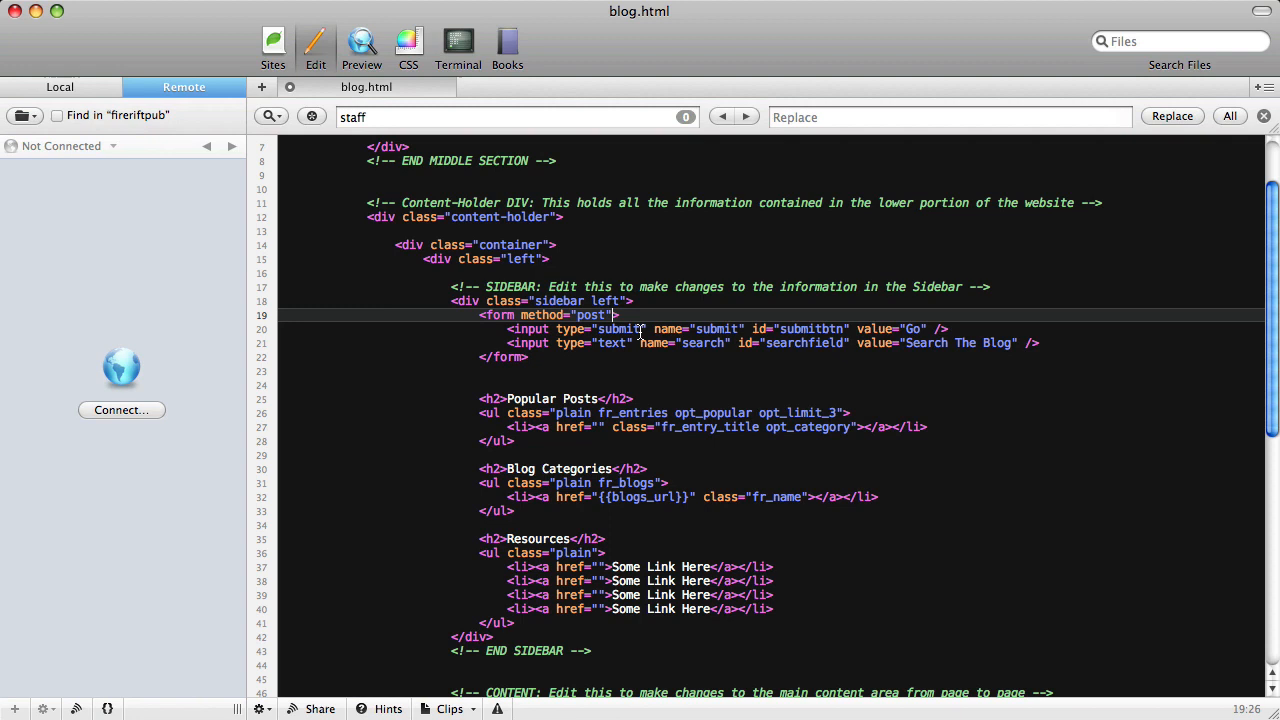
Class the sidebar search form fr_search opt_entries opt_limit_20.
{"action": "type", "text": "class=\""}
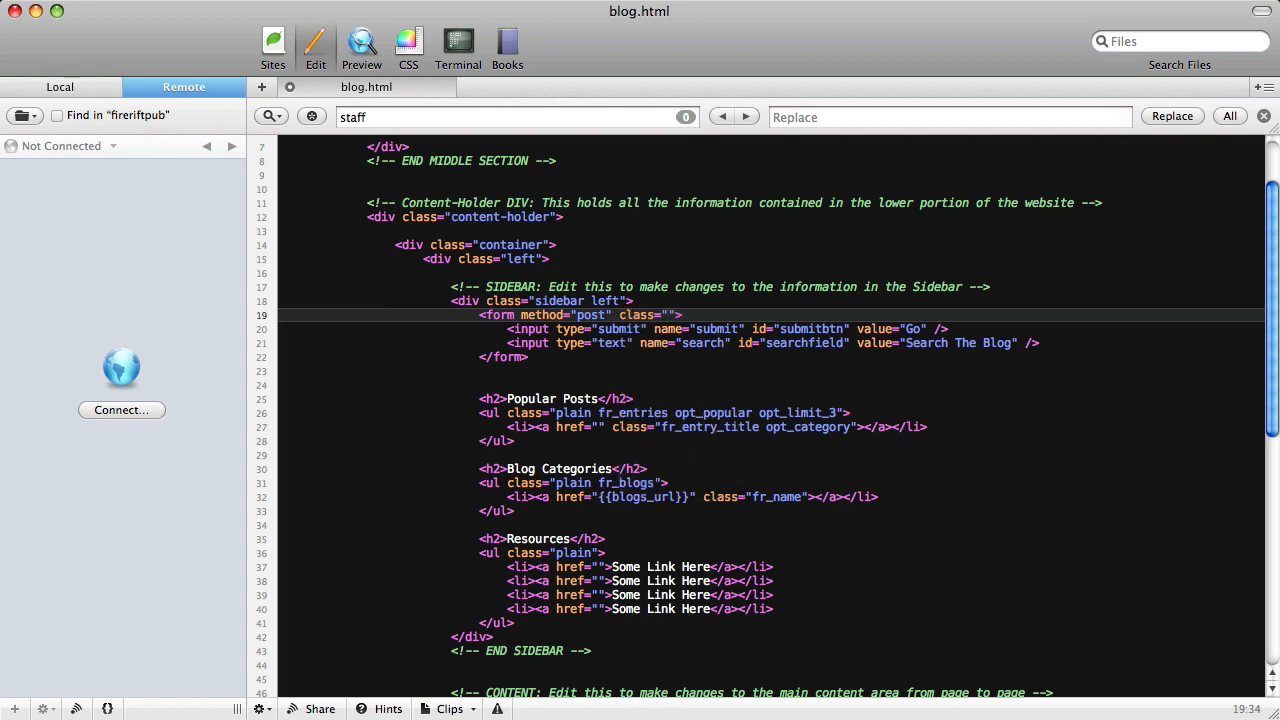
{"action": "type", "text": "fr_search opt_entries opt_limit_"}
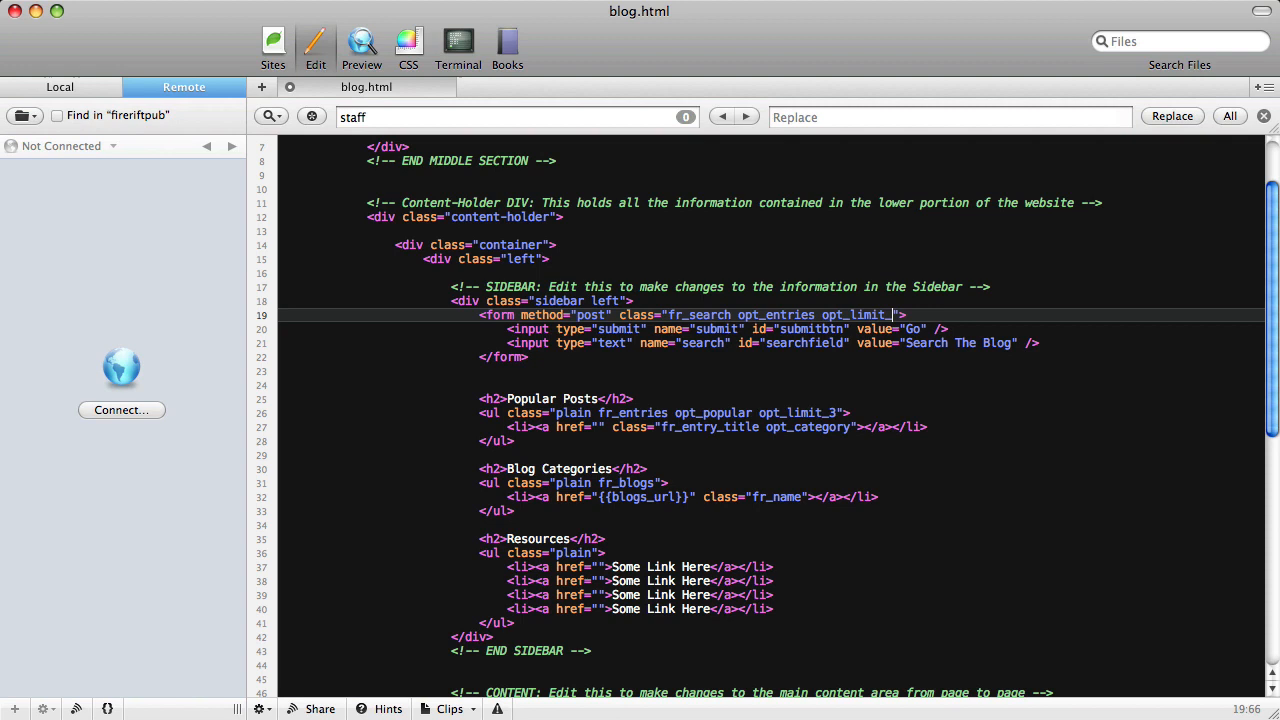
{"action": "type", "text": "20"}
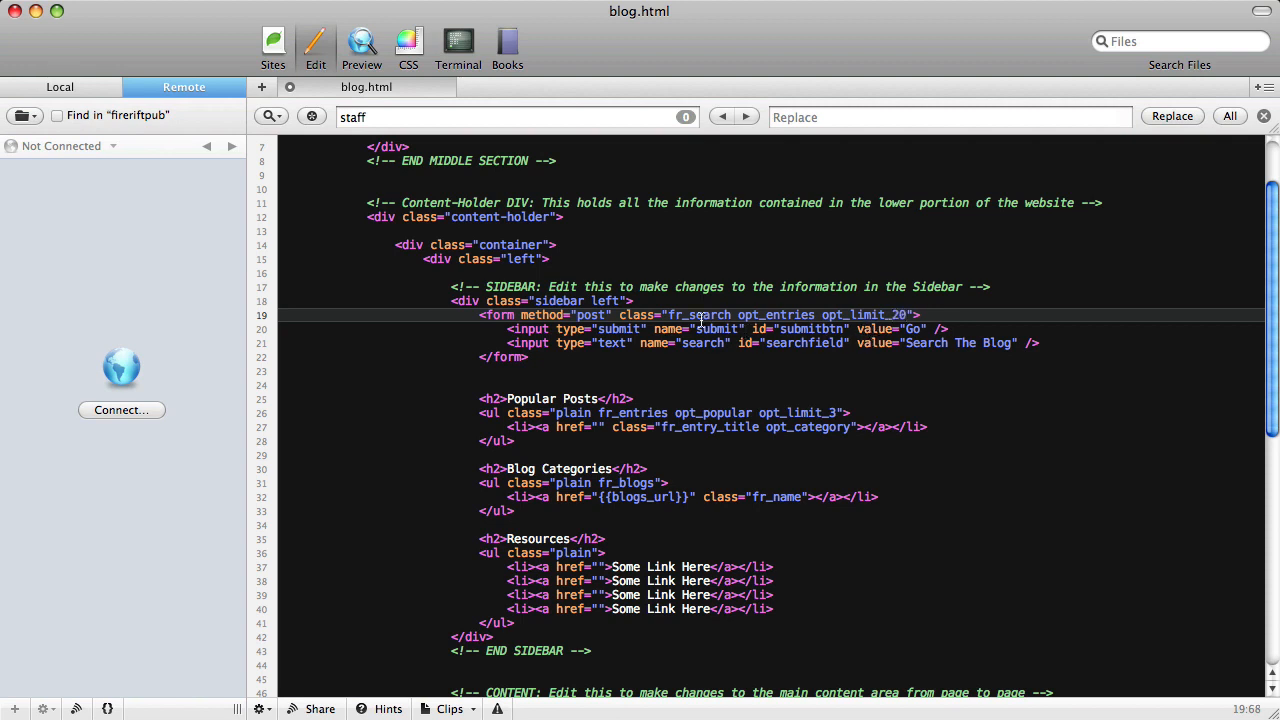
Give the search text input the class fr_search_text and begin a new div below the form.
{"action": "left_click", "coordinate": [848, 344]}
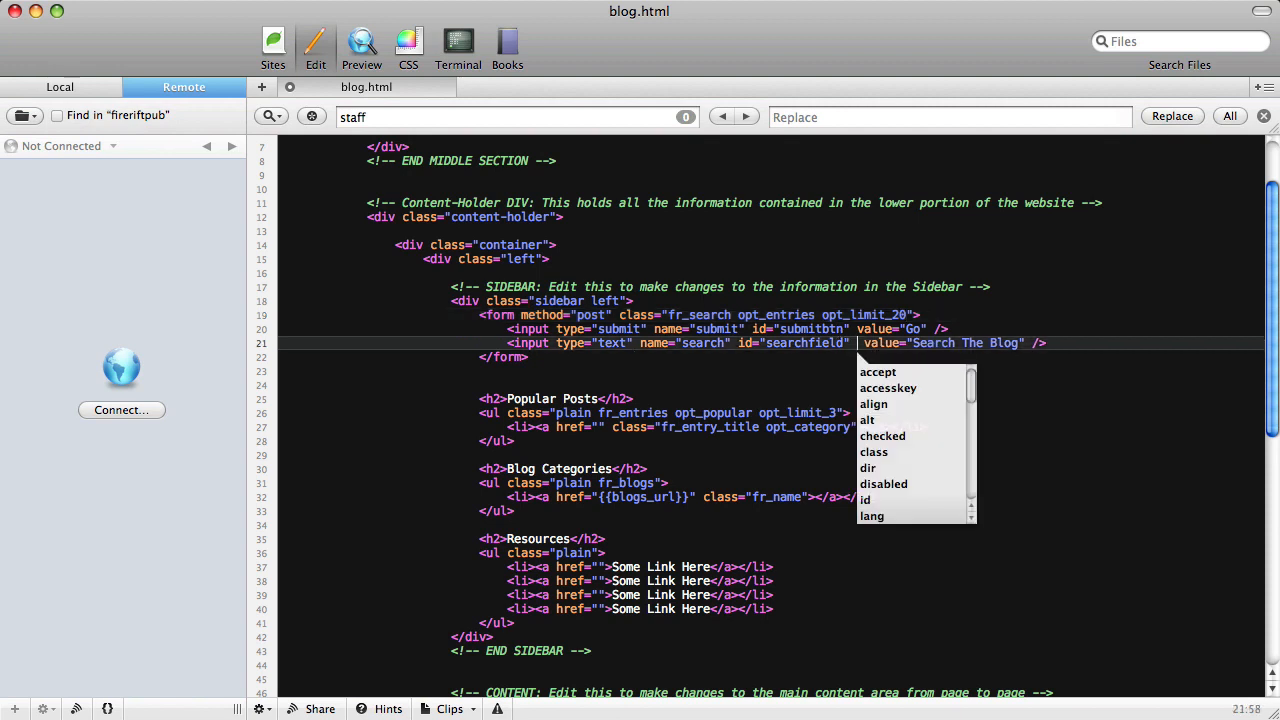
{"action": "left_click", "coordinate": [872, 452]}
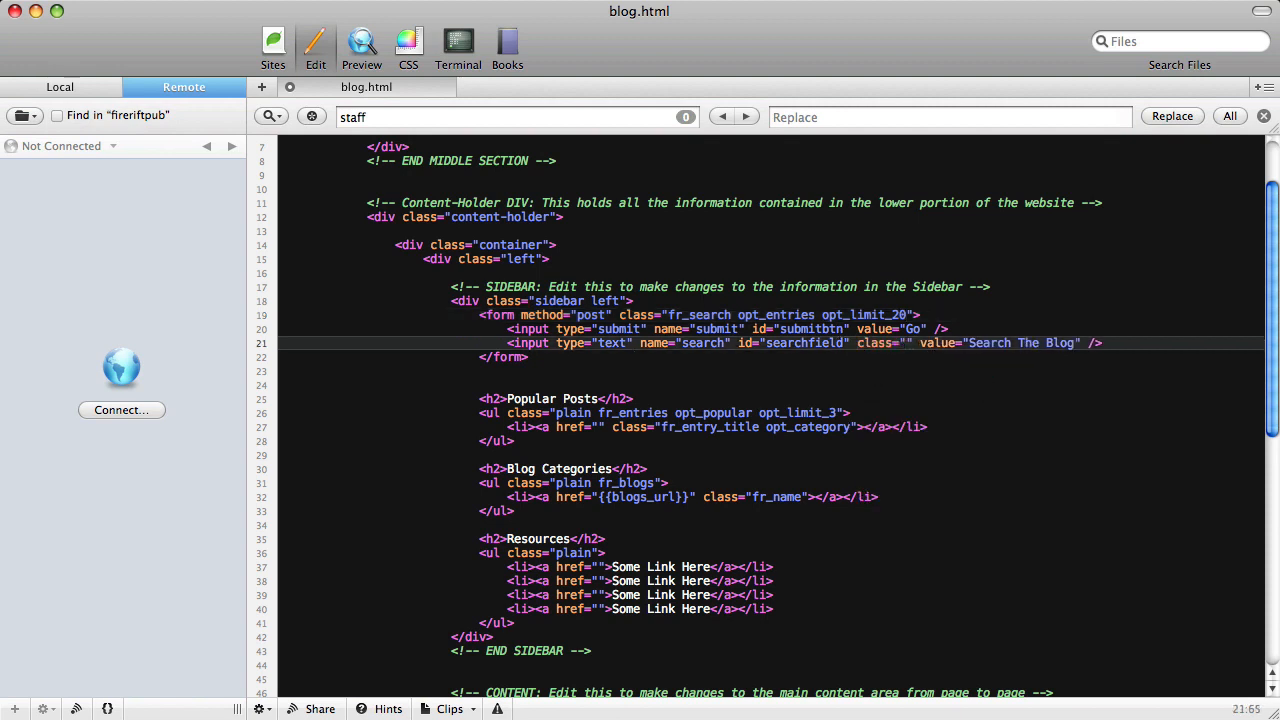
{"action": "type", "text": "fr_search_text"}
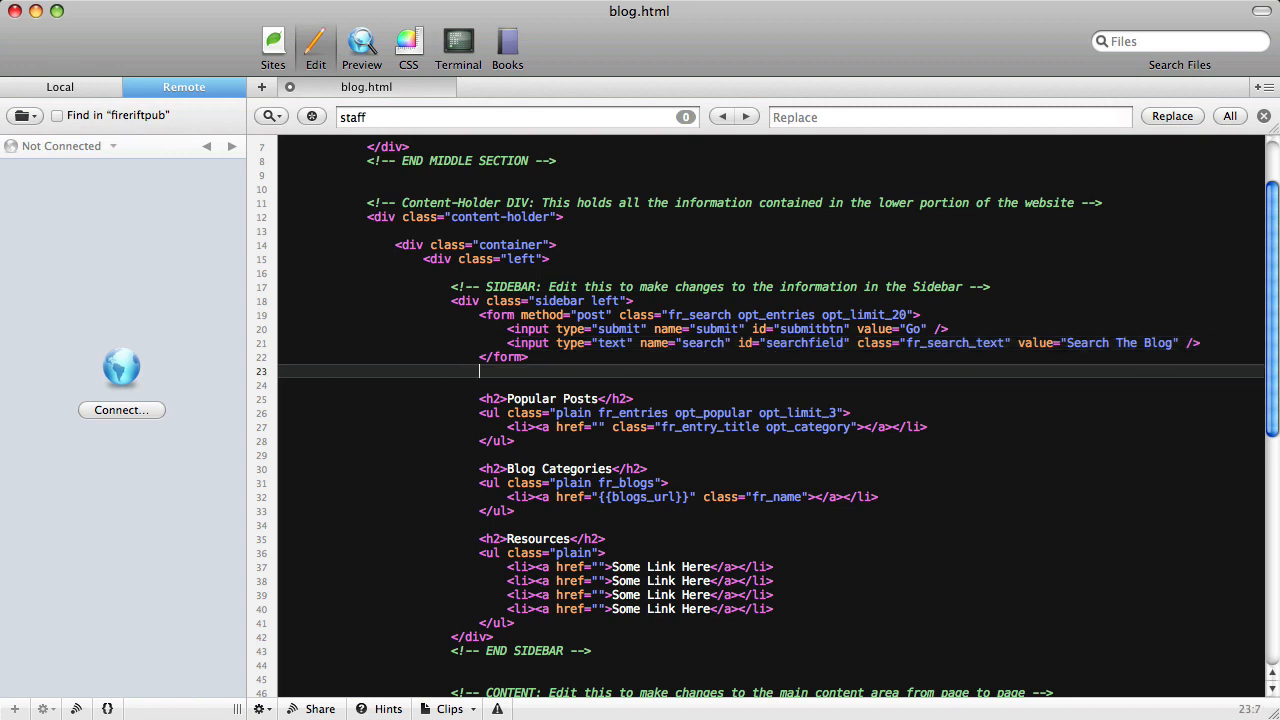
{"action": "type", "text": "<div class=\"fr_s"}
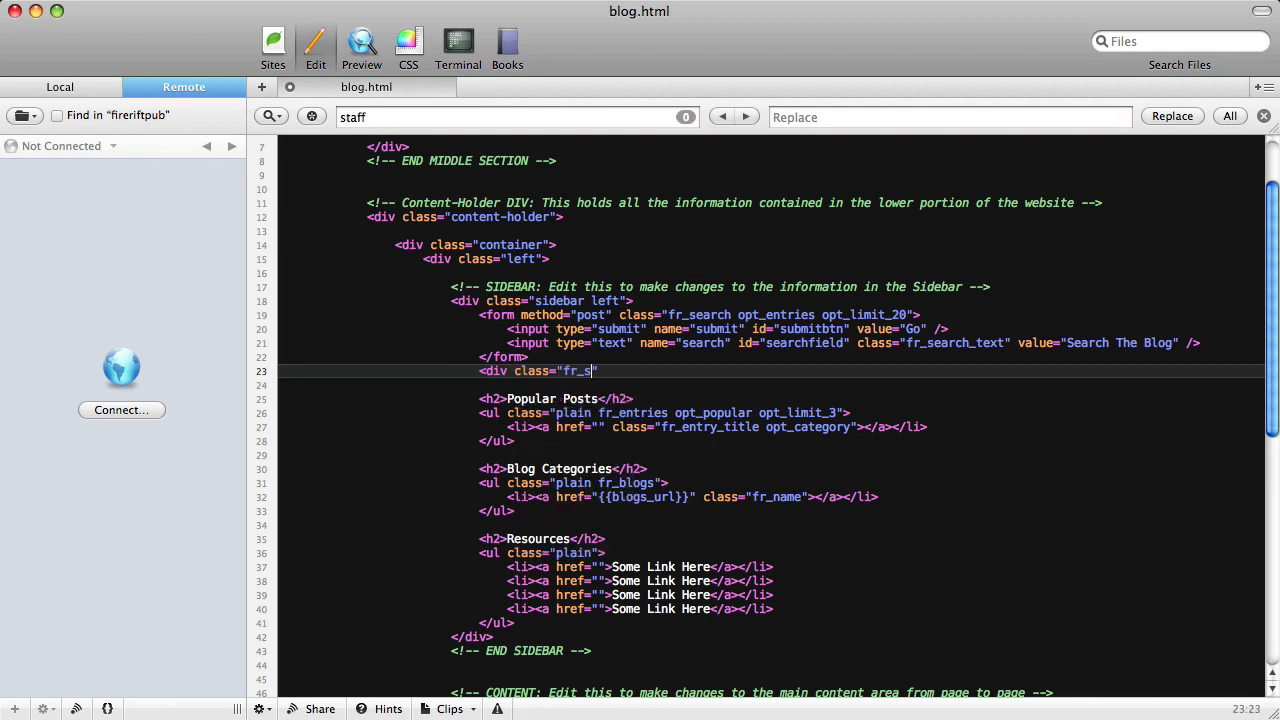
Write the fr_search_loading div containing a paragraph reading Loading... under the search form.
{"action": "type", "text": "earch_"}
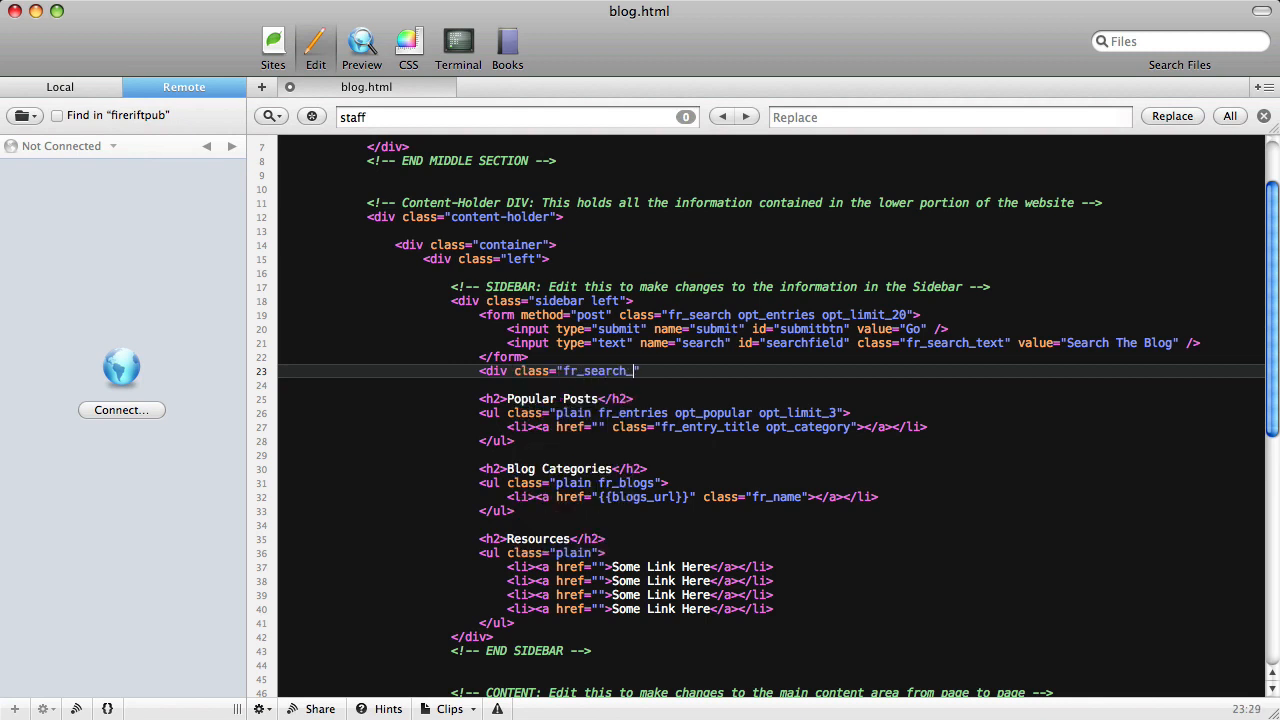
{"action": "type", "text": "loading\"></div>"}
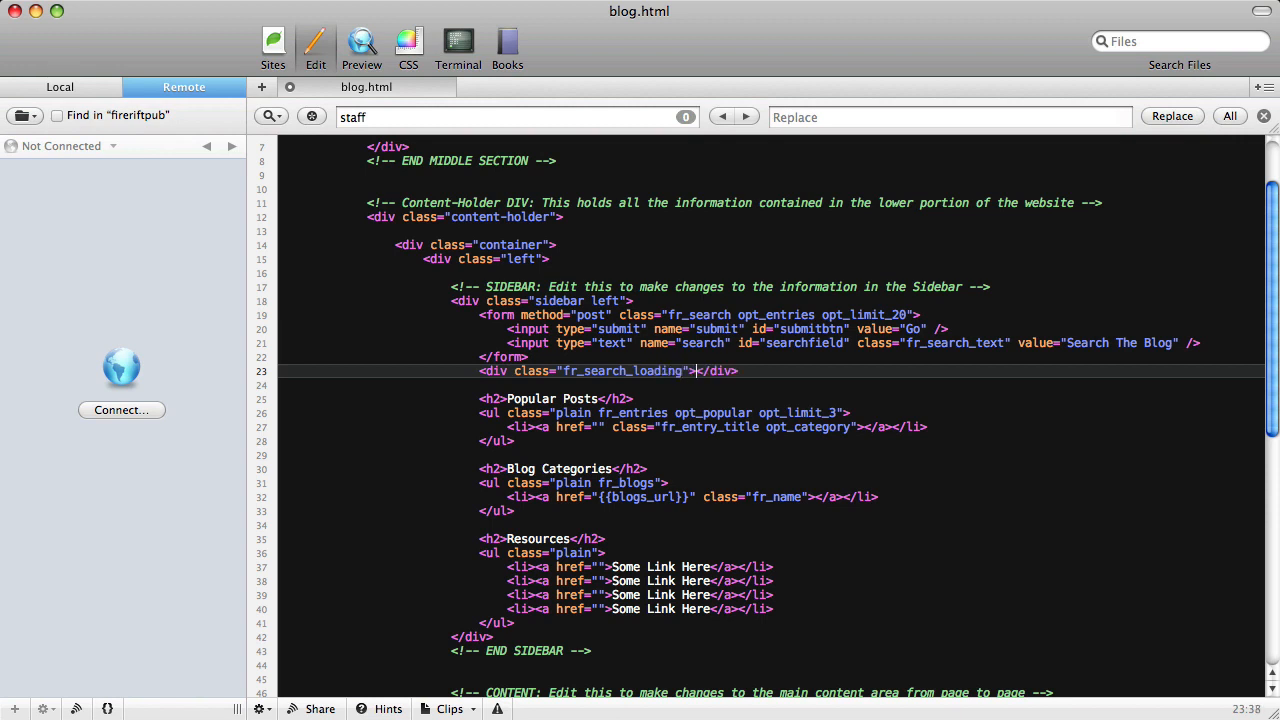
{"action": "type", "text": "<p<"}
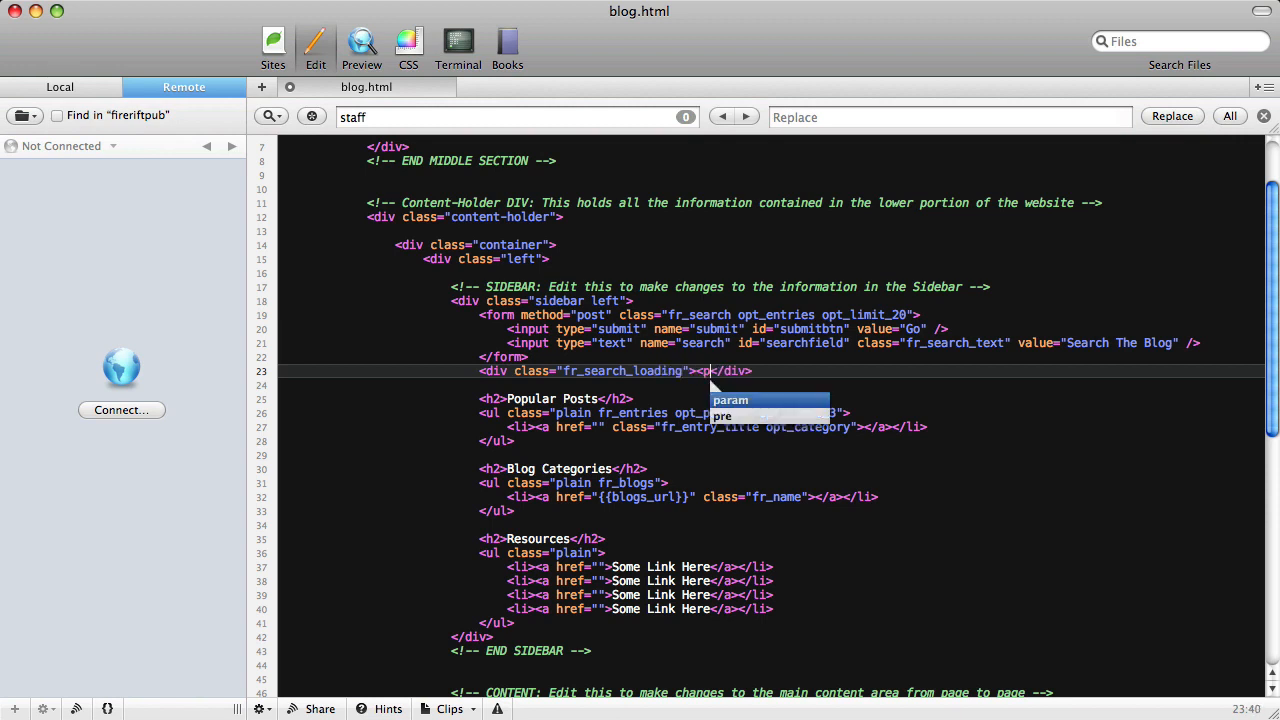
{"action": "type", "text": "Lo</p>"}
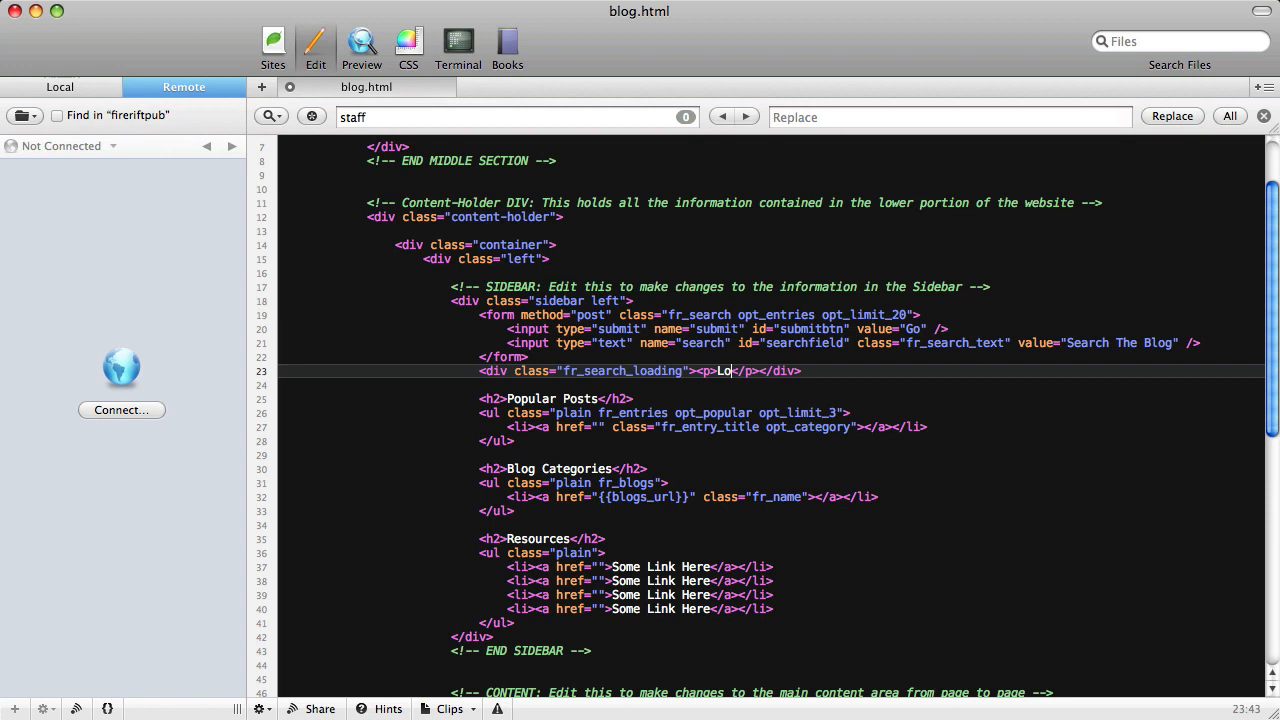
{"action": "type", "text": "ading..."}
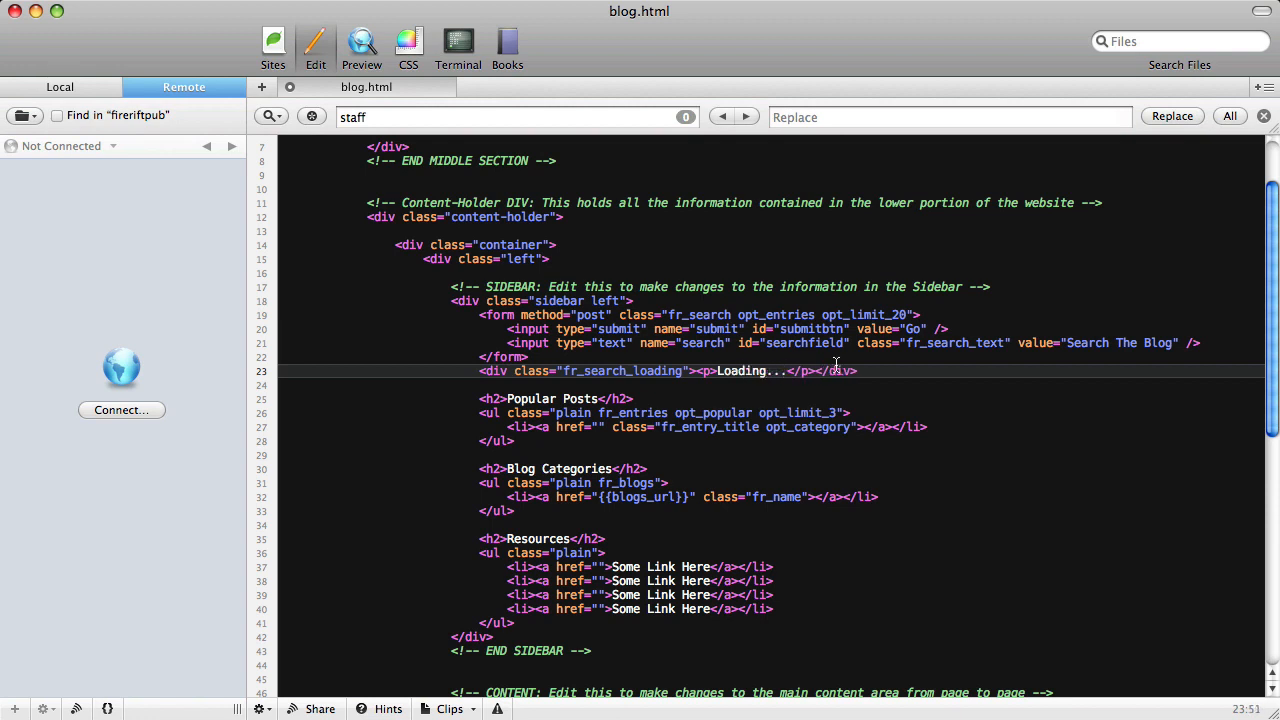
{"action": "scroll", "scroll_direction": "down", "scroll_amount": 3}
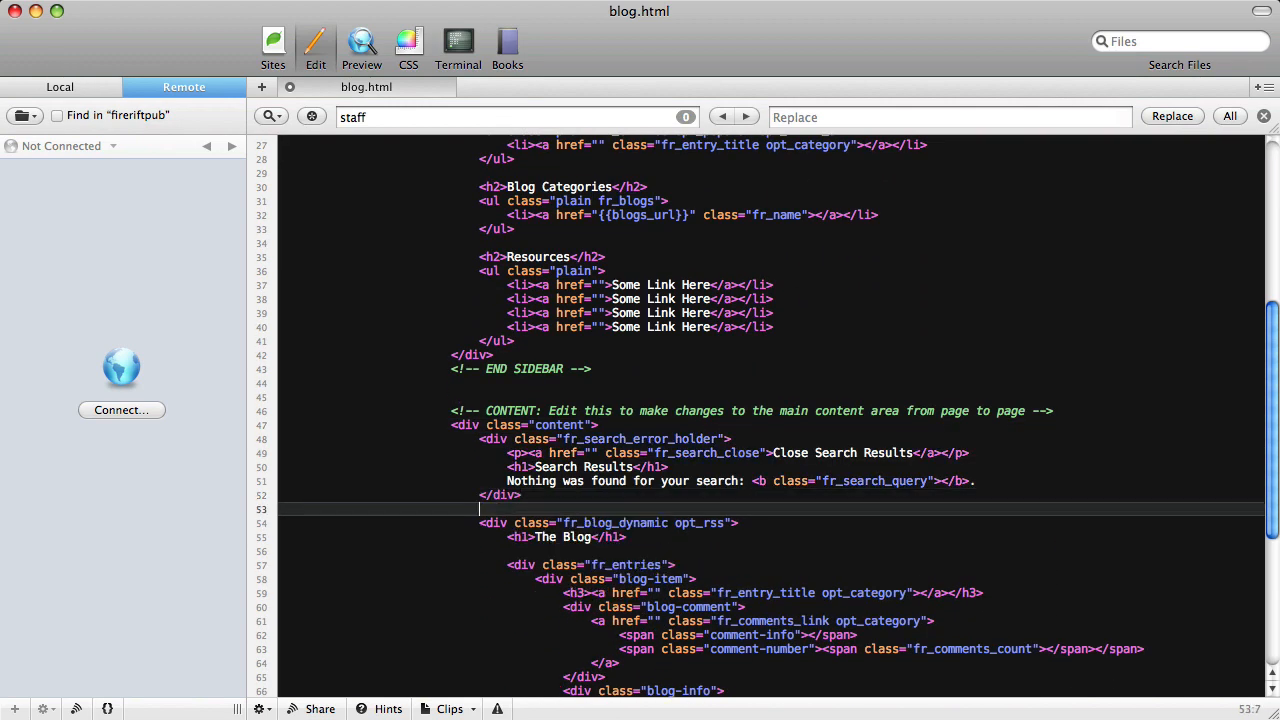
{"action": "double_click", "coordinate": [638, 438]}
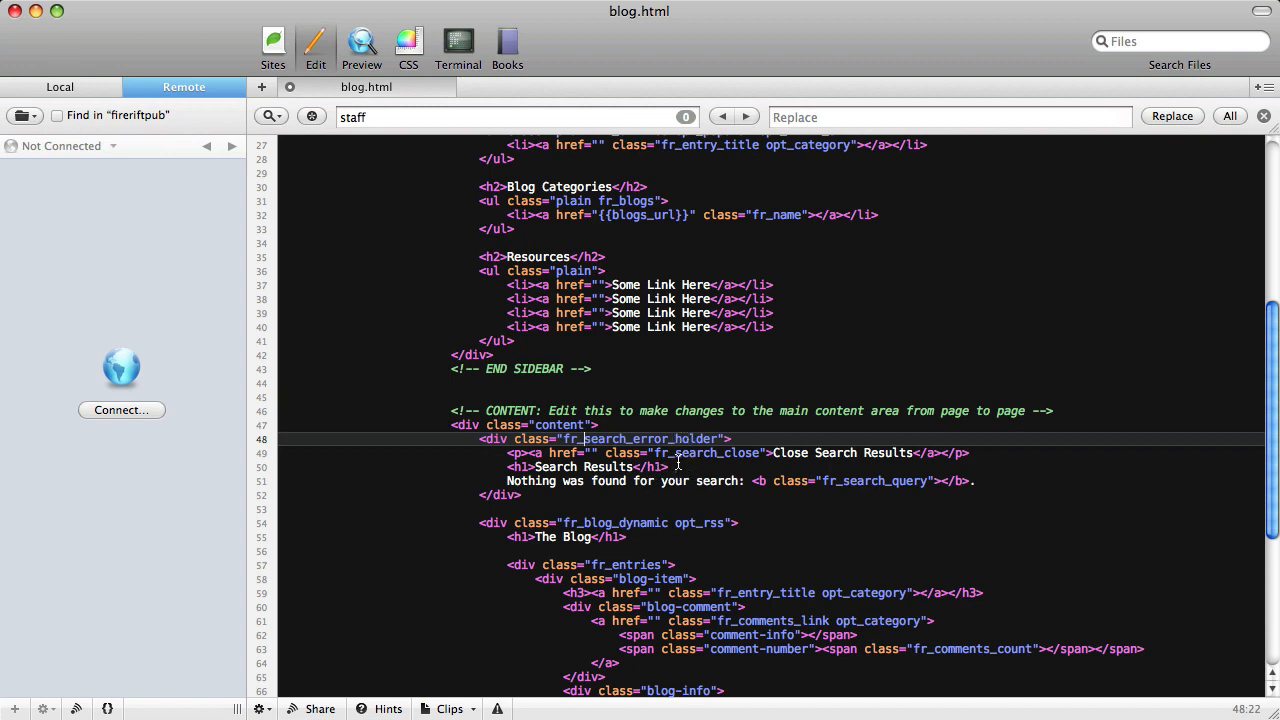
{"action": "mouse_move", "coordinate": [732, 452]}
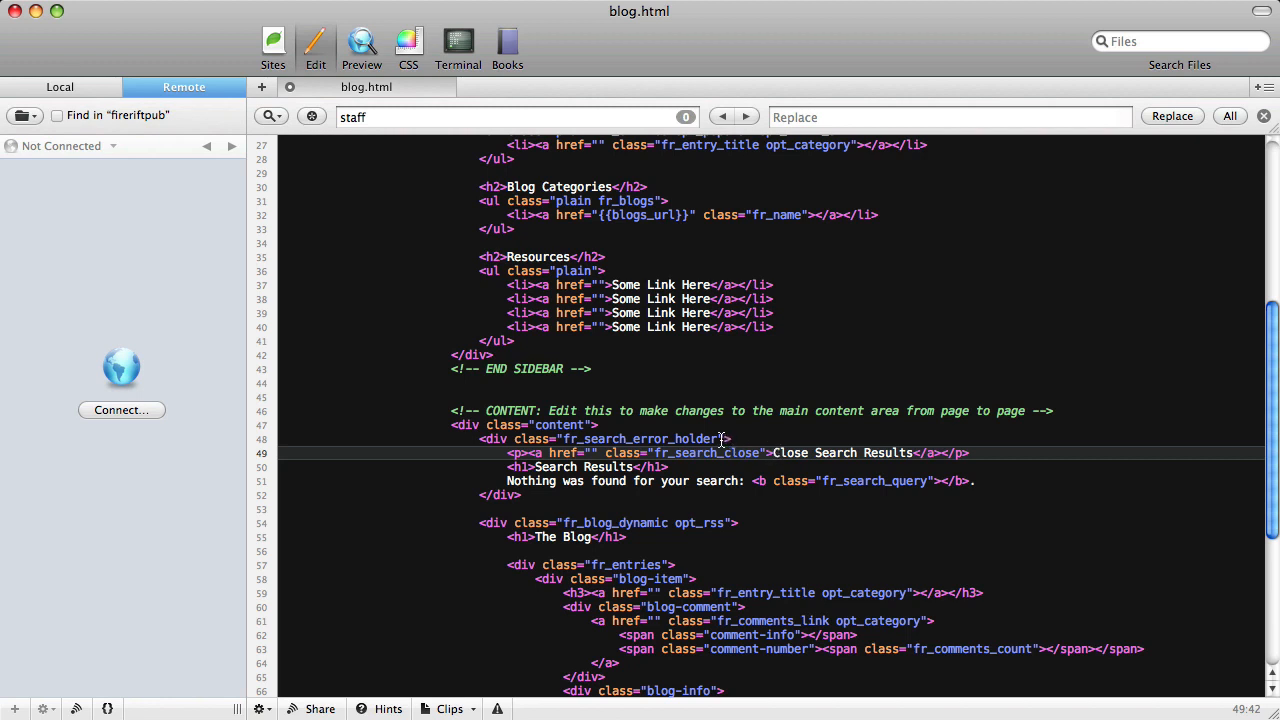
{"action": "double_click", "coordinate": [706, 452]}
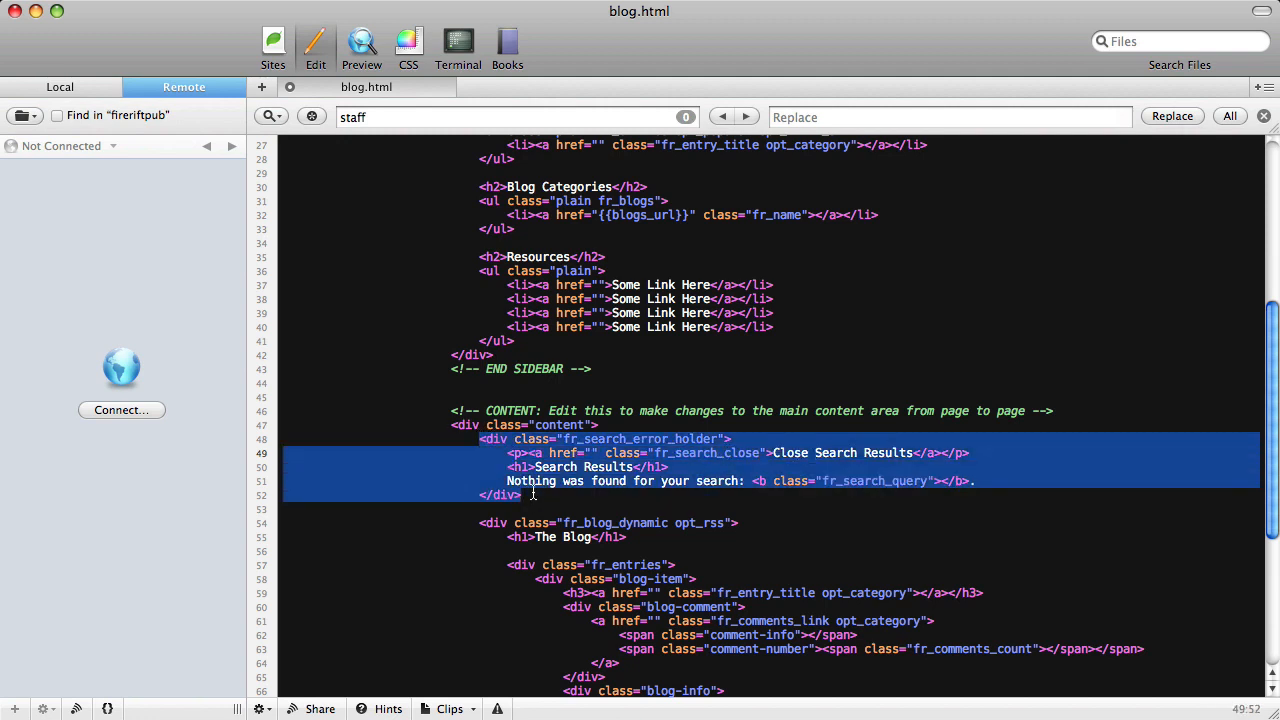
{"action": "left_click", "coordinate": [848, 480]}
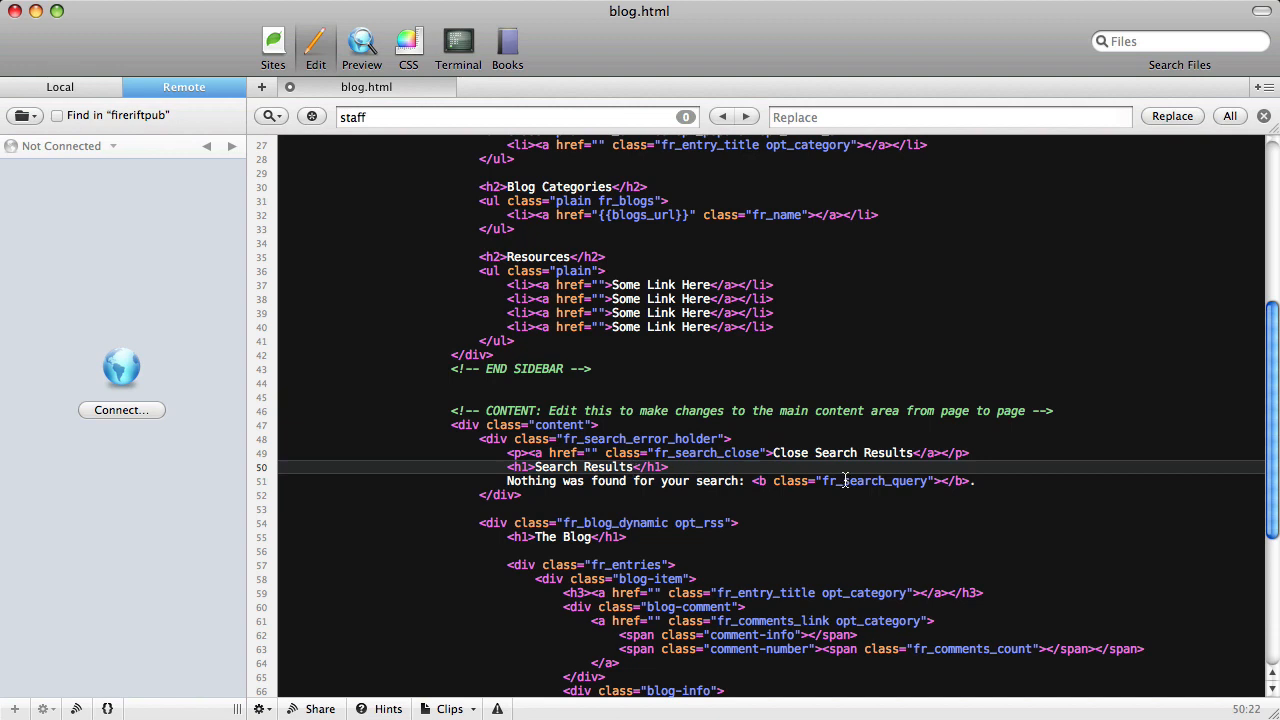
{"action": "double_click", "coordinate": [876, 480]}
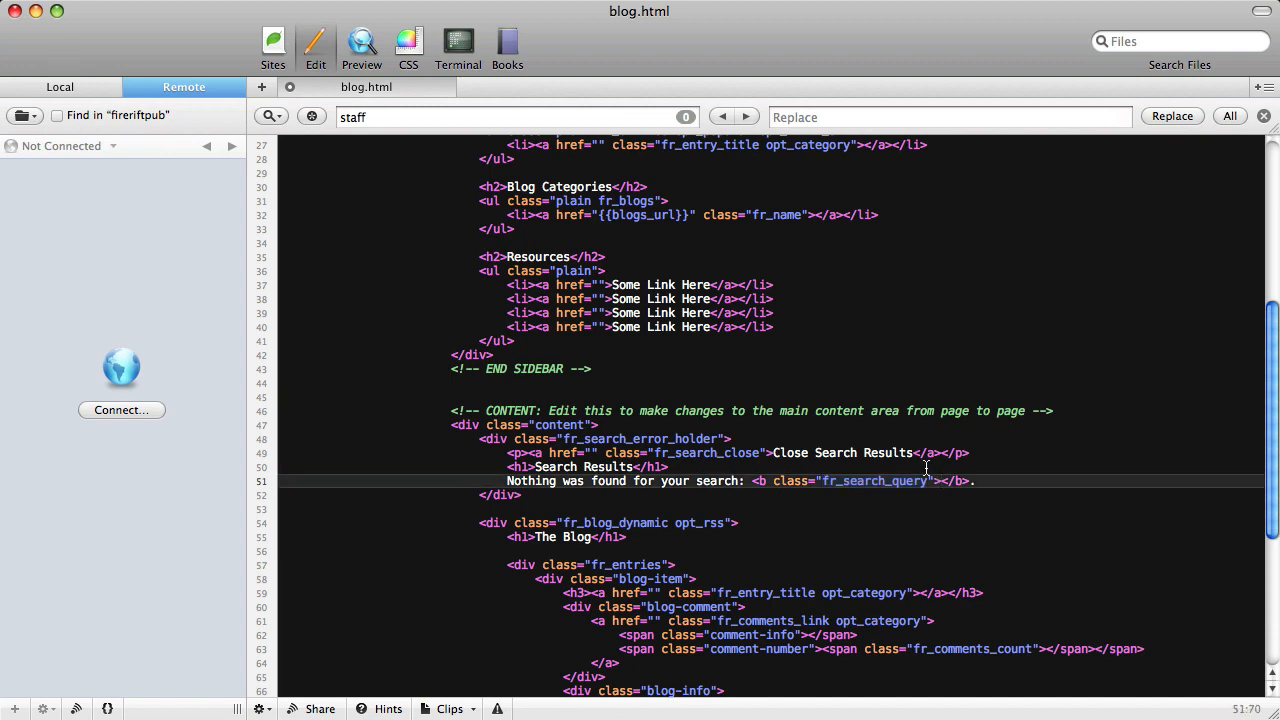
{"action": "type", "text": "me"}
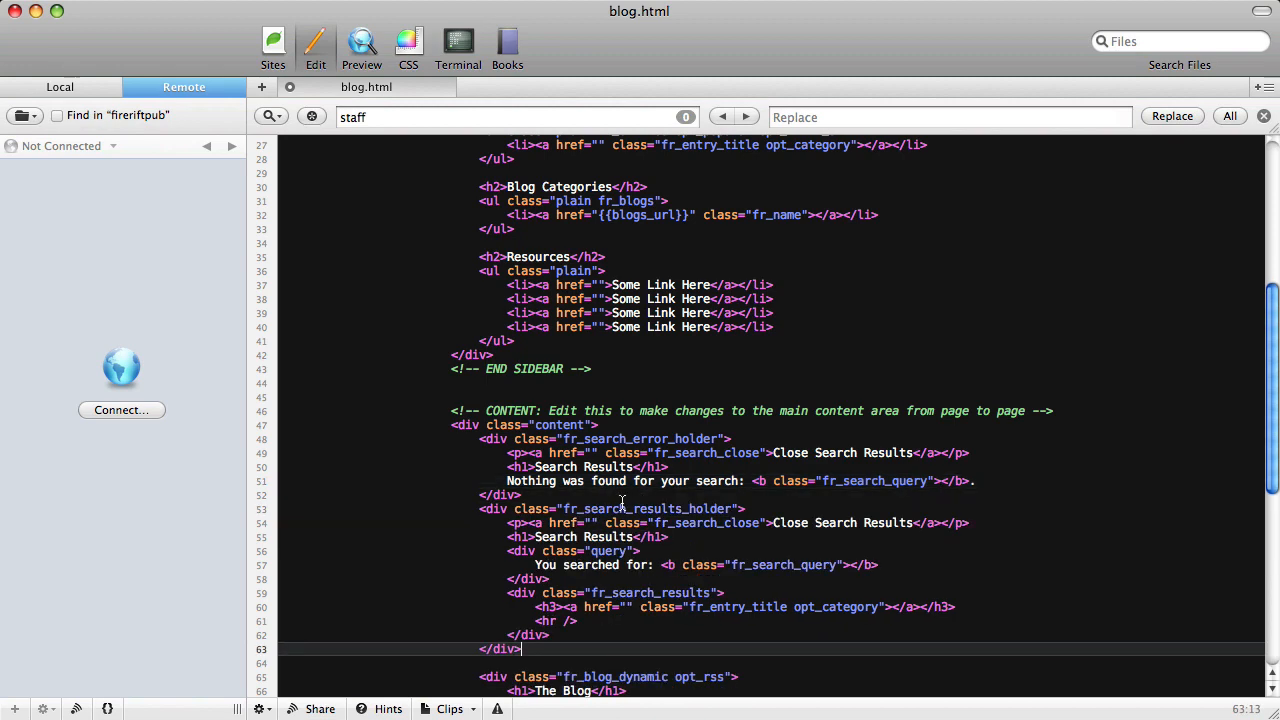
{"action": "scroll", "scroll_direction": "down", "scroll_amount": 3}
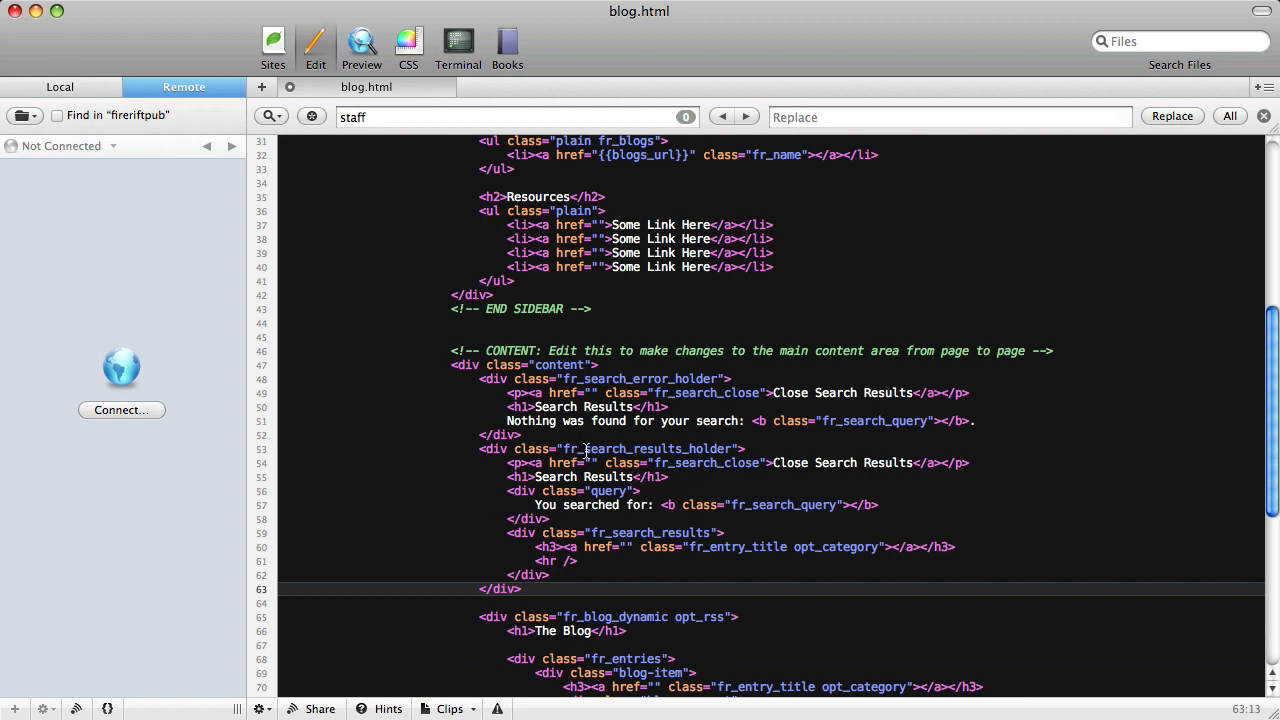
{"action": "double_click", "coordinate": [590, 448]}
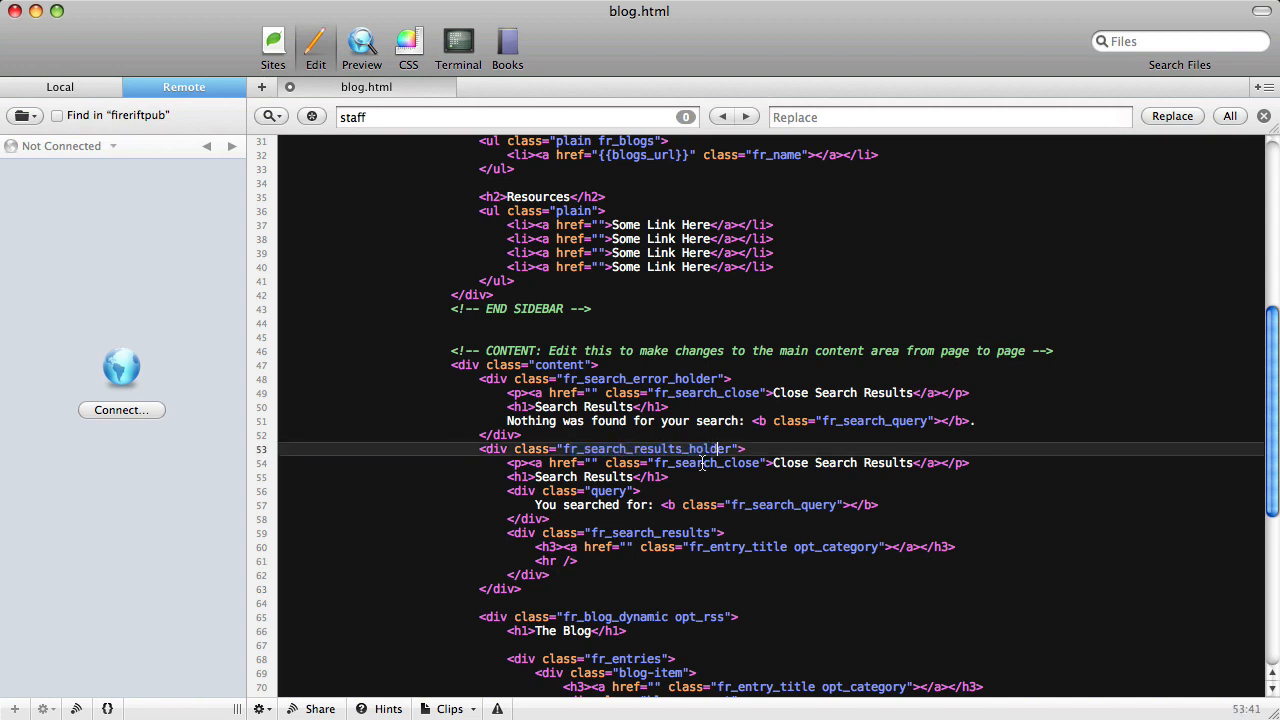
{"action": "double_click", "coordinate": [708, 462]}
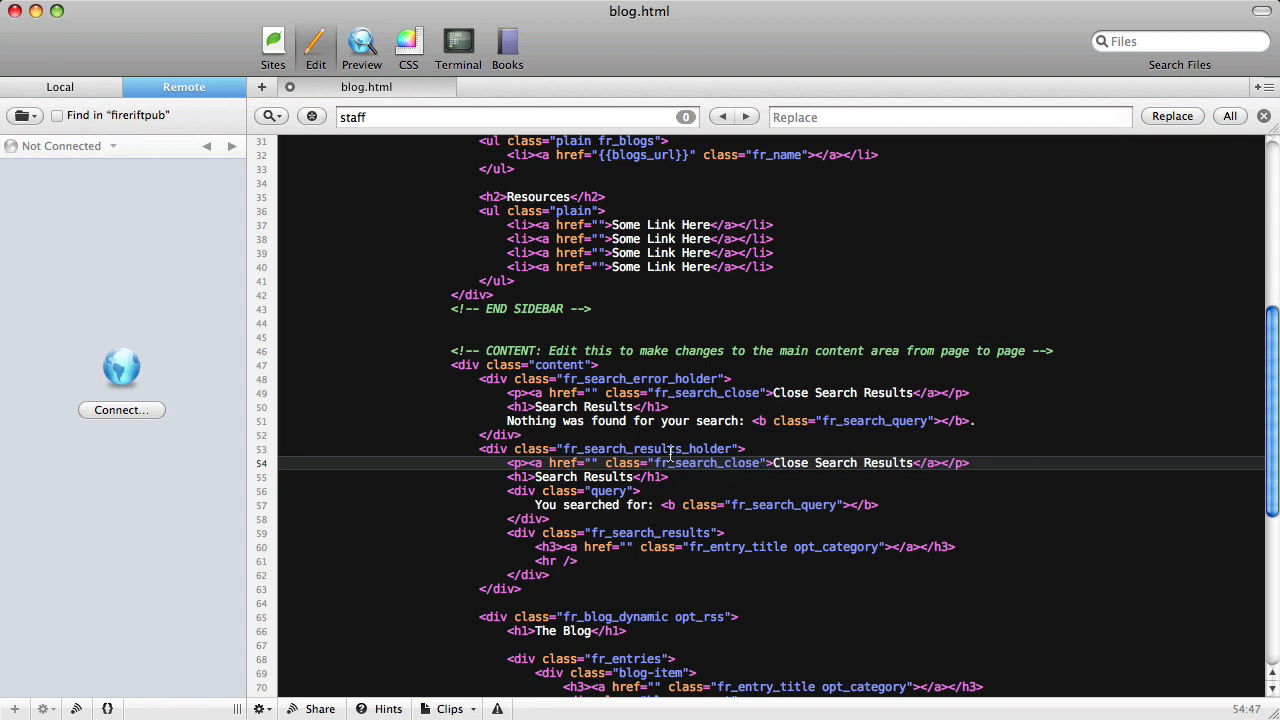
{"action": "double_click", "coordinate": [648, 448]}
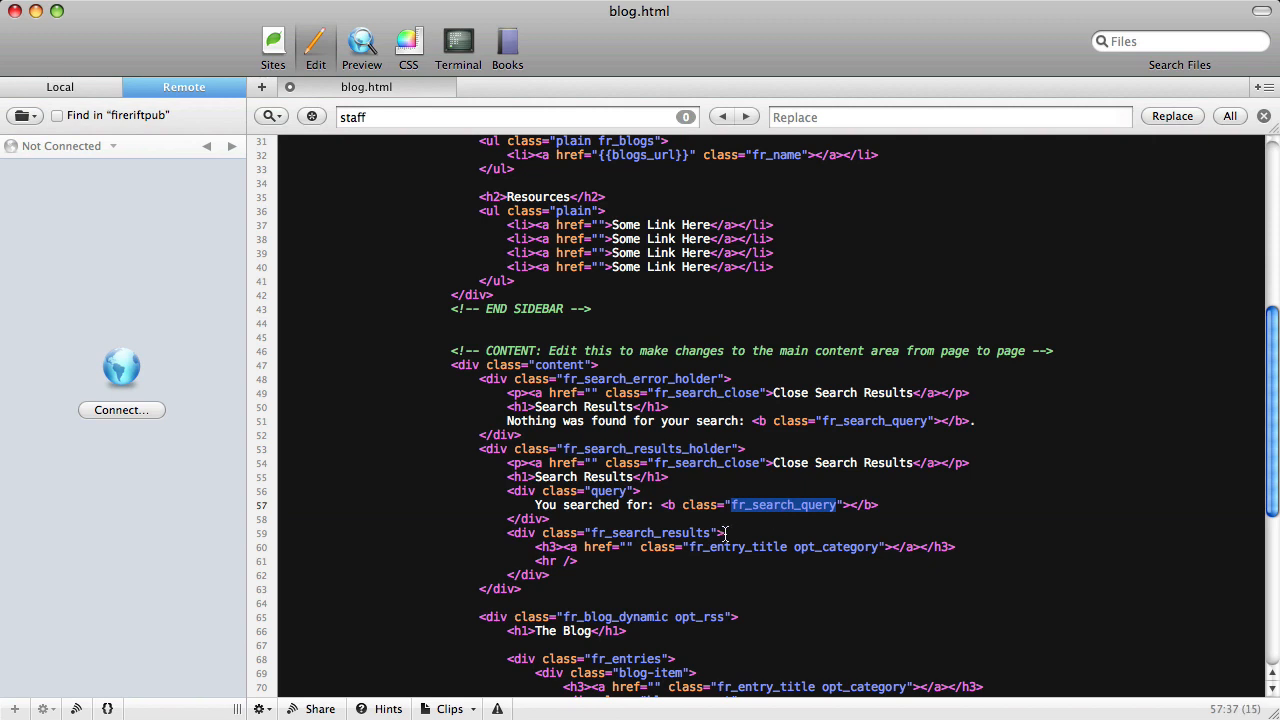
{"action": "left_click", "coordinate": [586, 520]}
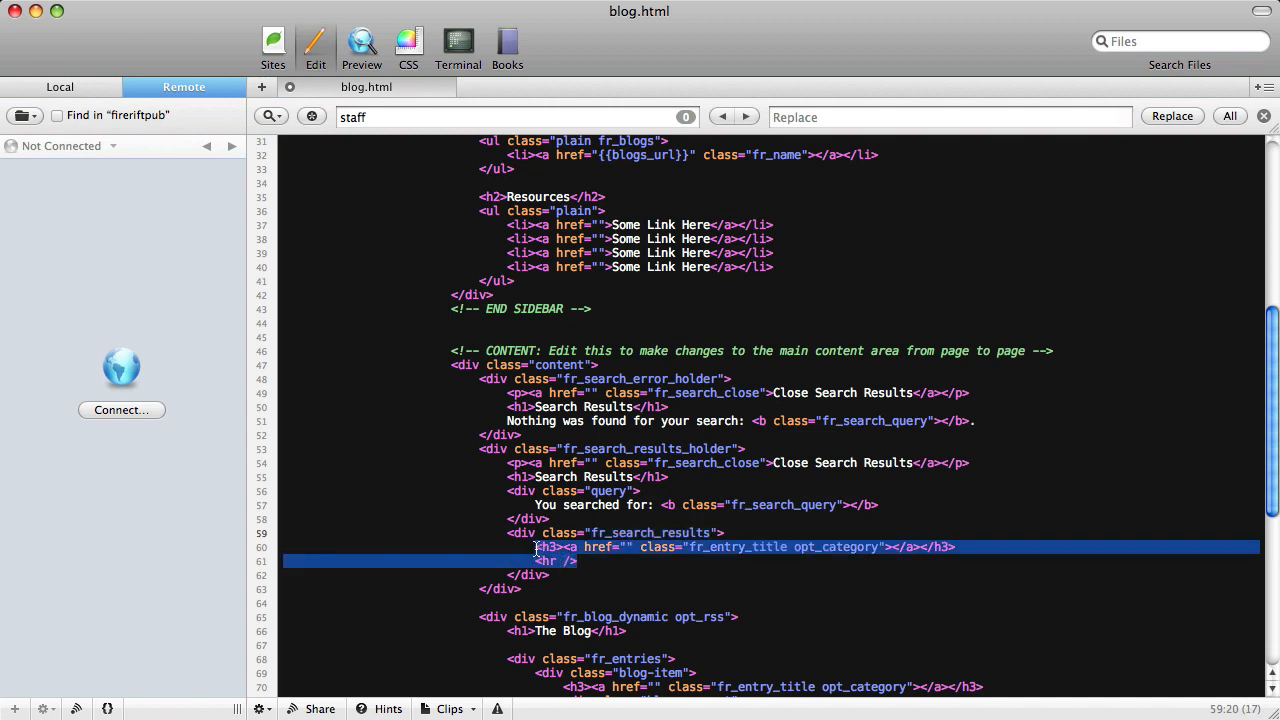
{"action": "left_click", "coordinate": [572, 580]}
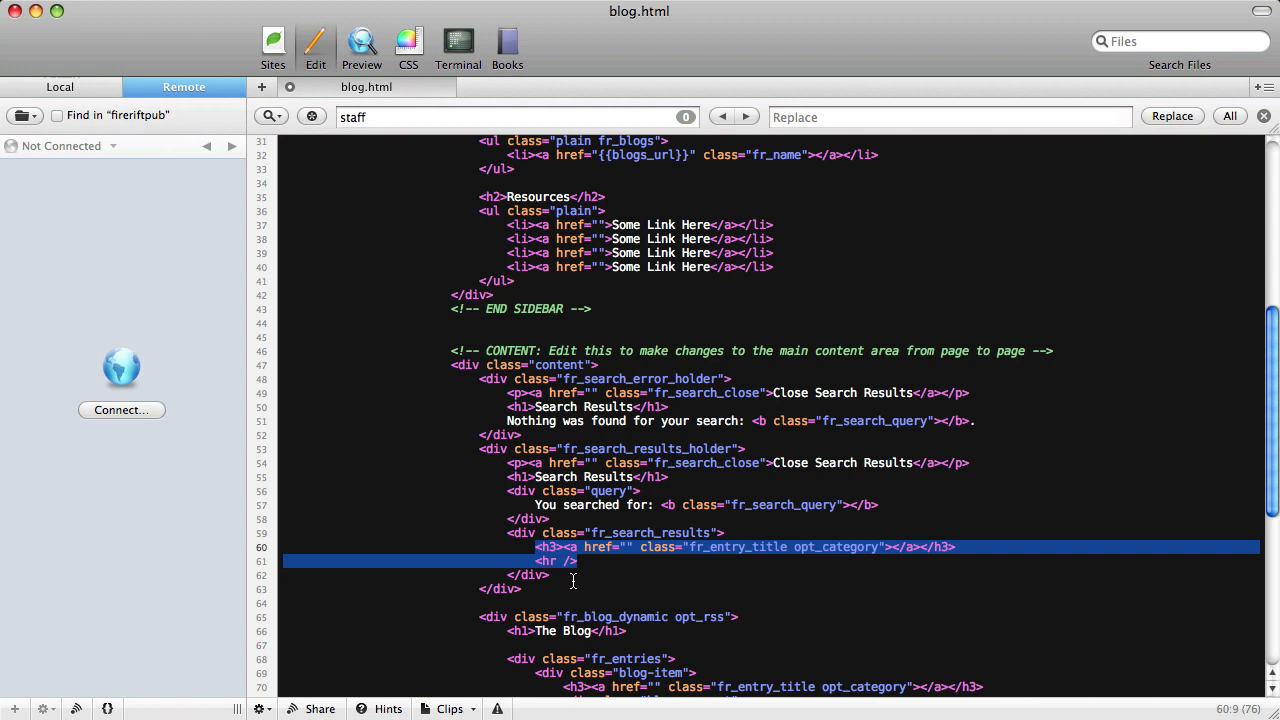
{"action": "left_click", "coordinate": [618, 548]}
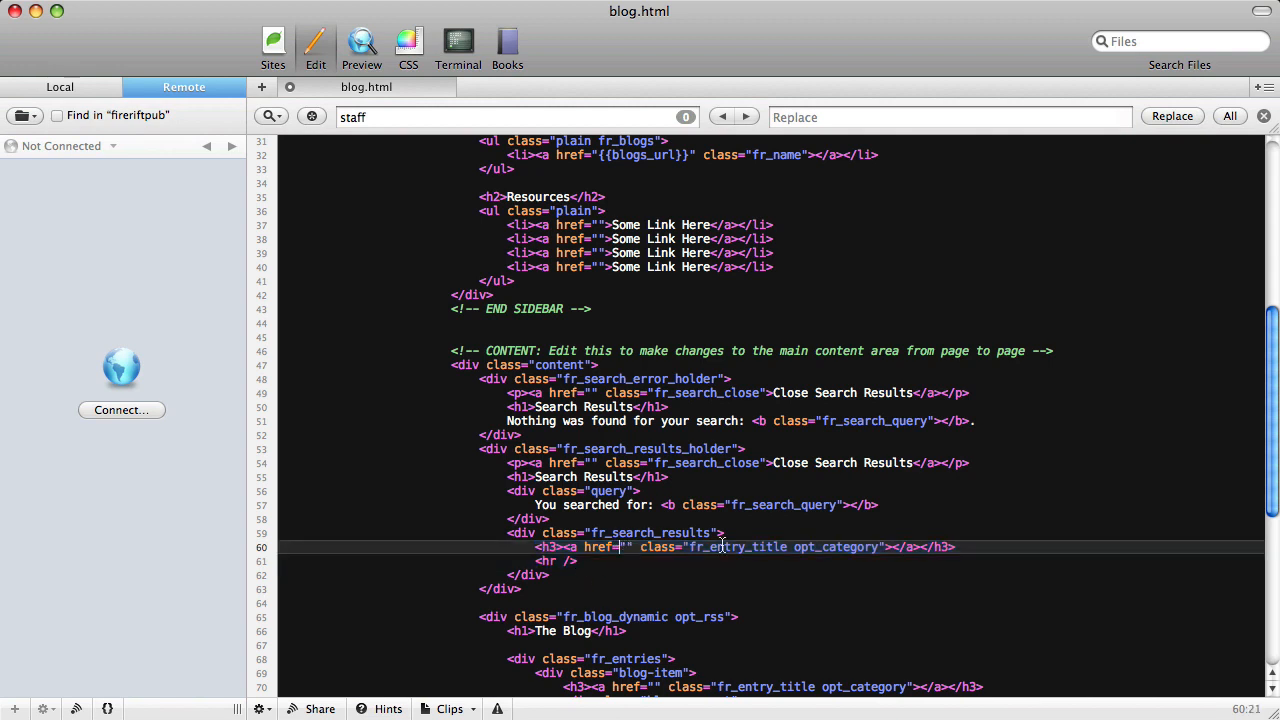
{"action": "double_click", "coordinate": [738, 548]}
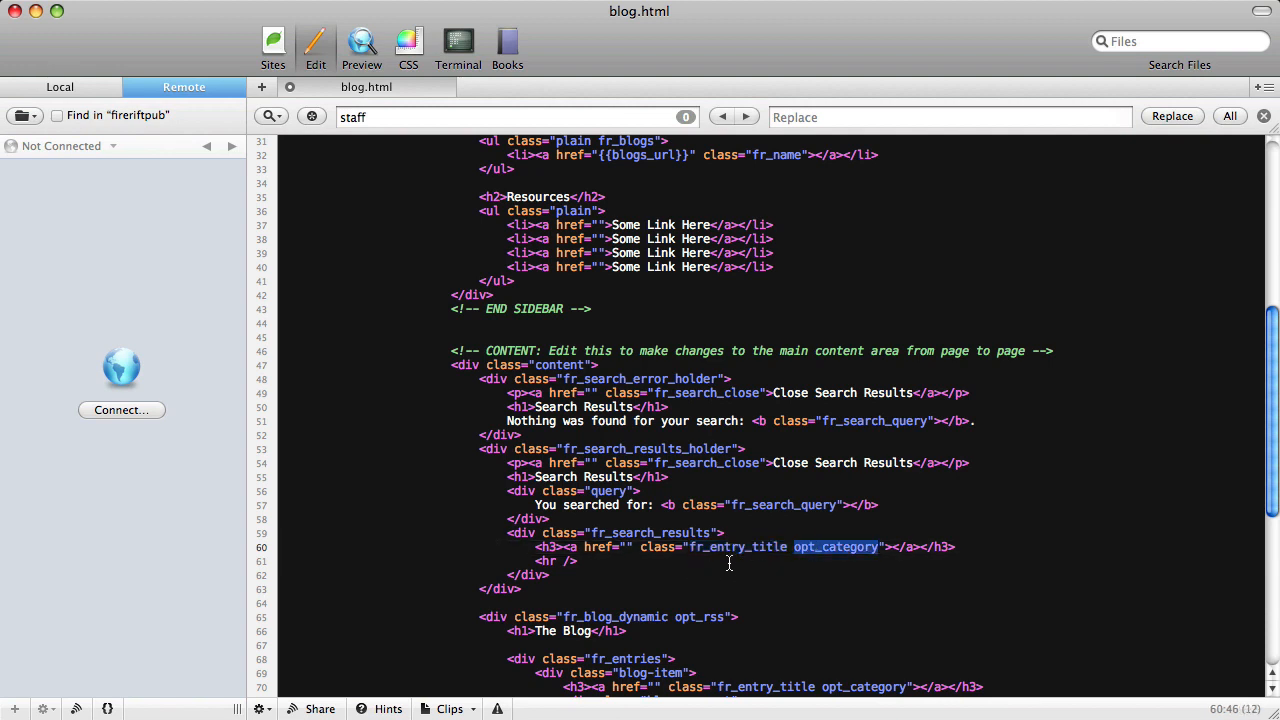
{"action": "mouse_move", "coordinate": [776, 548]}
{"action": "type", "text": " fr_hide_on_"}
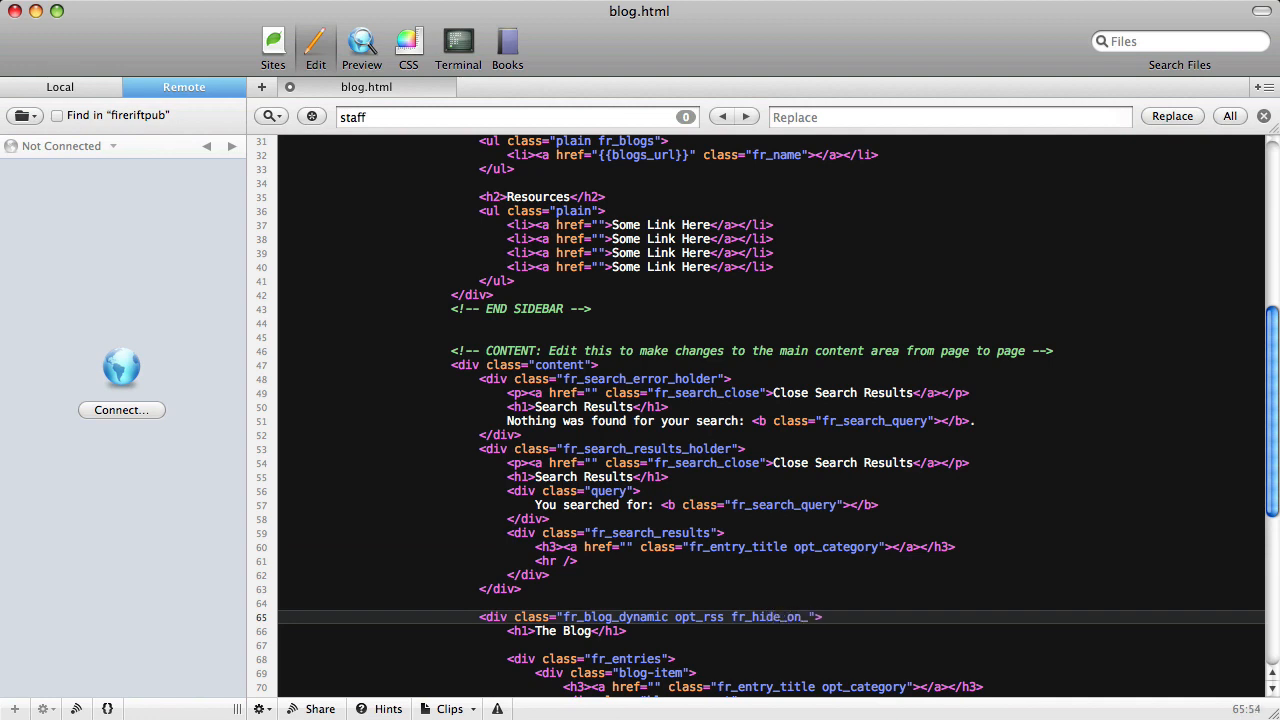
Add fr_hide_on_search to the fr_blog_dynamic opt_rss div and highlight the fr_search_close class.
{"action": "type", "text": "see"}
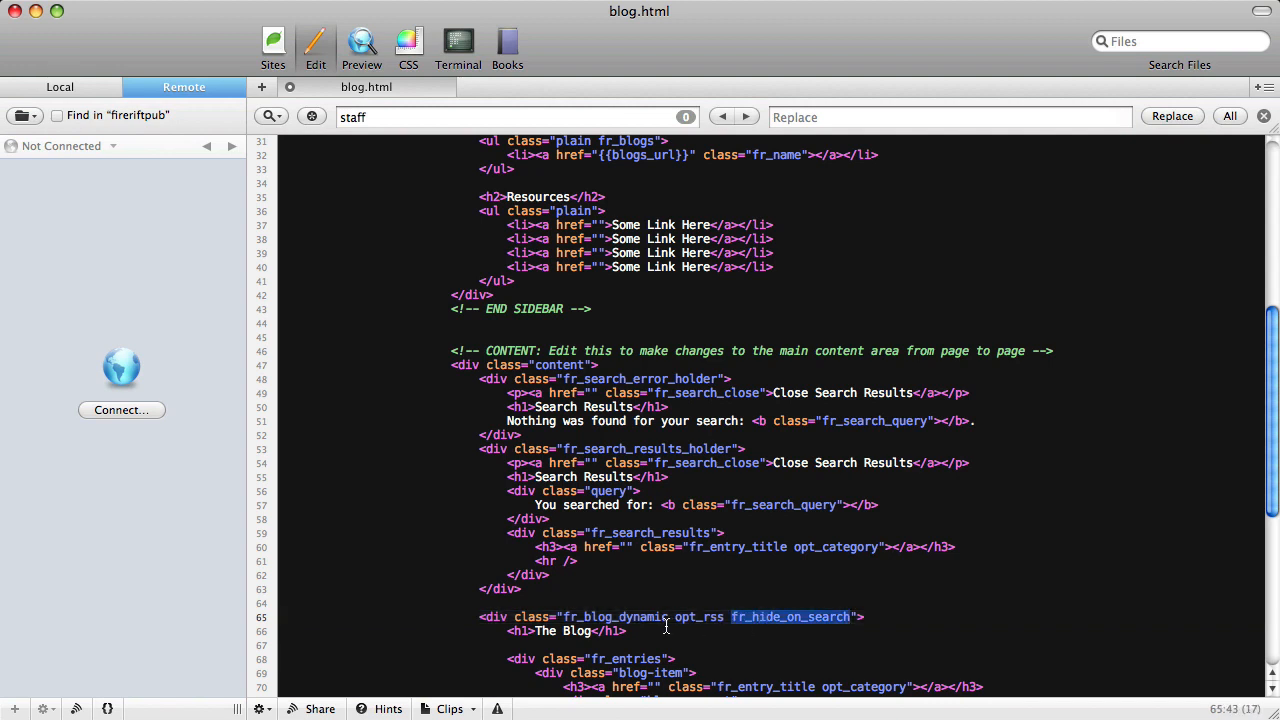
{"action": "left_click", "coordinate": [718, 616]}
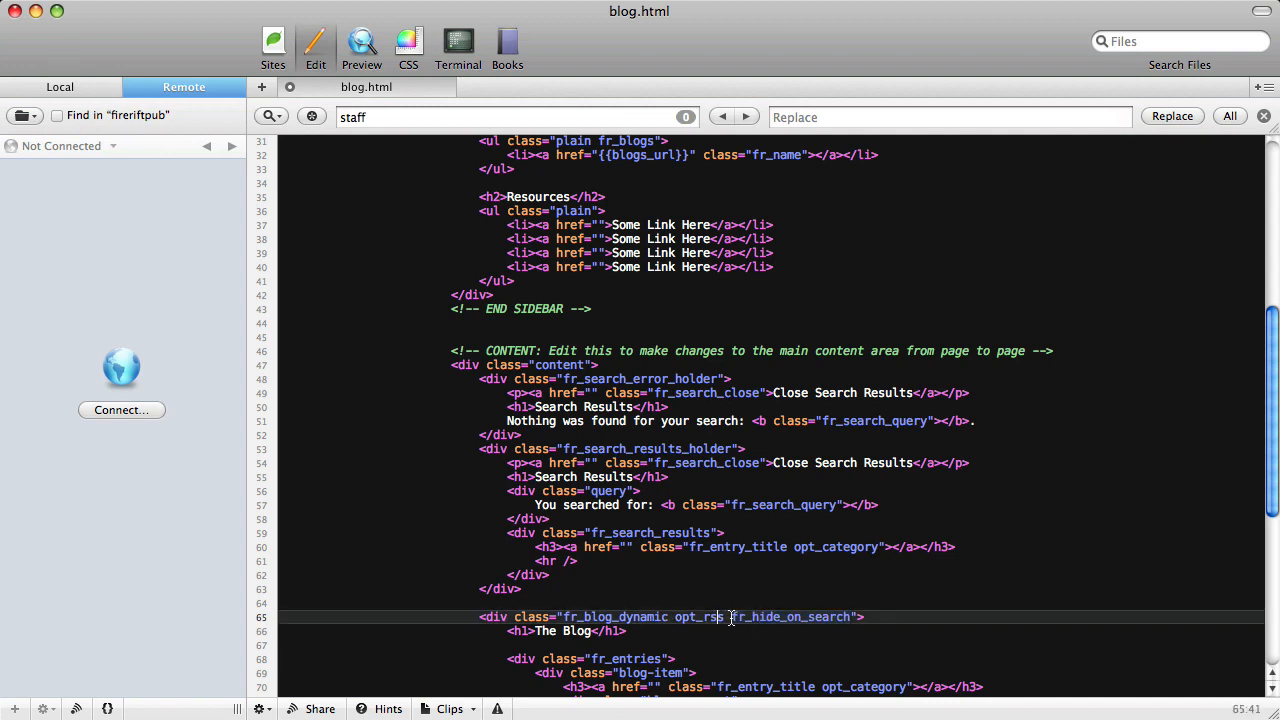
{"action": "mouse_move", "coordinate": [796, 578]}
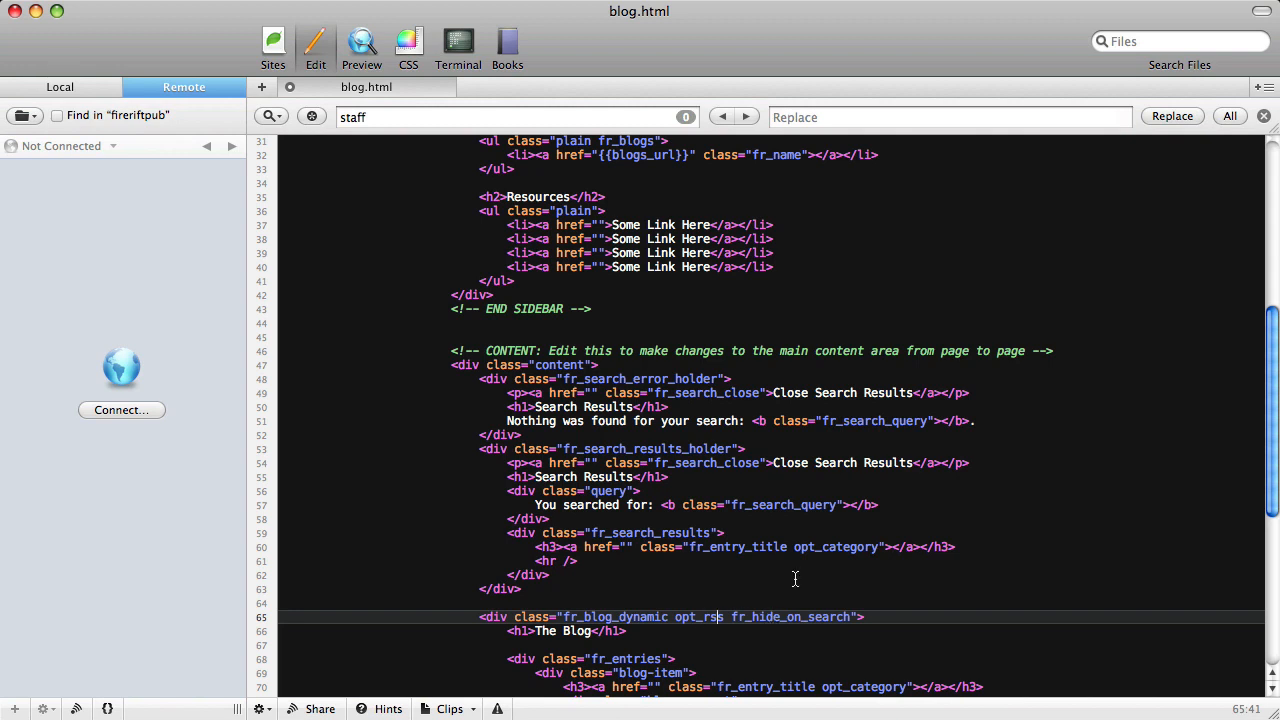
{"action": "double_click", "coordinate": [706, 392]}
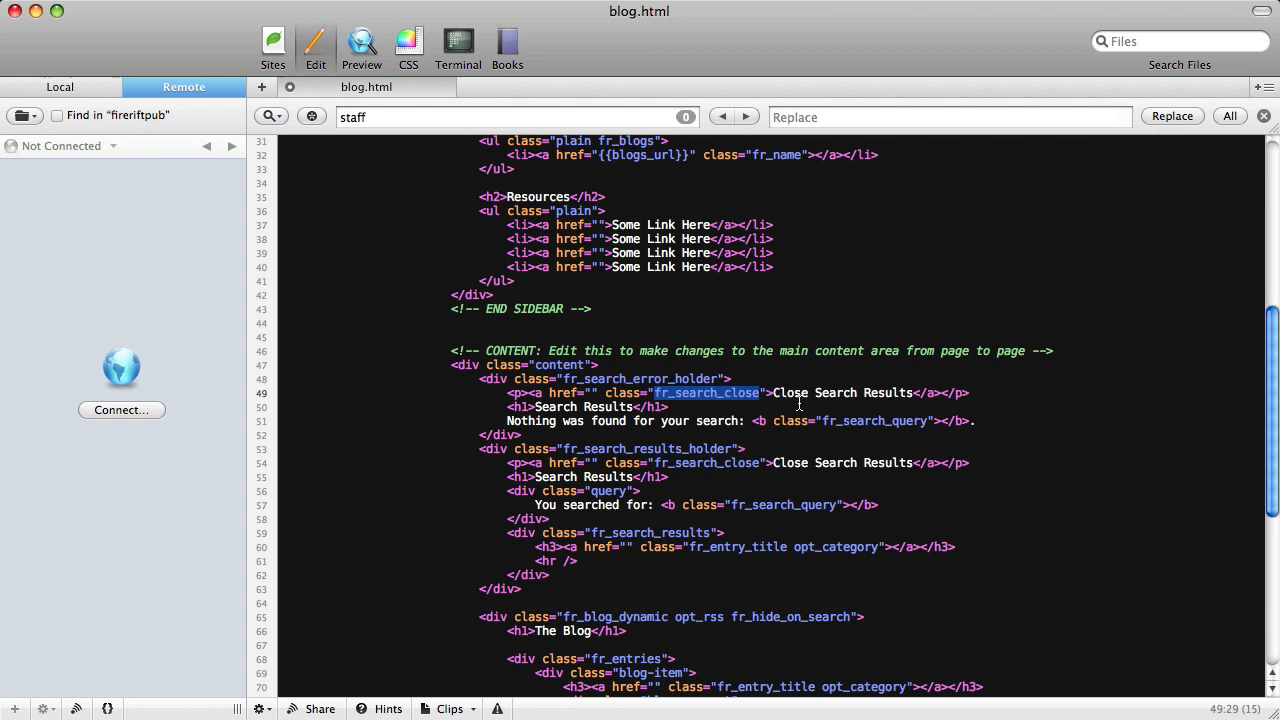
{"action": "mouse_move", "coordinate": [736, 492]}
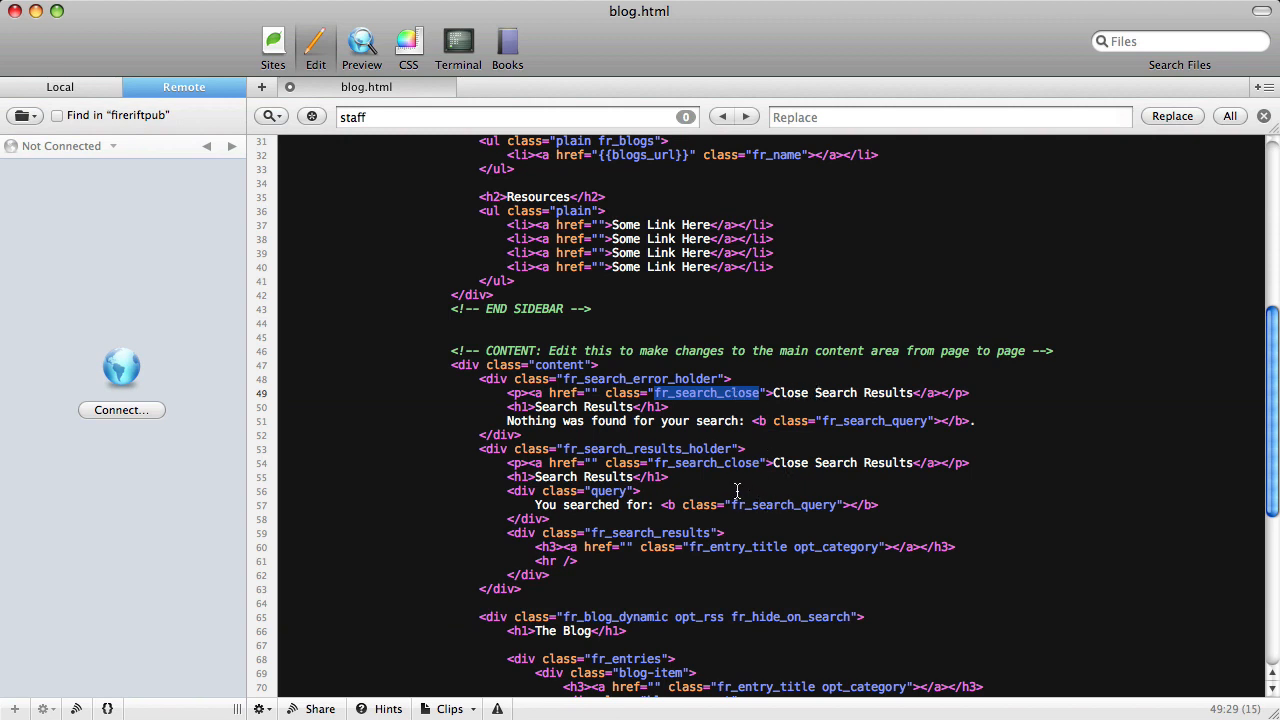
{"action": "mouse_move", "coordinate": [740, 496]}
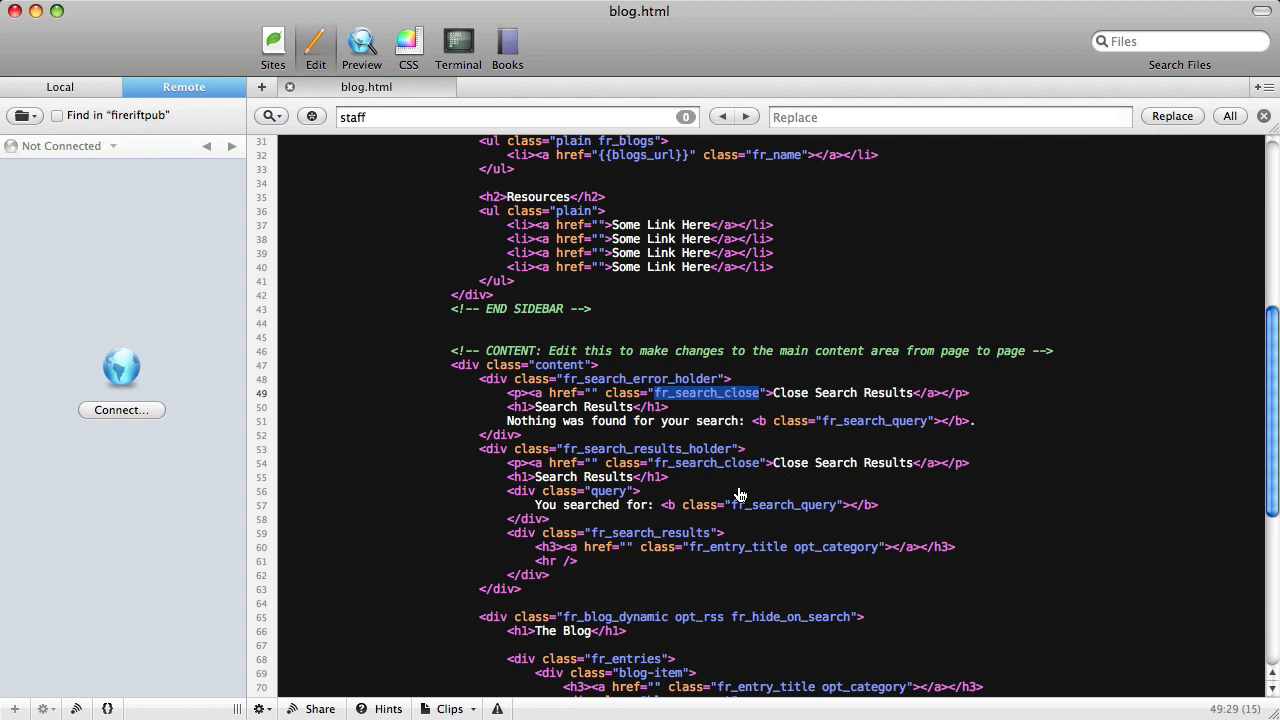
Reload the live blog page and visit the Business category page.
{"action": "left_click", "coordinate": [360, 48]}
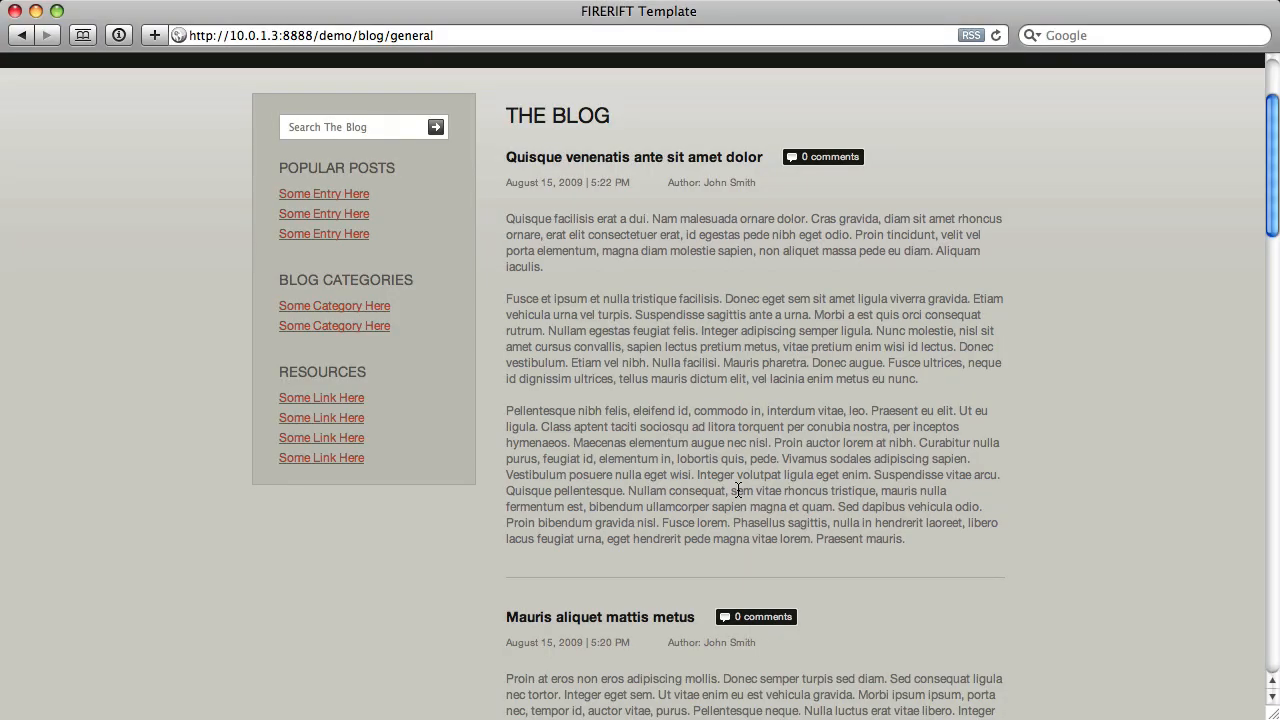
{"action": "scroll", "scroll_direction": "up", "scroll_amount": 3}
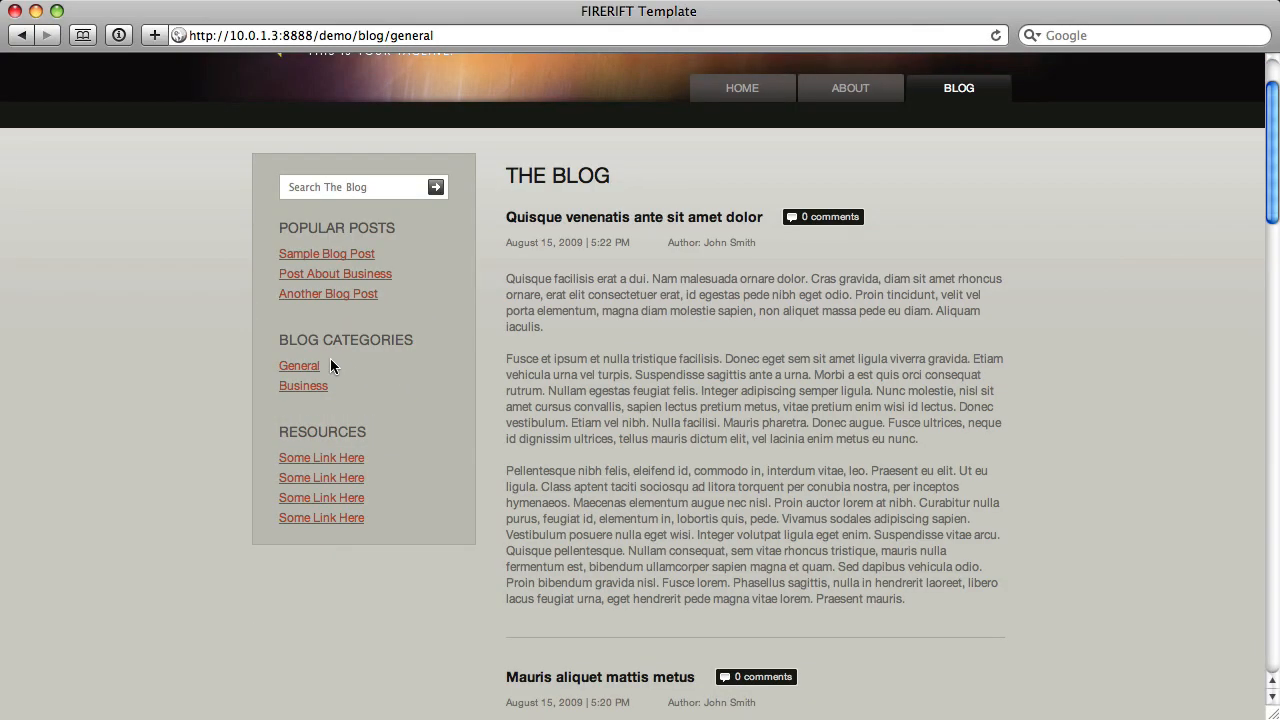
{"action": "mouse_move", "coordinate": [316, 388]}
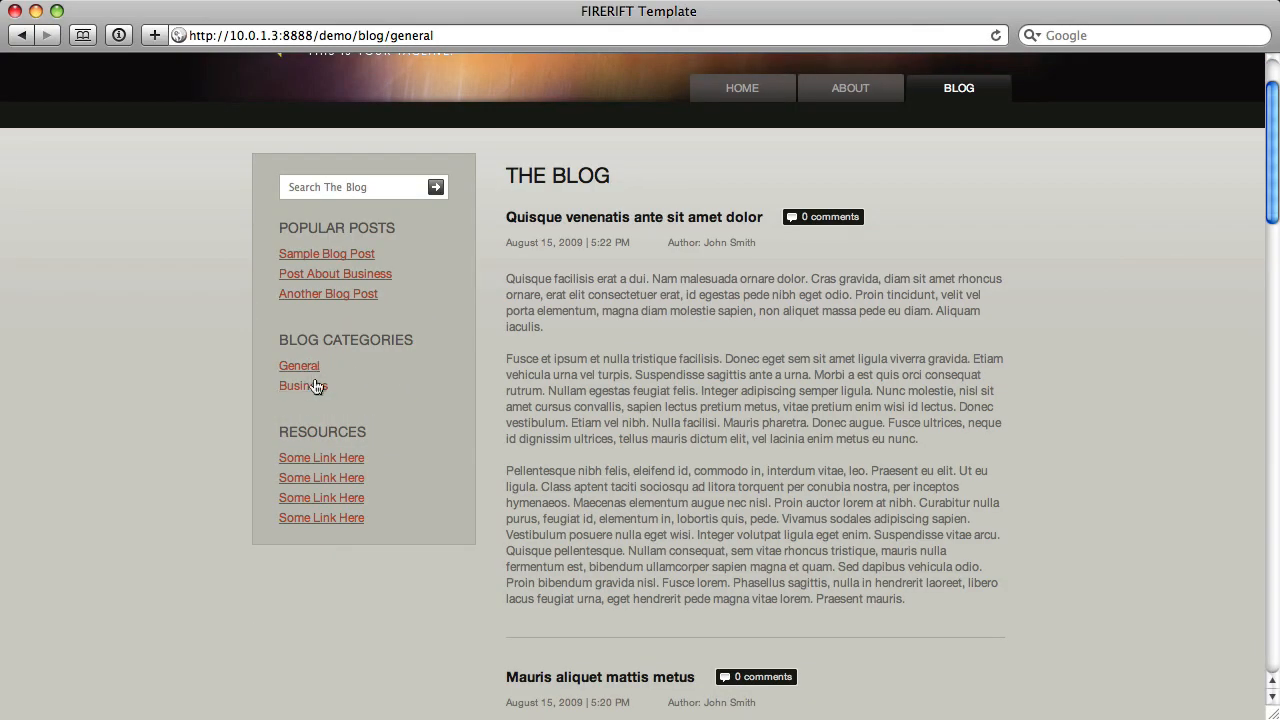
{"action": "left_click", "coordinate": [304, 386]}
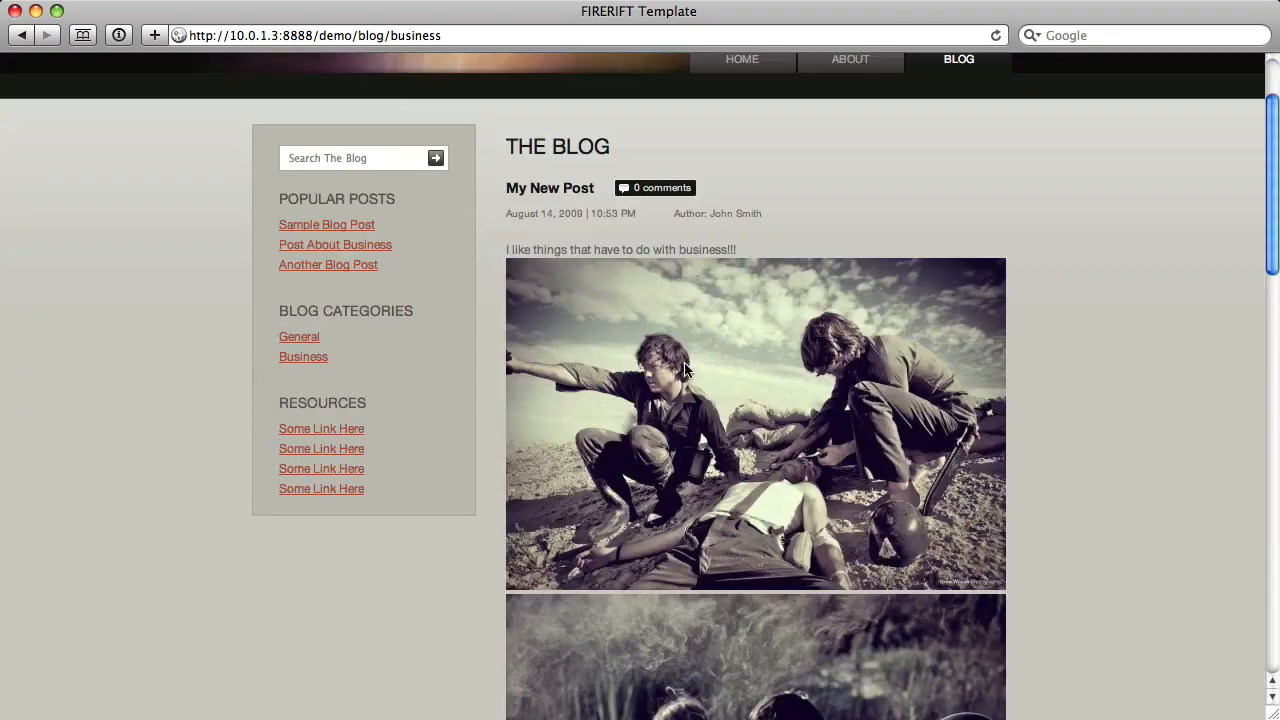
Return to the General category listing and scroll through its posts.
{"action": "scroll", "scroll_direction": "up", "scroll_amount": 3}
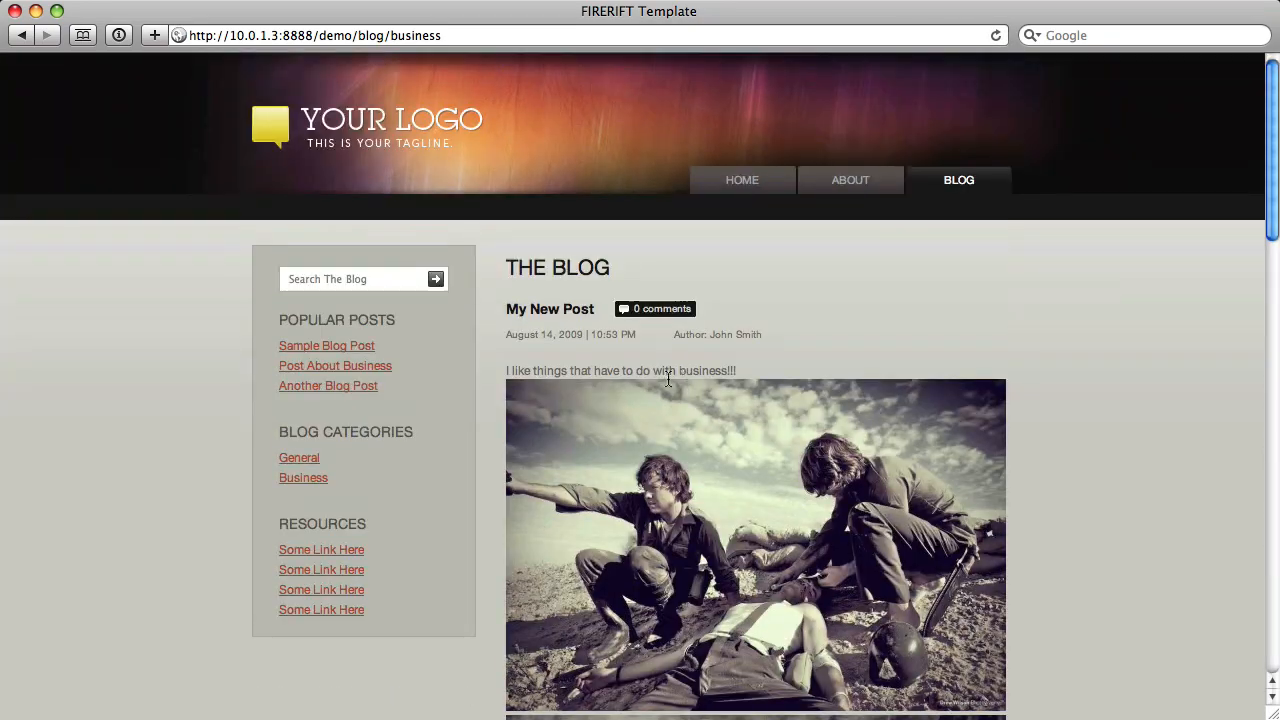
{"action": "left_click", "coordinate": [300, 456]}
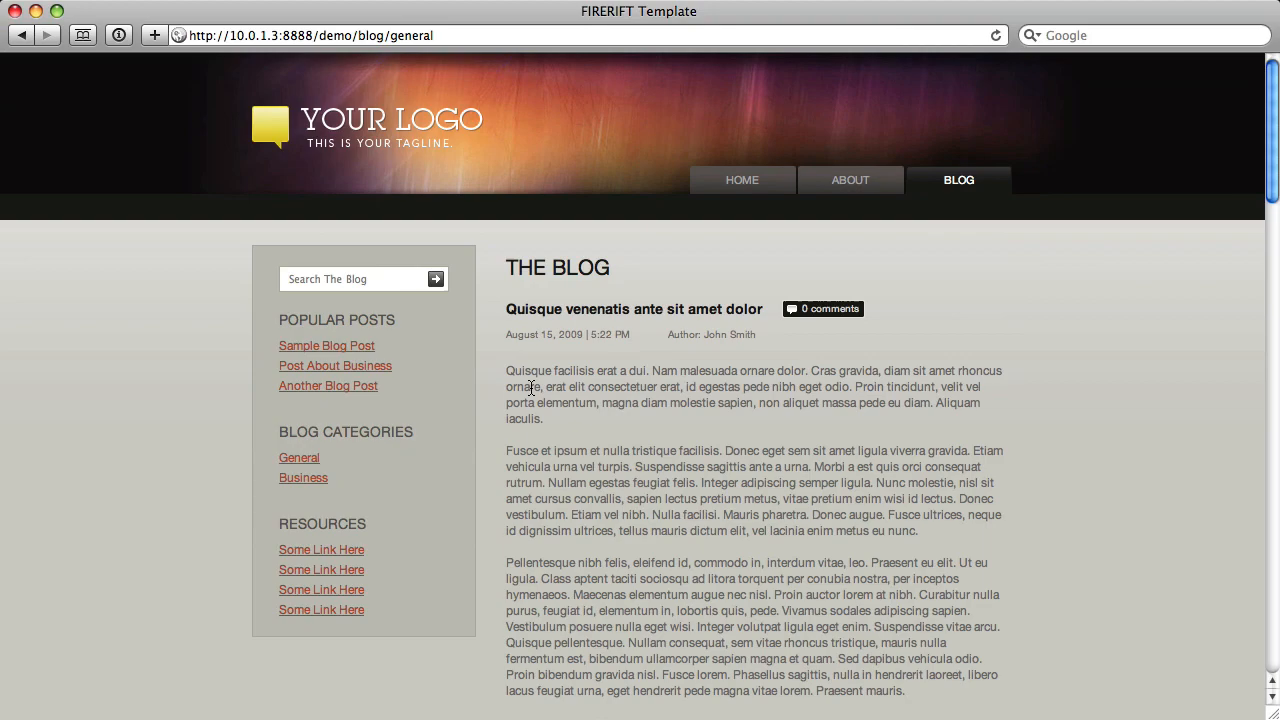
{"action": "scroll", "scroll_direction": "down", "scroll_amount": 3}
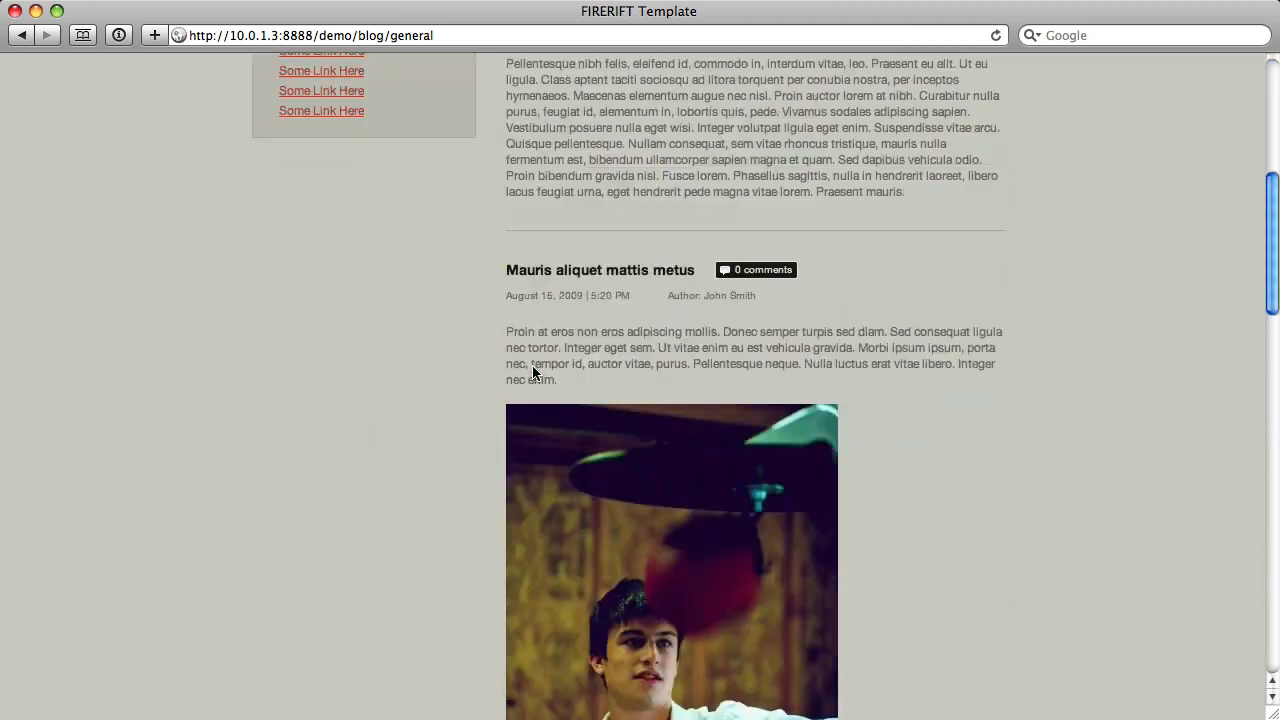
{"action": "scroll", "scroll_direction": "up", "scroll_amount": 3}
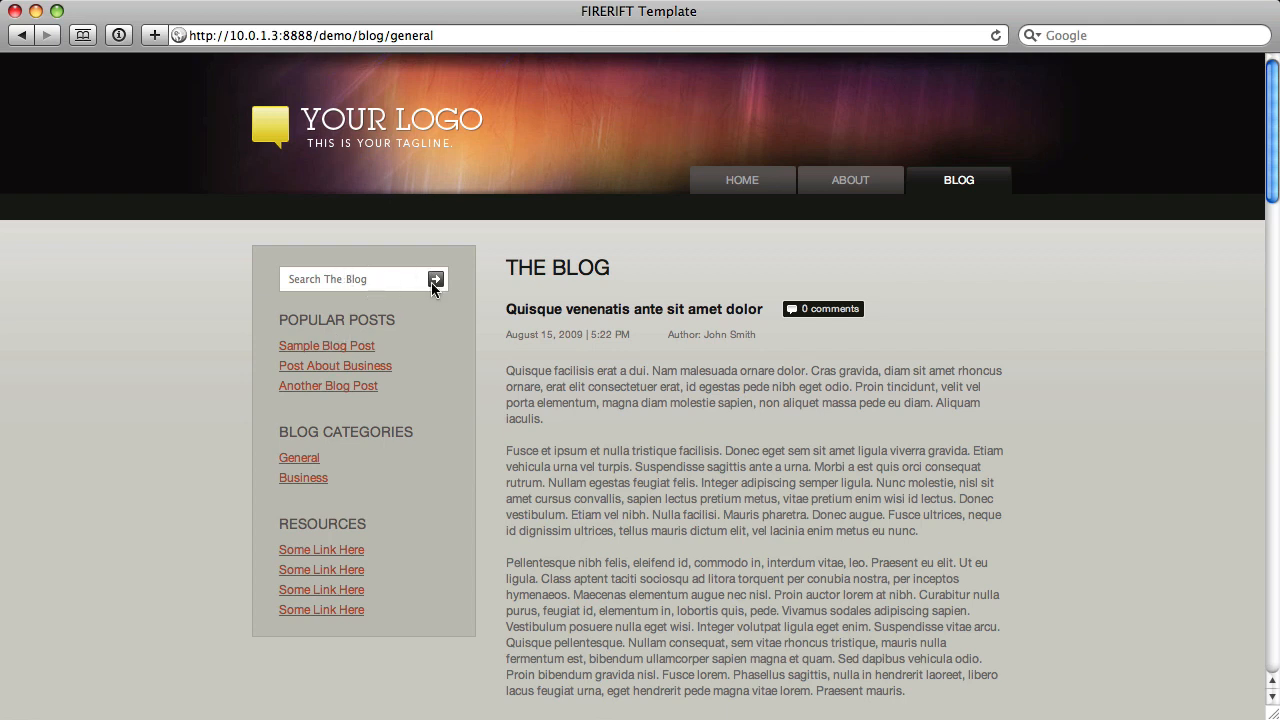
Search the live blog for w to list the six matching posts, then close the results.
{"action": "left_click", "coordinate": [436, 280]}
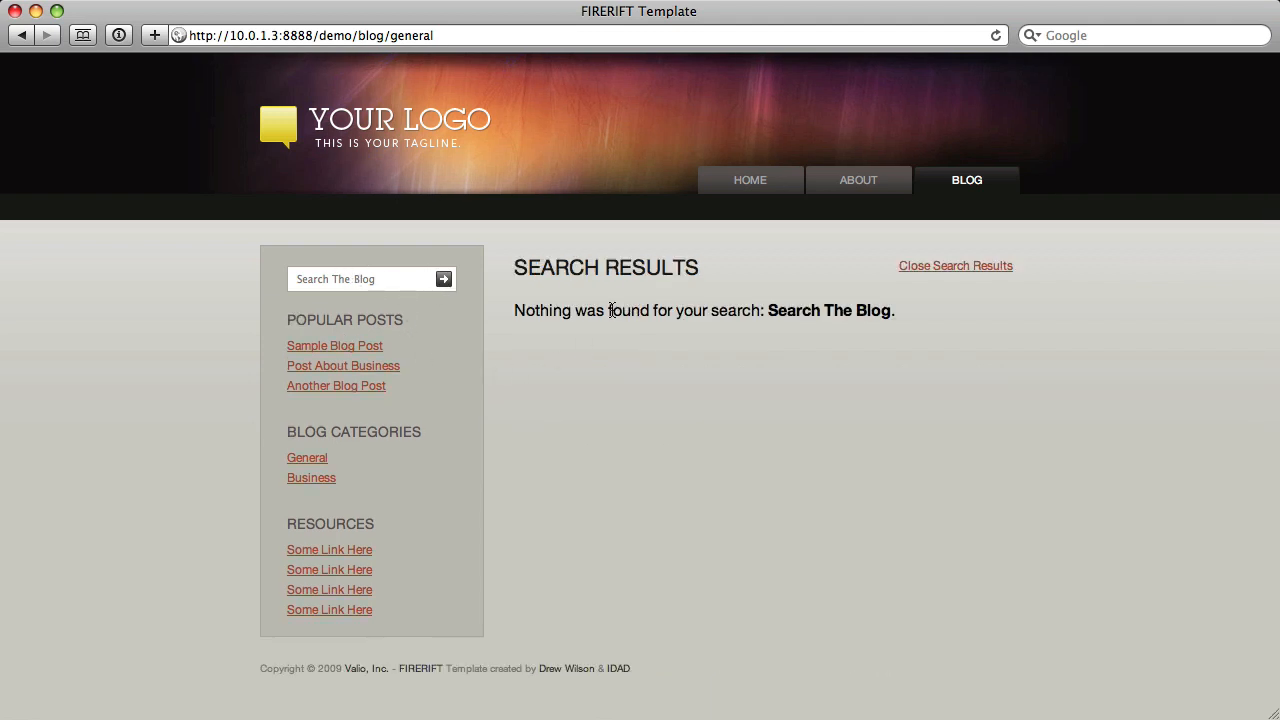
{"action": "left_click", "coordinate": [360, 280]}
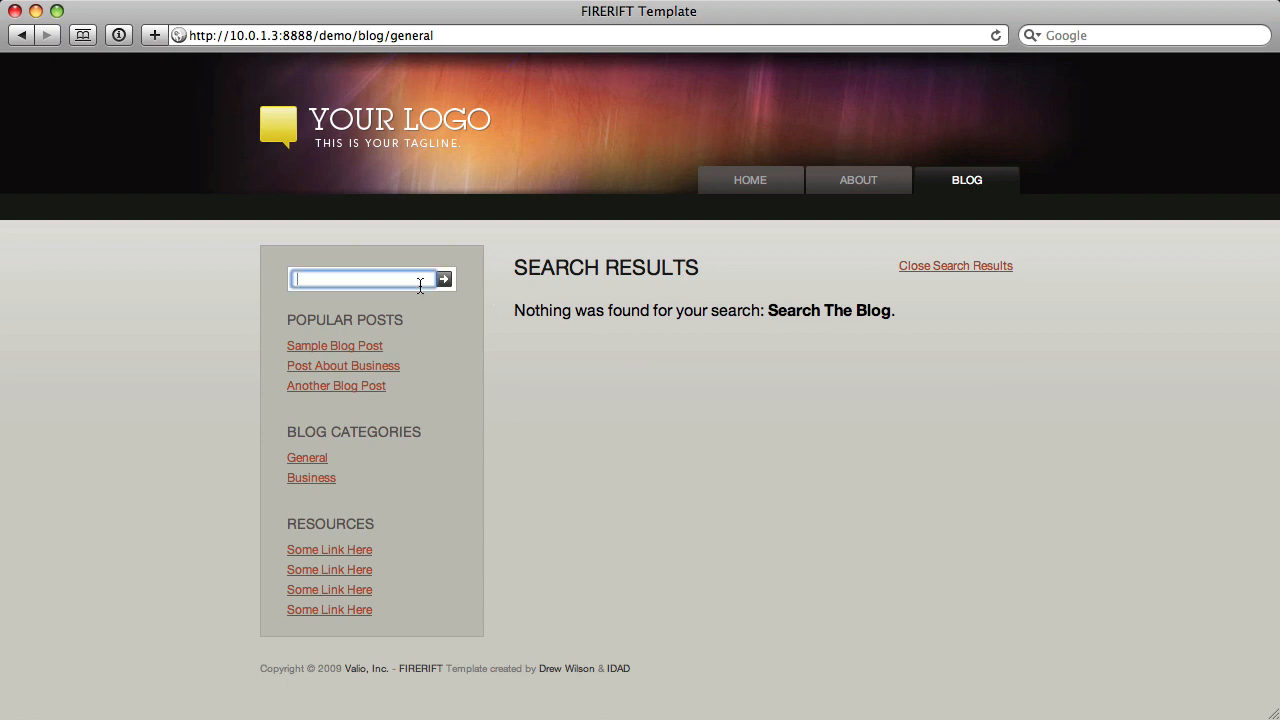
{"action": "left_click", "coordinate": [444, 280]}
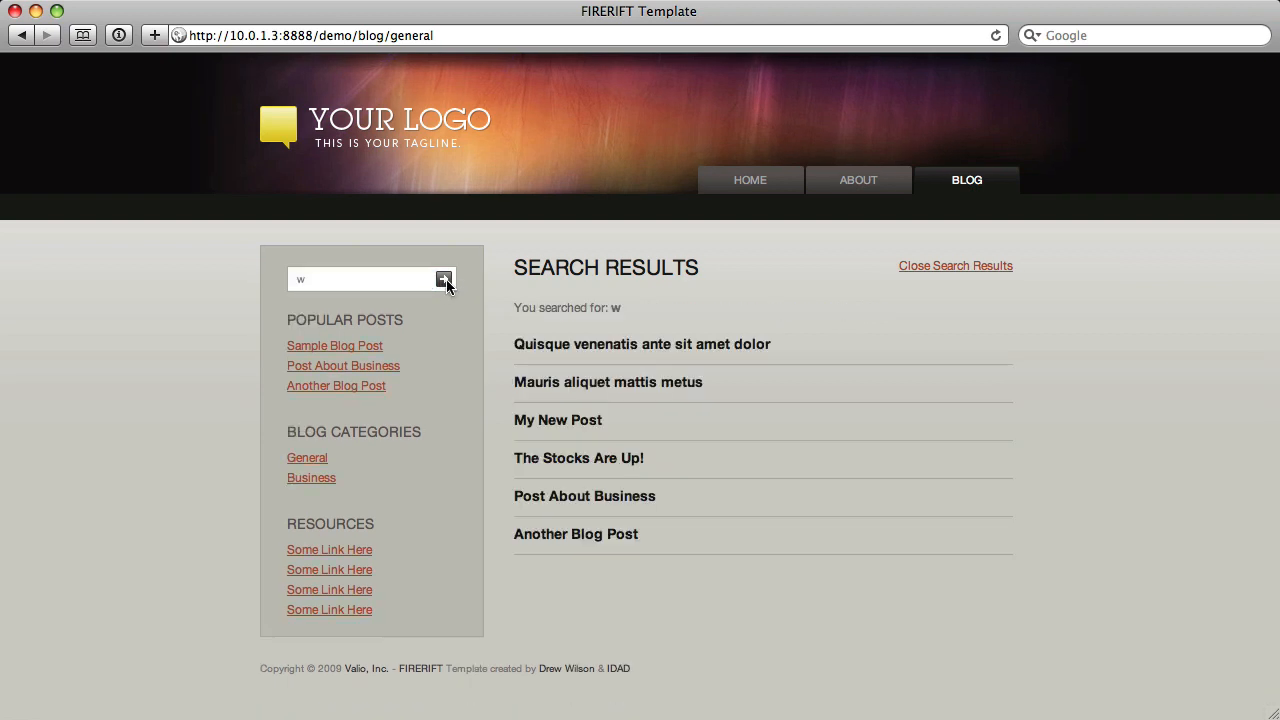
{"action": "mouse_move", "coordinate": [592, 438]}
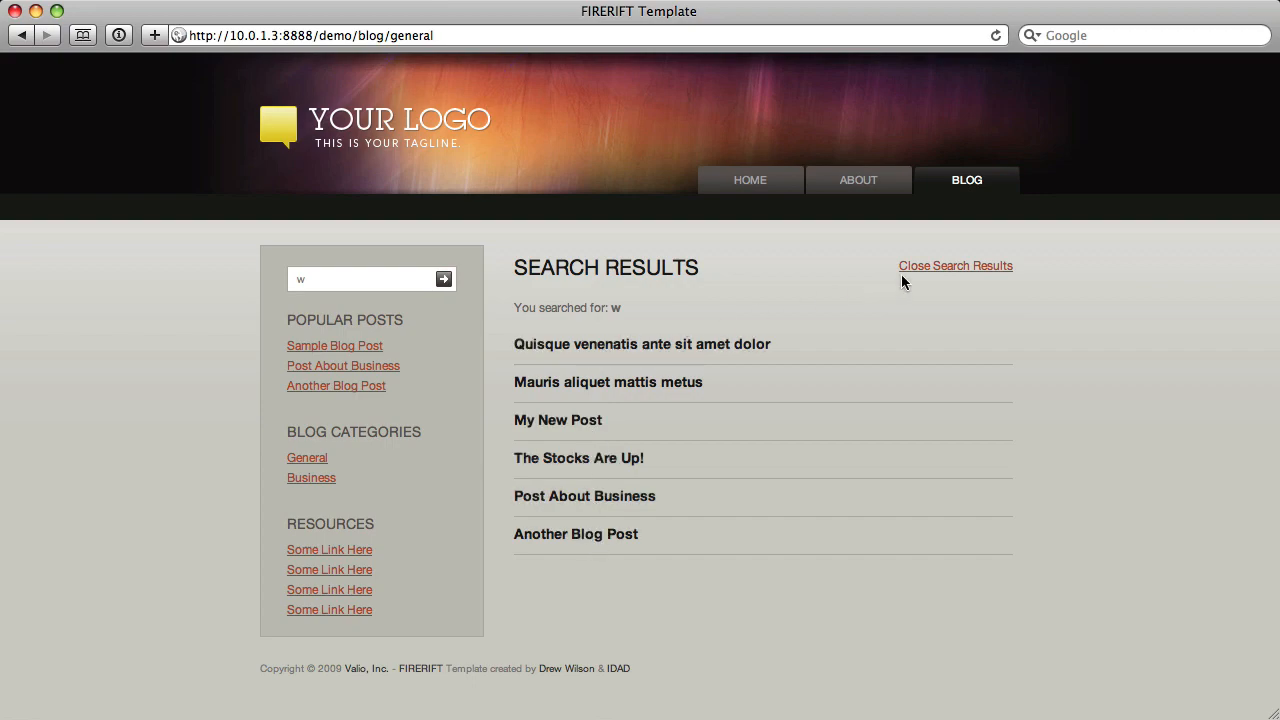
{"action": "left_click", "coordinate": [956, 264]}
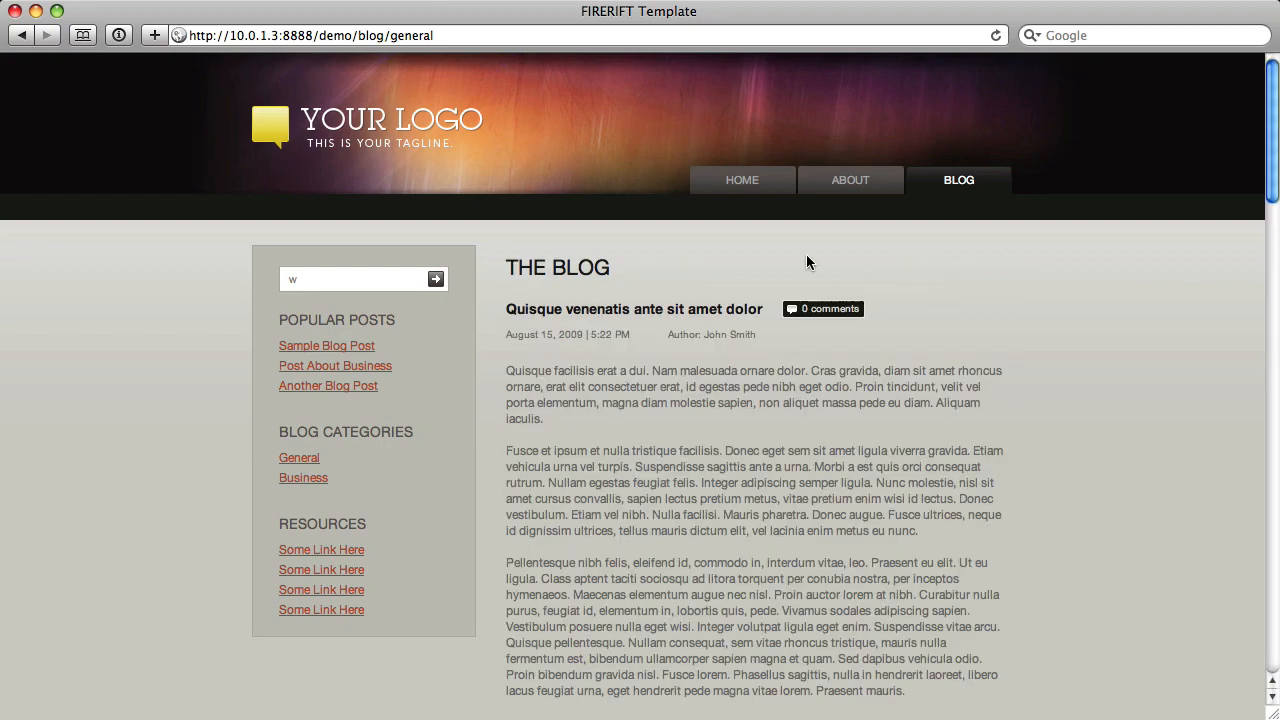
{"action": "mouse_move", "coordinate": [644, 336]}
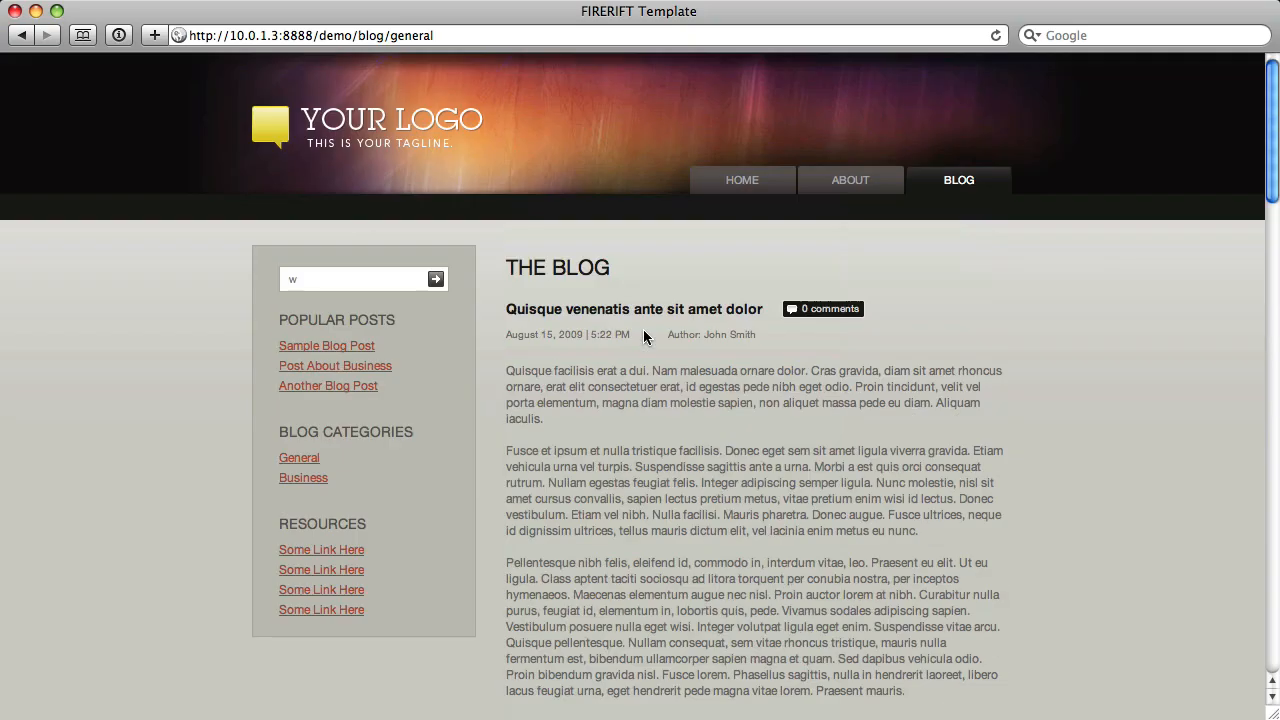
{"action": "mouse_move", "coordinate": [460, 318]}
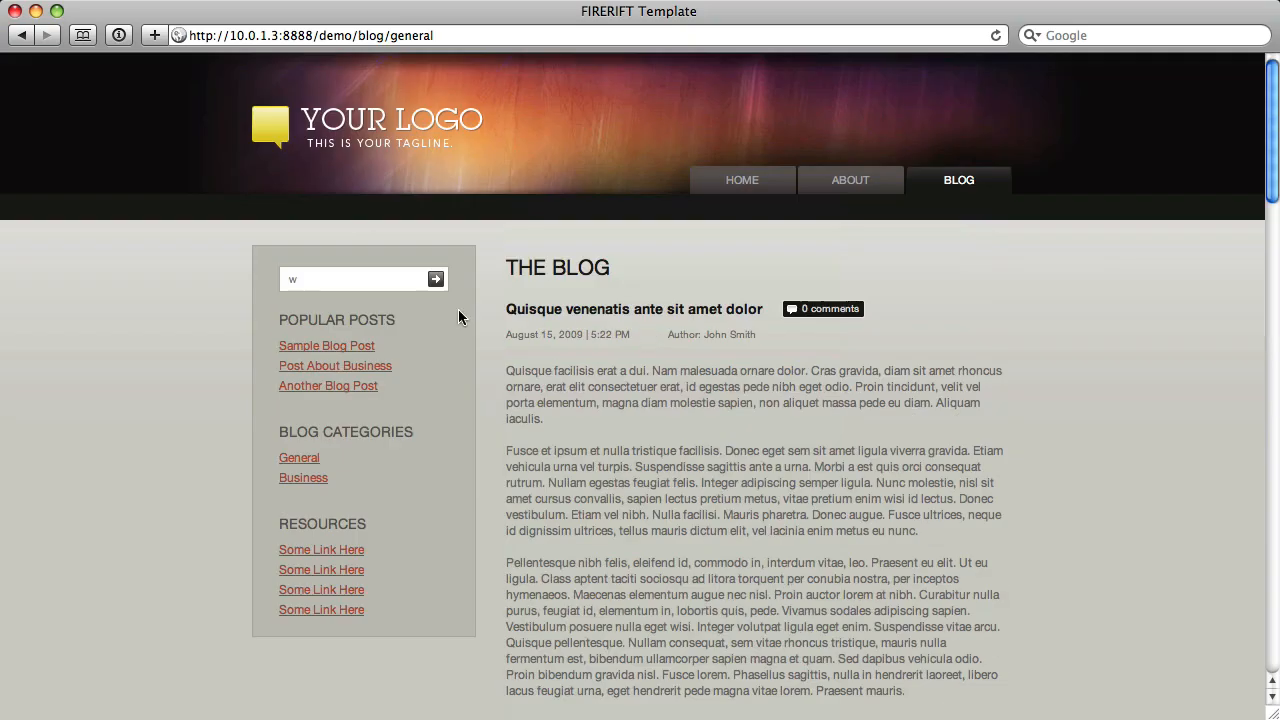